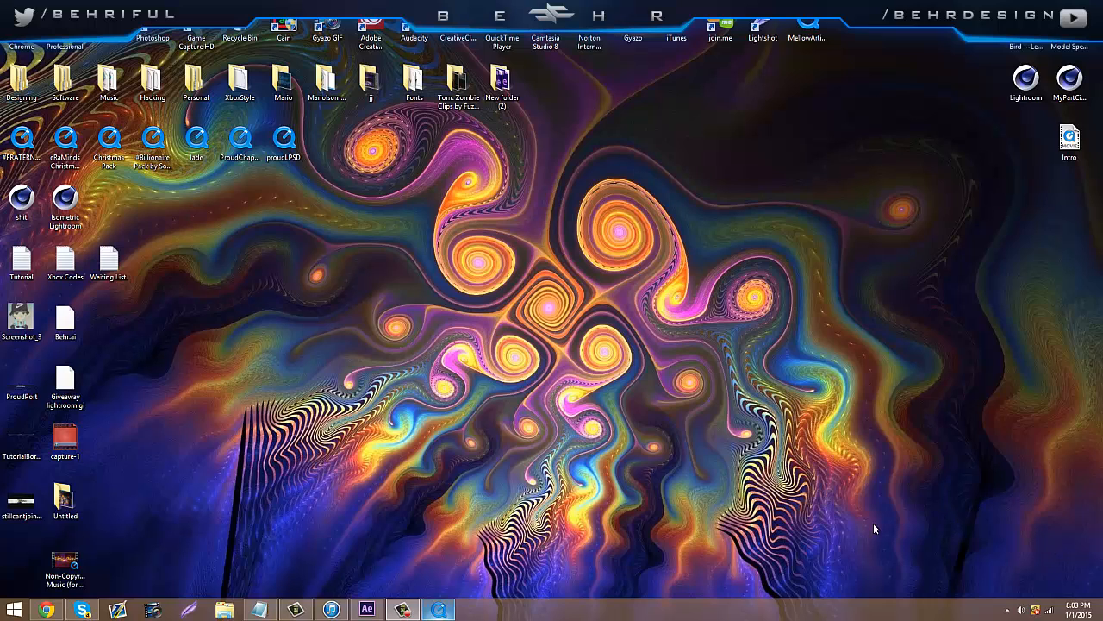
mouse_move(909, 518)
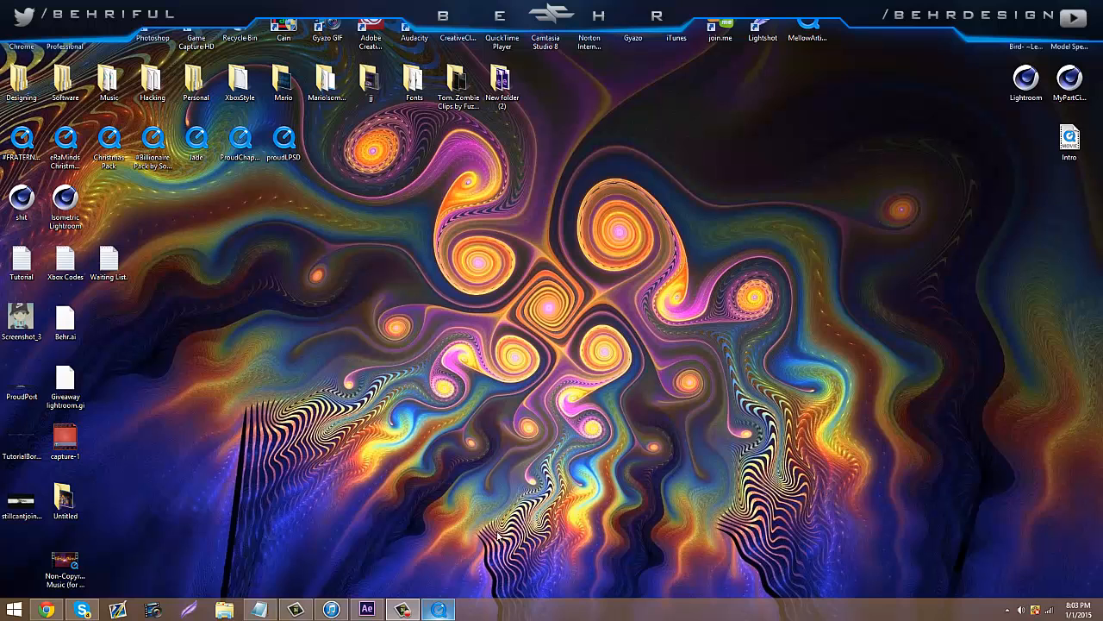
Open the rendered Intro video, play it through, and close it.
double_click(1069, 138)
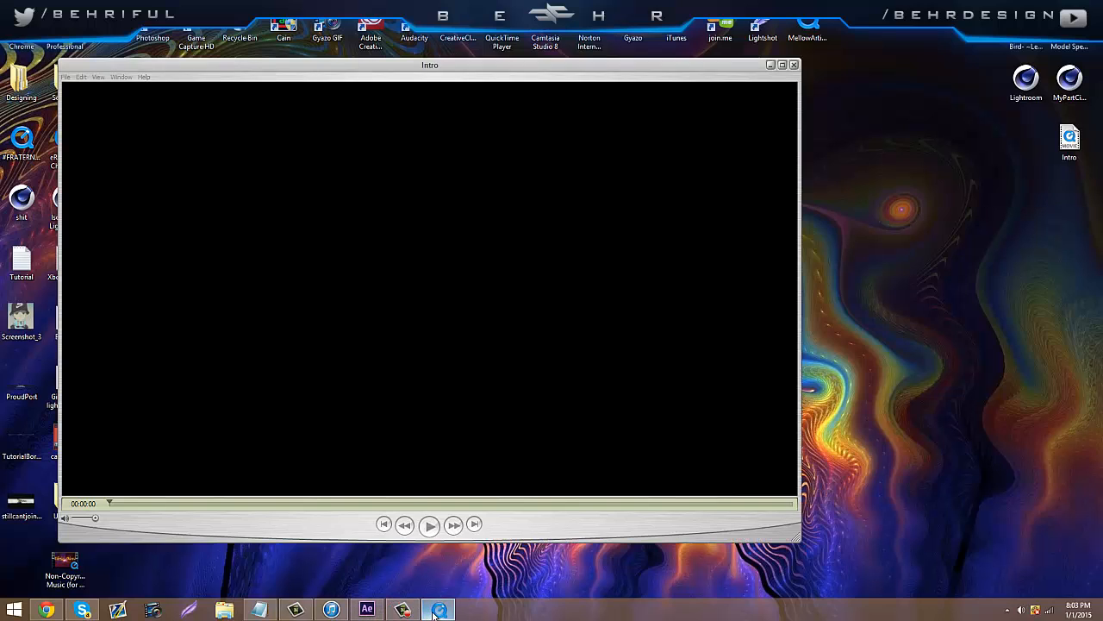
click(792, 64)
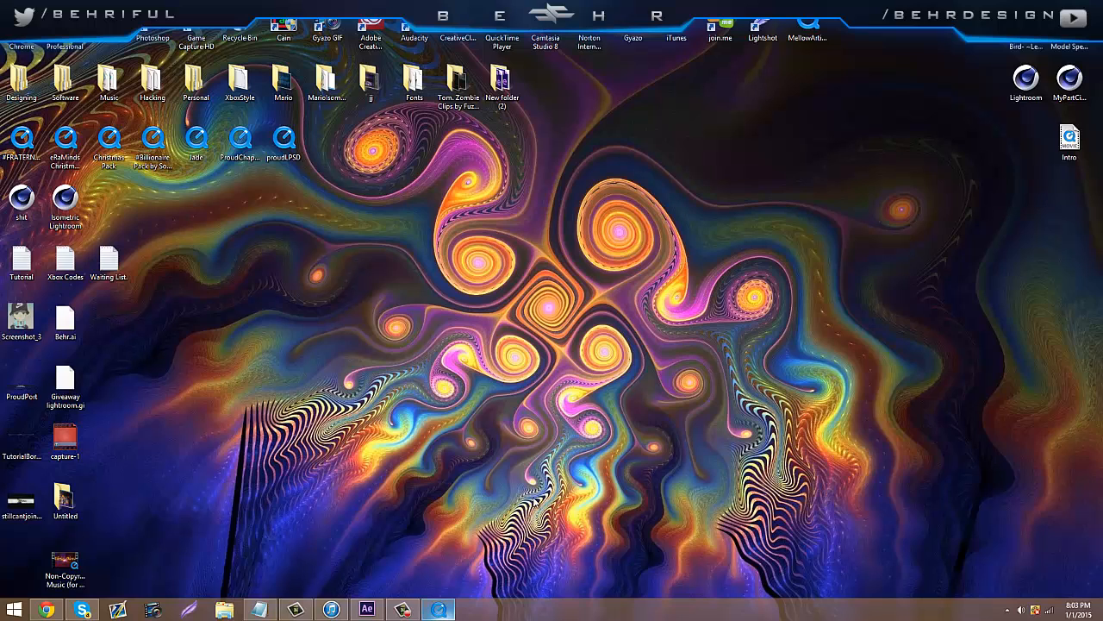
double_click(1069, 138)
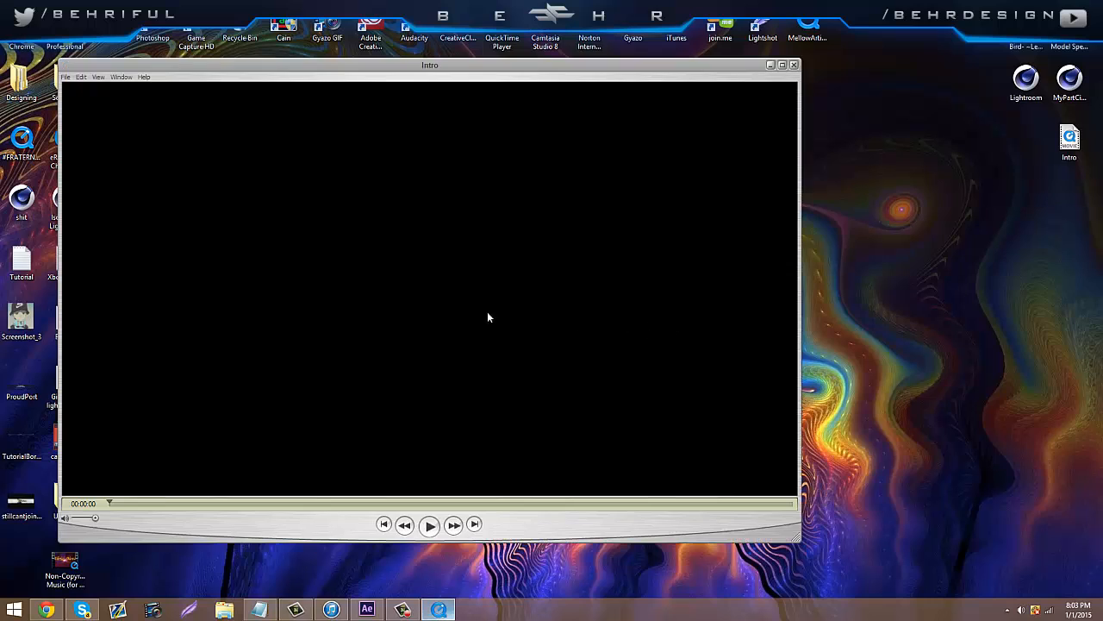
click(430, 524)
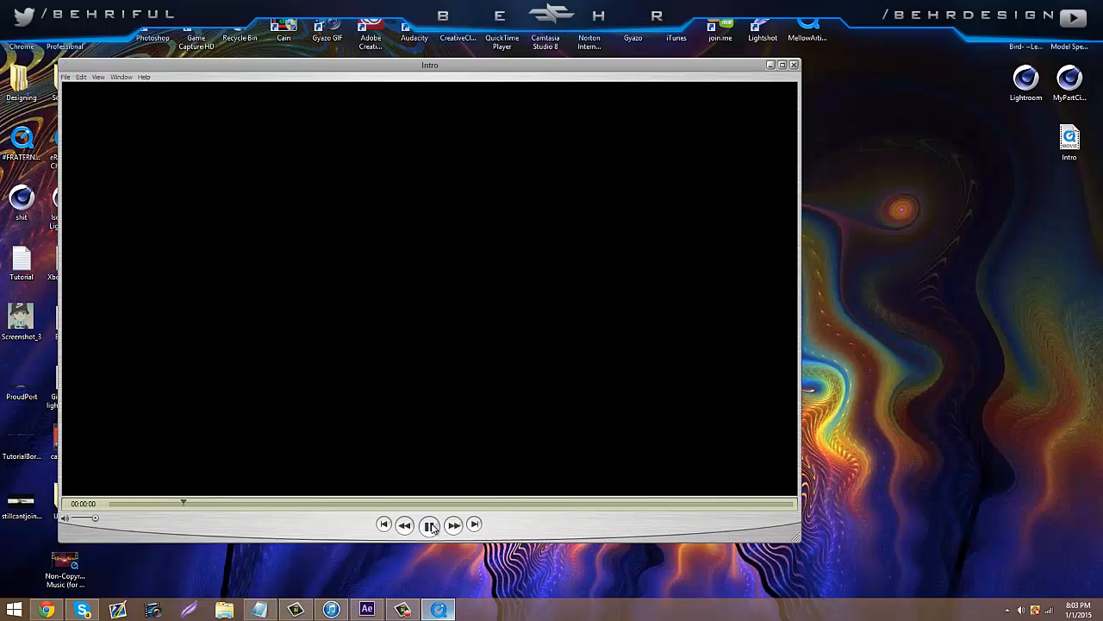
click(429, 524)
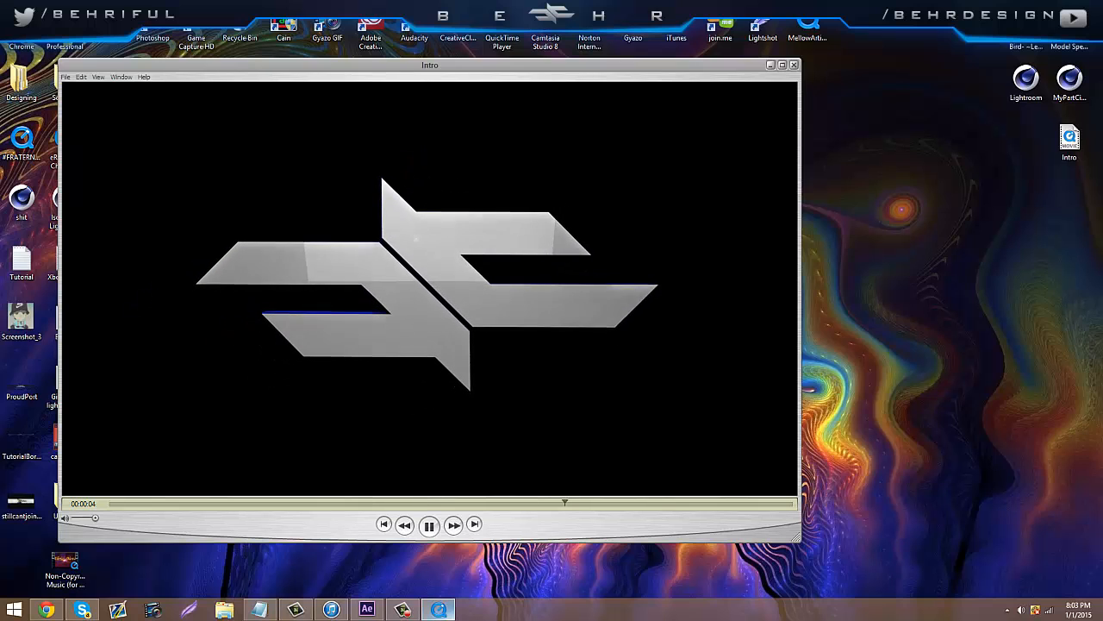
click(793, 64)
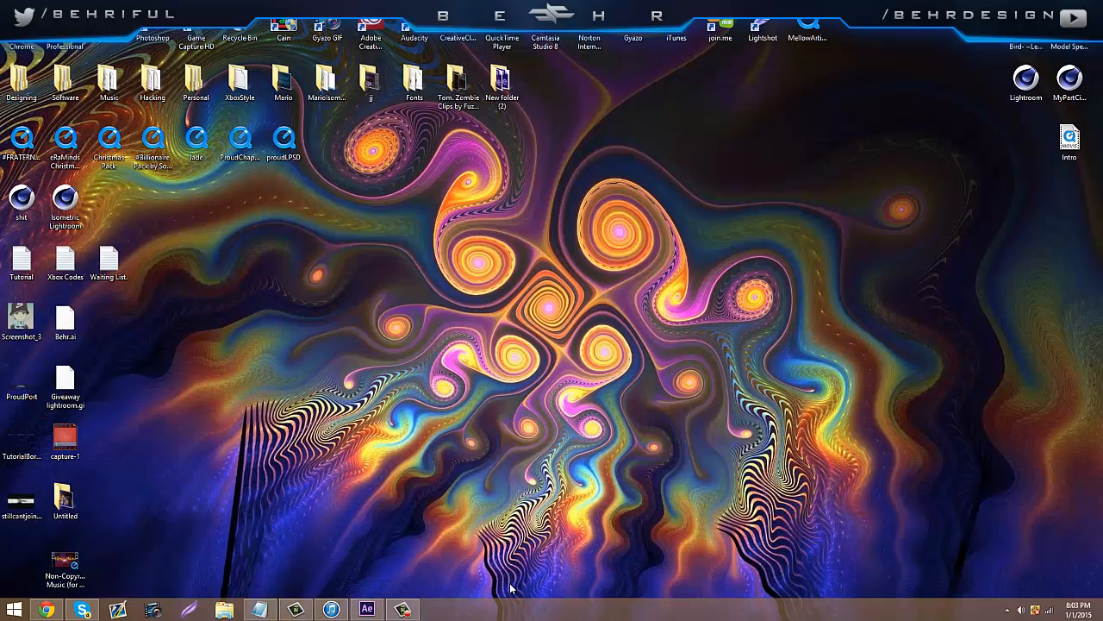
mouse_move(528, 567)
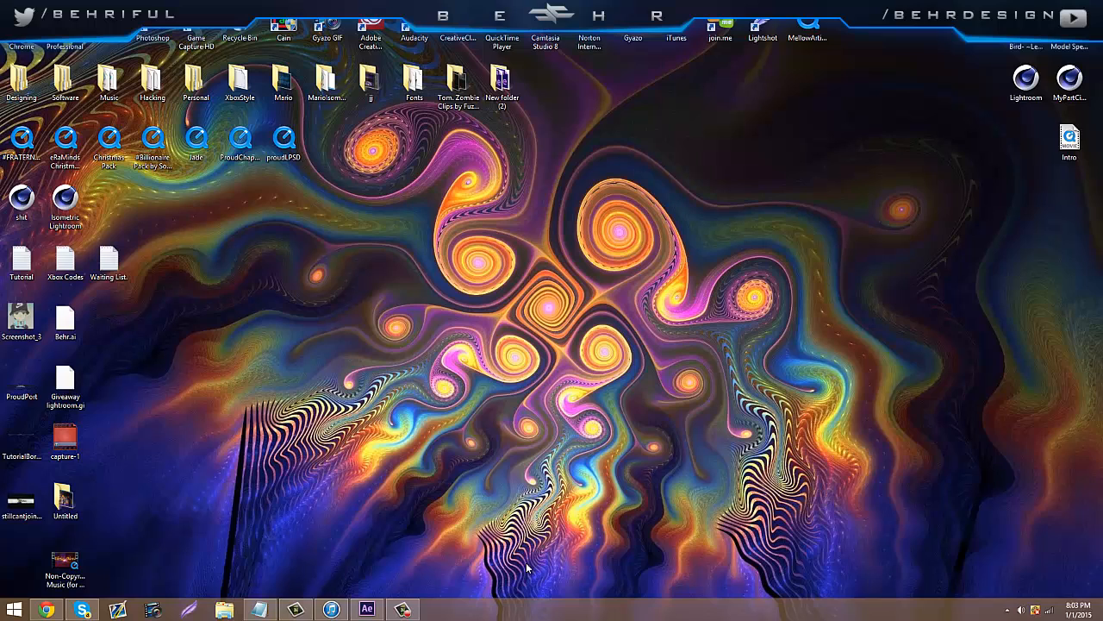
mouse_move(532, 562)
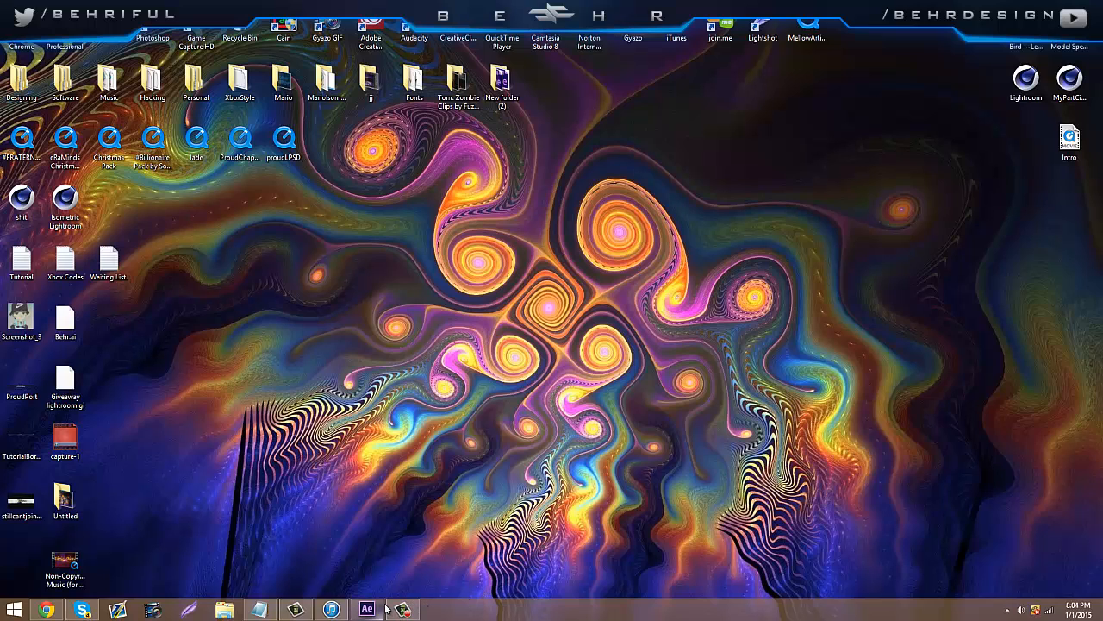
mouse_move(367, 609)
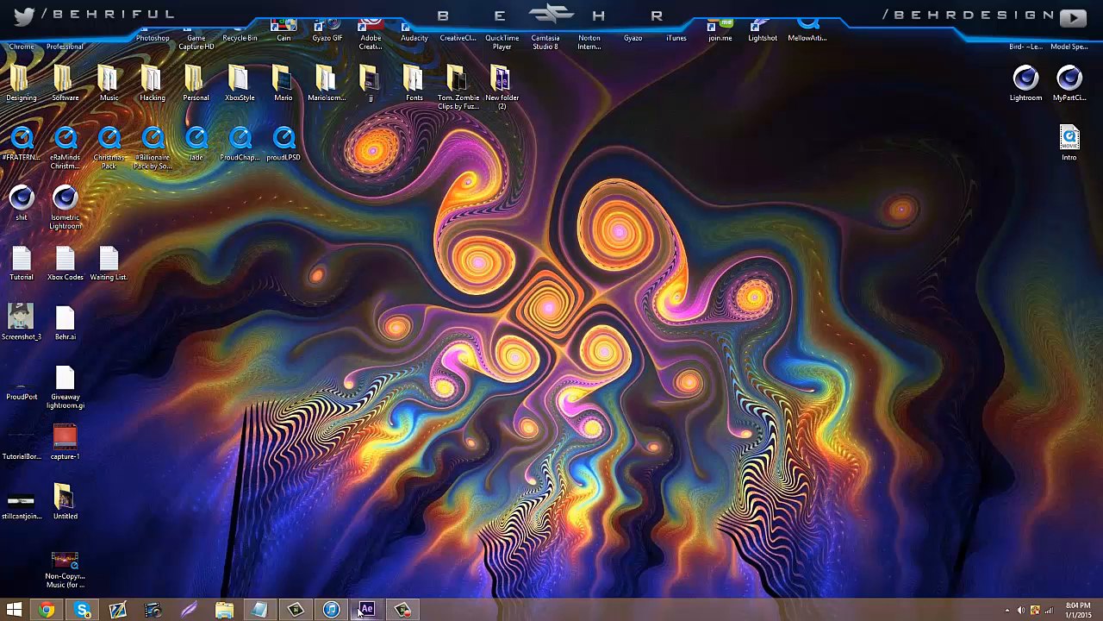
Restore After Effects and review the dramatic music, Energy, Intro.mov and MVI clip details.
click(365, 609)
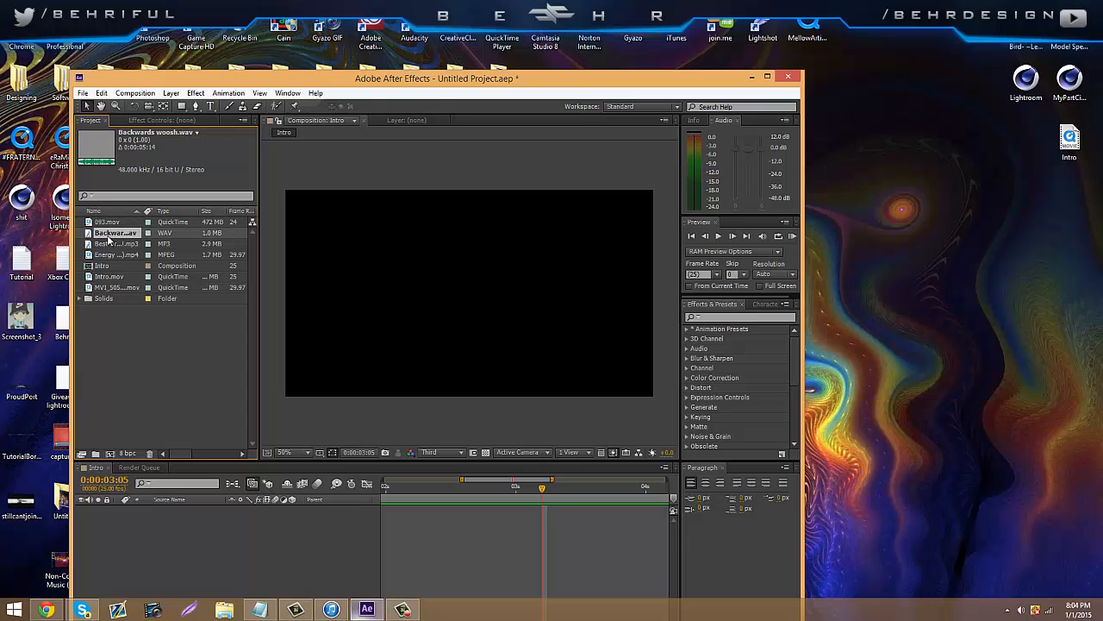
click(117, 244)
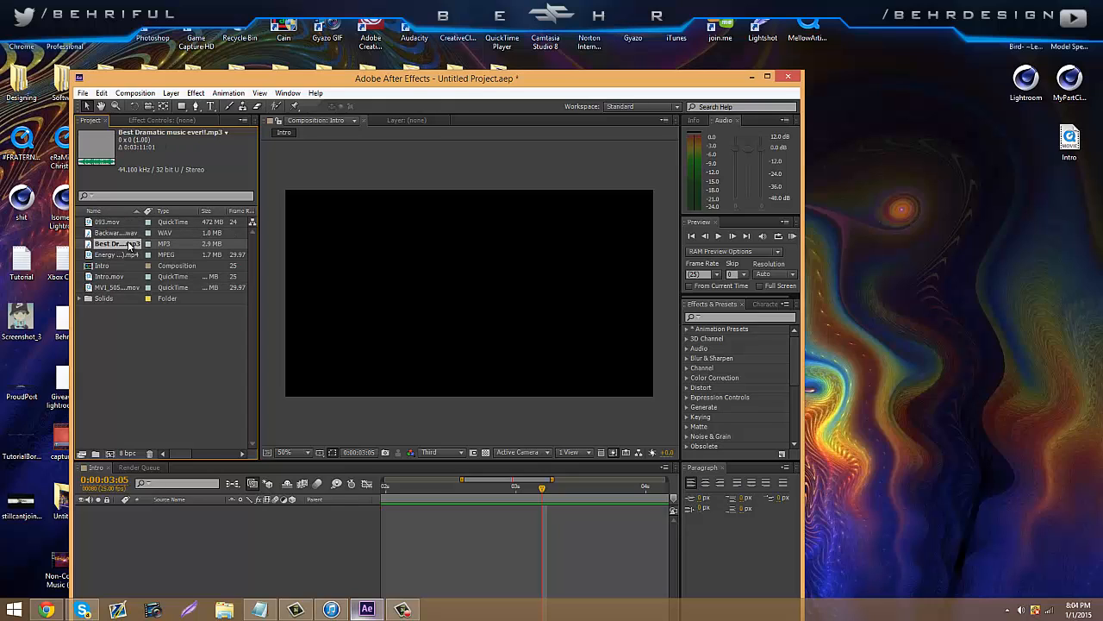
click(117, 255)
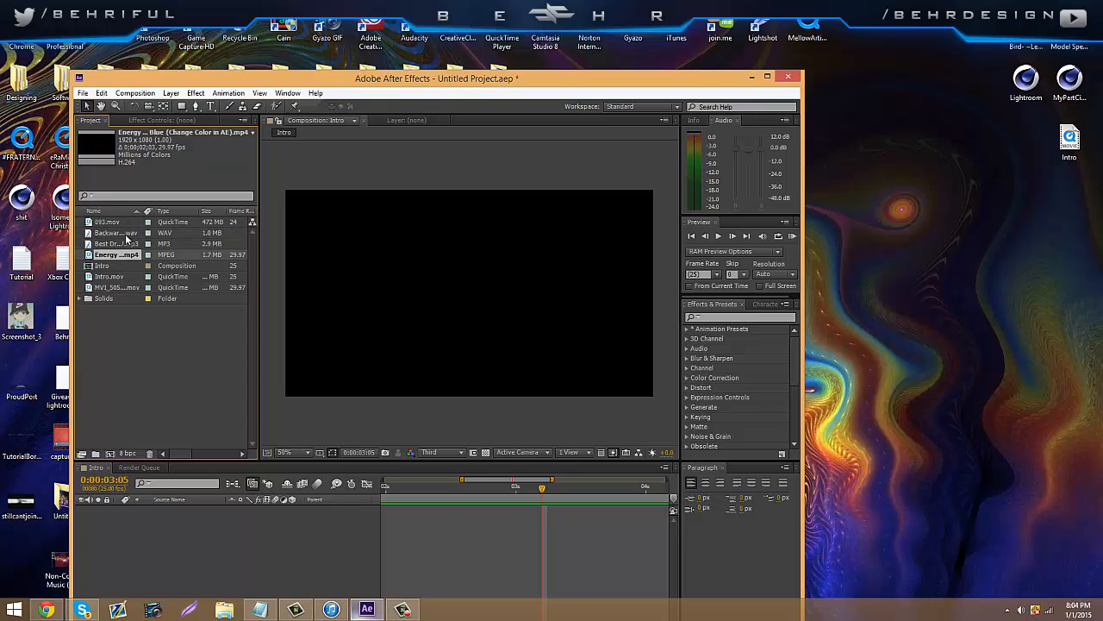
click(112, 276)
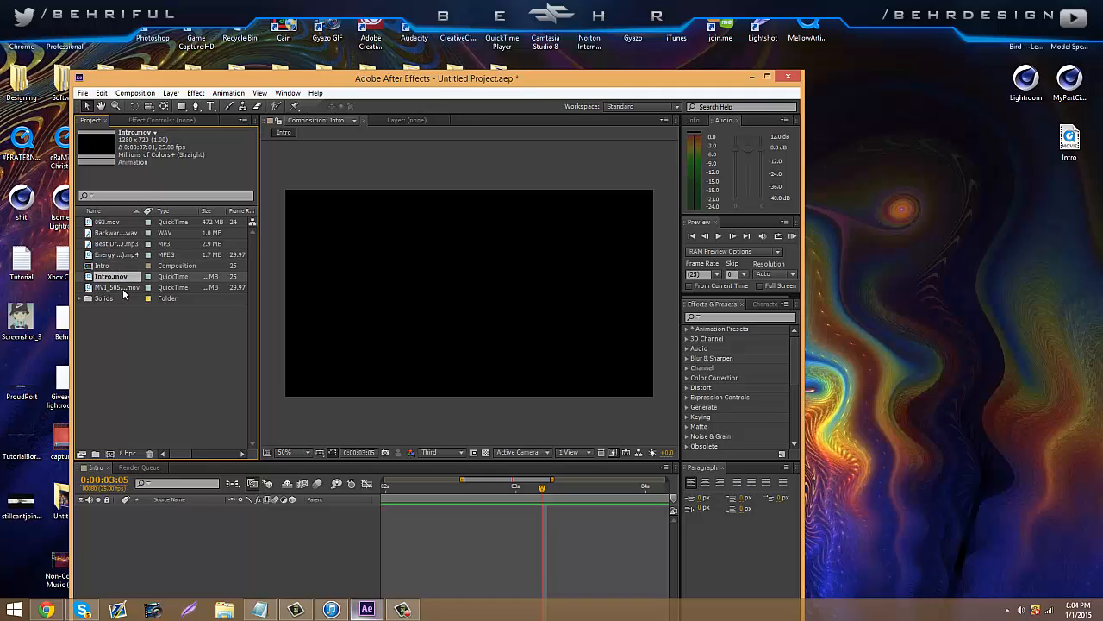
click(116, 287)
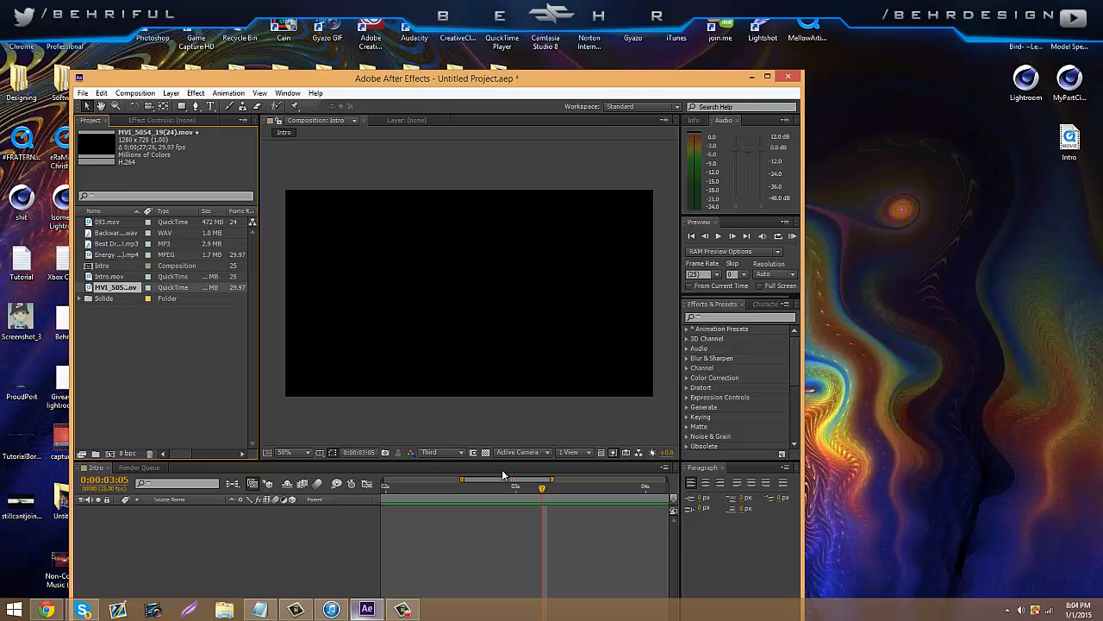
click(765, 78)
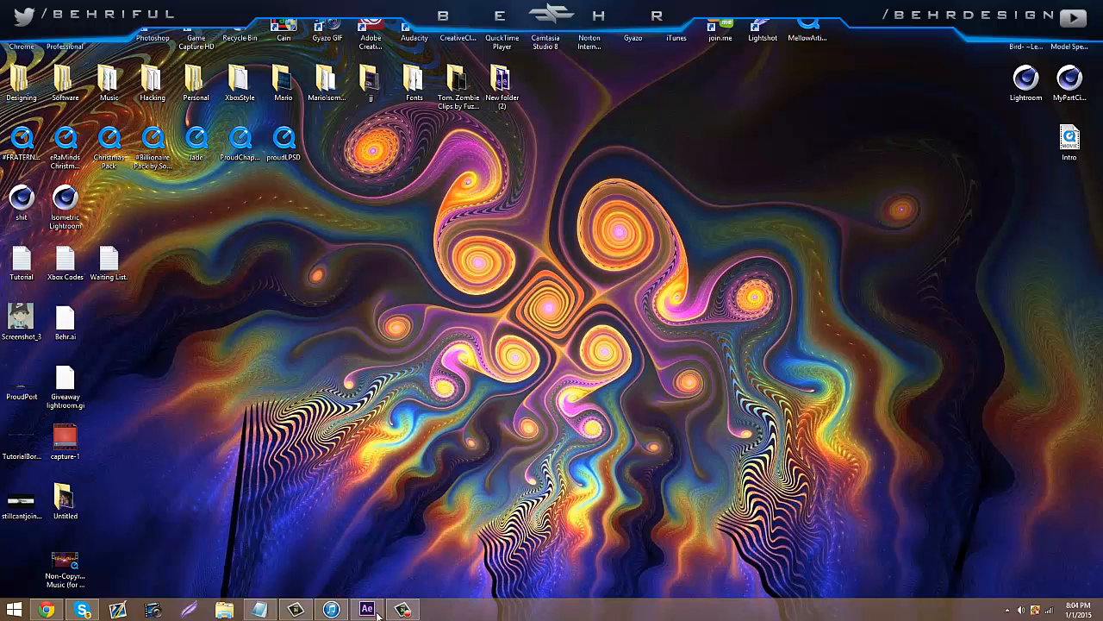
Scrub the Intro.mov logo animation through earlier frames to the three-second point.
click(367, 609)
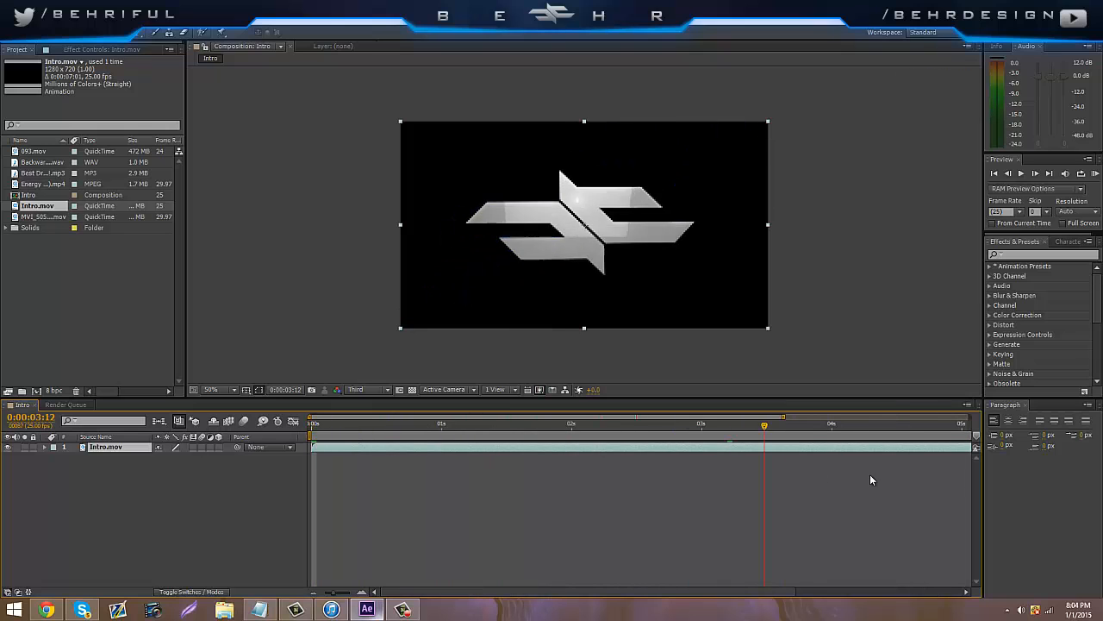
click(321, 423)
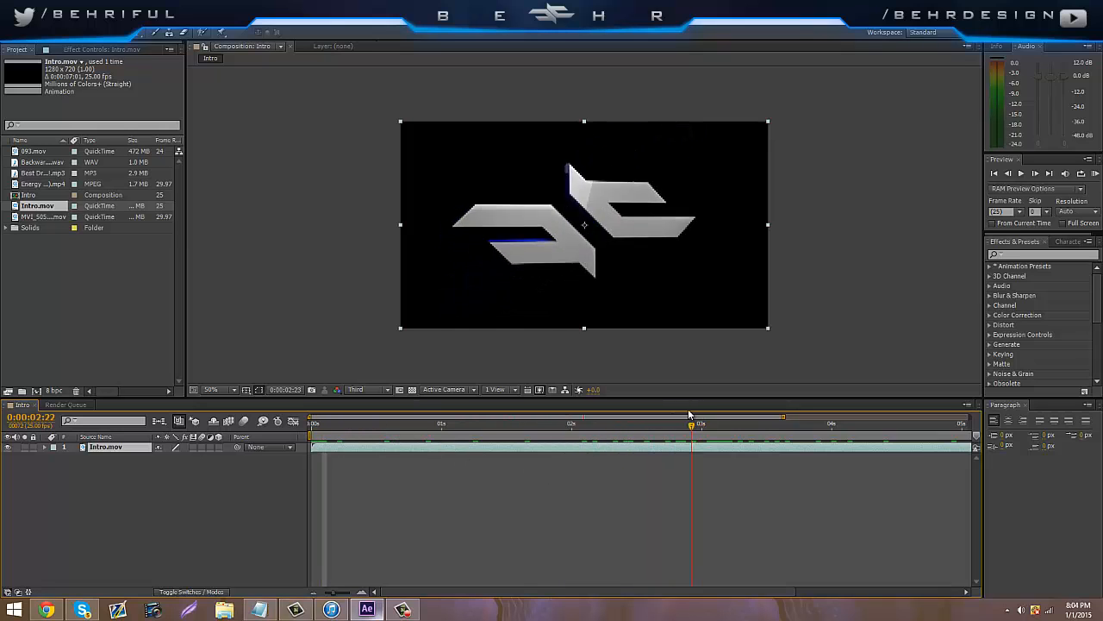
click(467, 423)
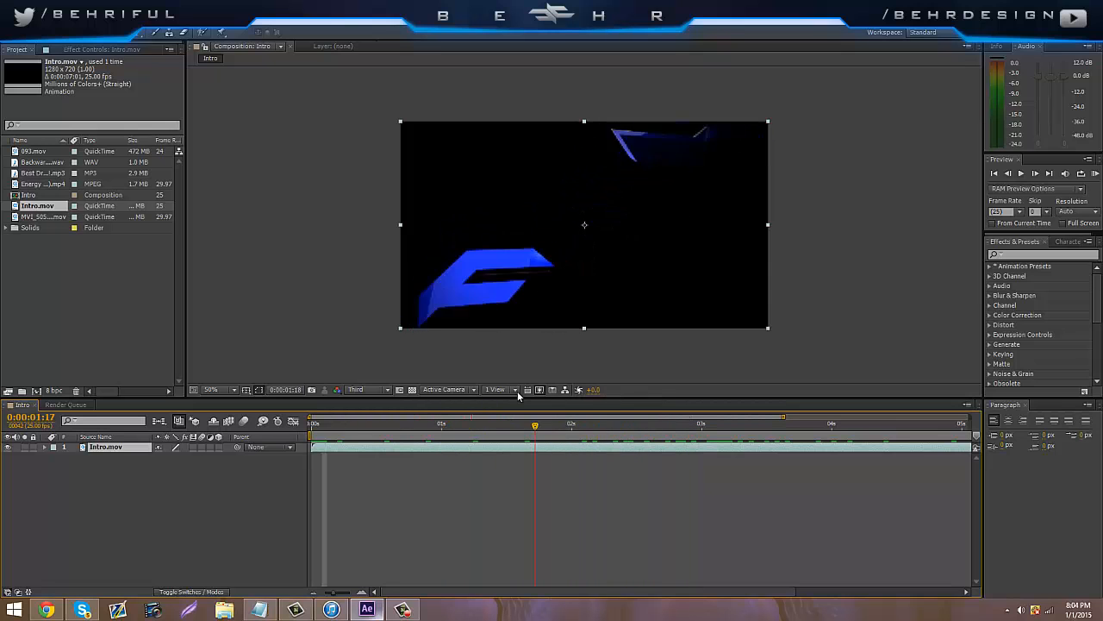
click(612, 422)
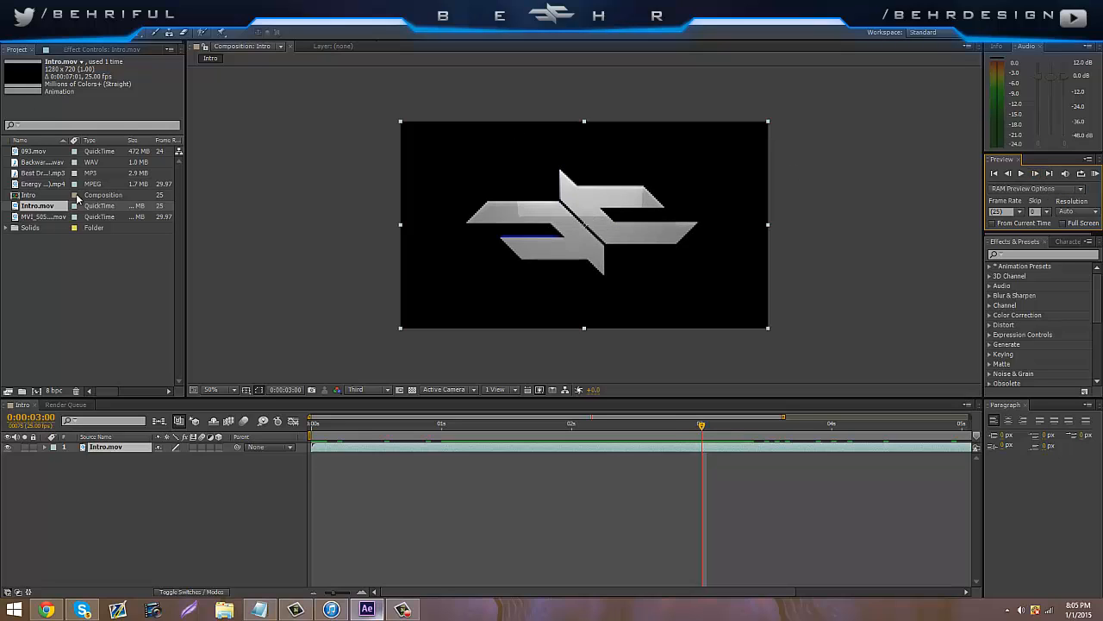
Place the Energy clip under Intro.mov and scrub past the three-second mark to check it.
click(41, 184)
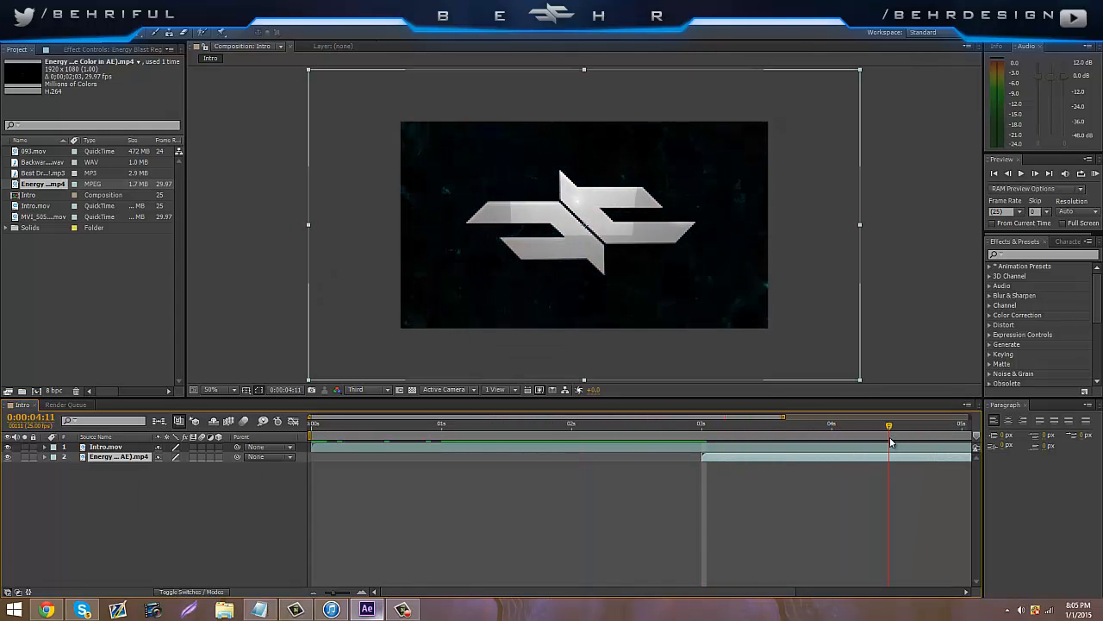
click(467, 423)
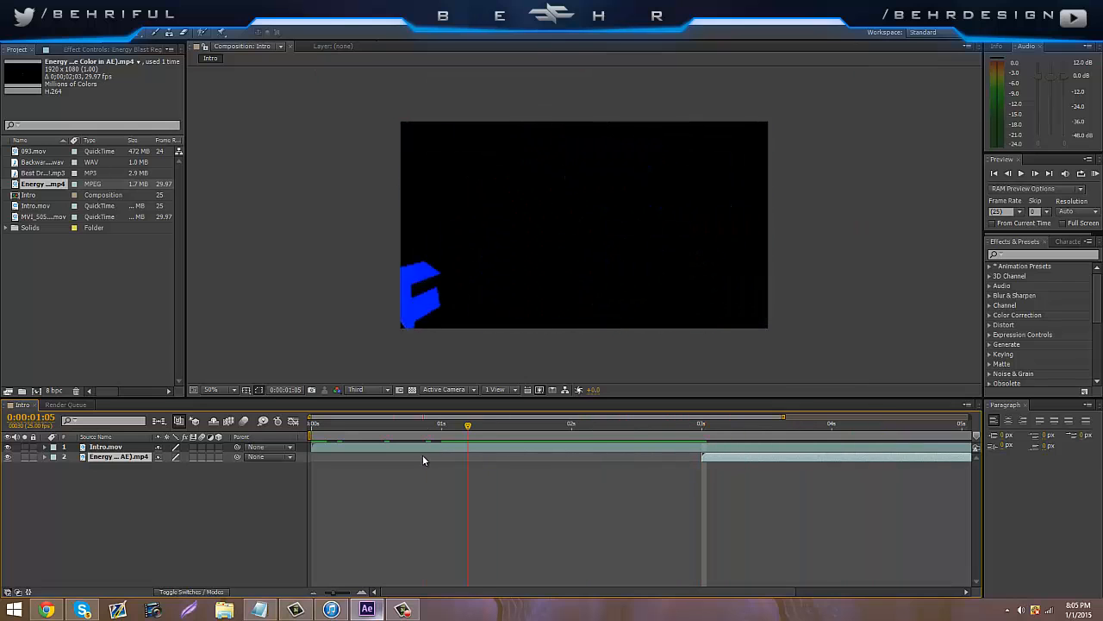
click(805, 424)
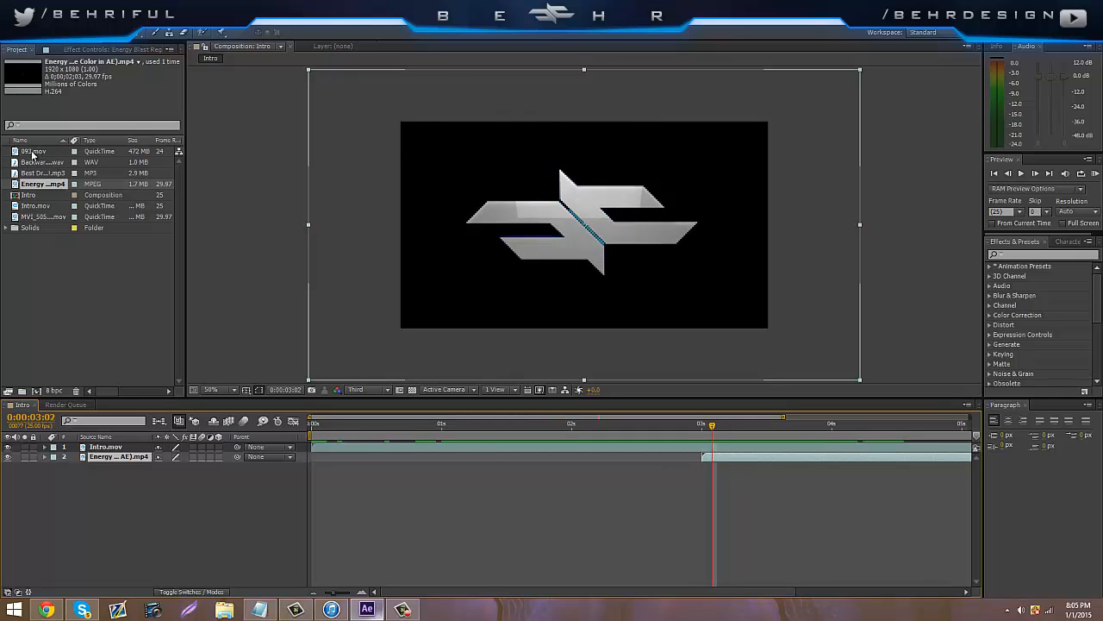
Add the 093.mov clip, change its blending mode, and start it around three seconds.
click(35, 151)
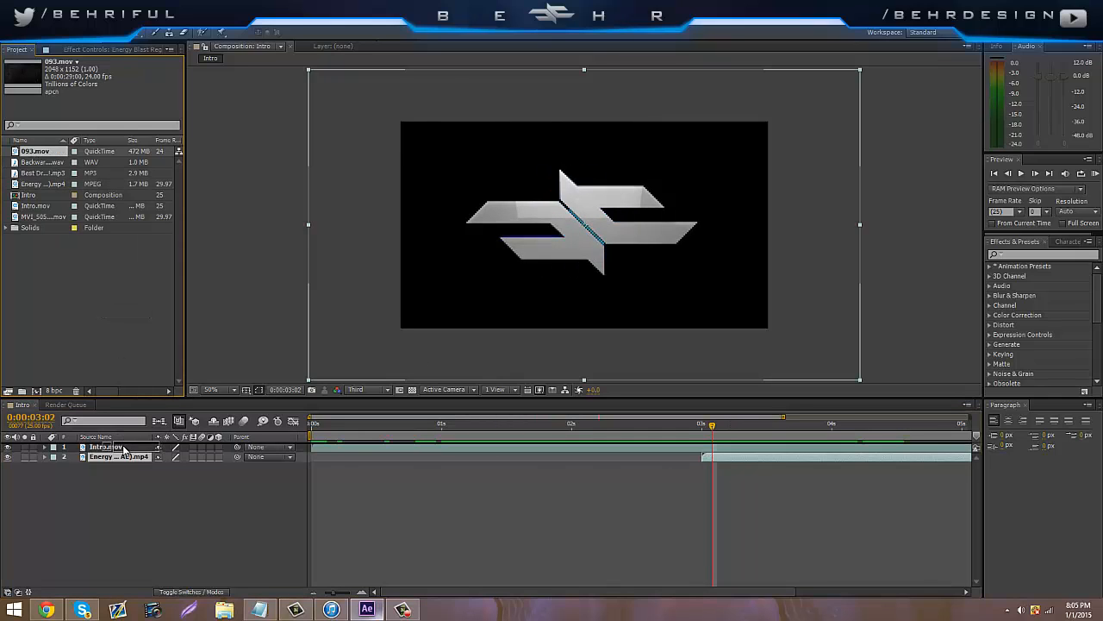
right_click(104, 447)
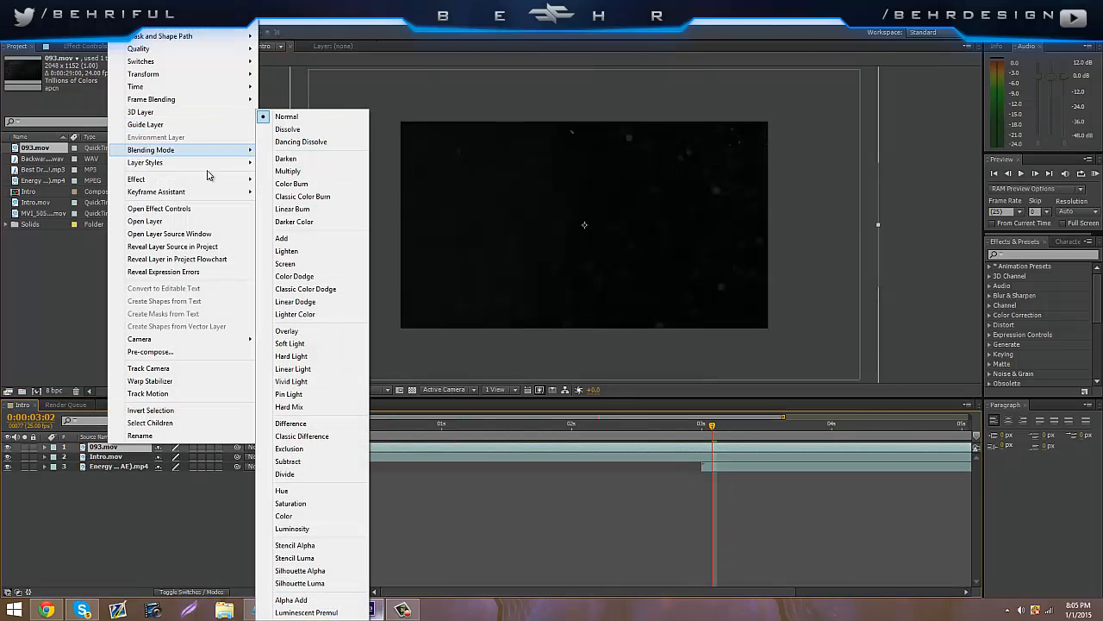
click(286, 116)
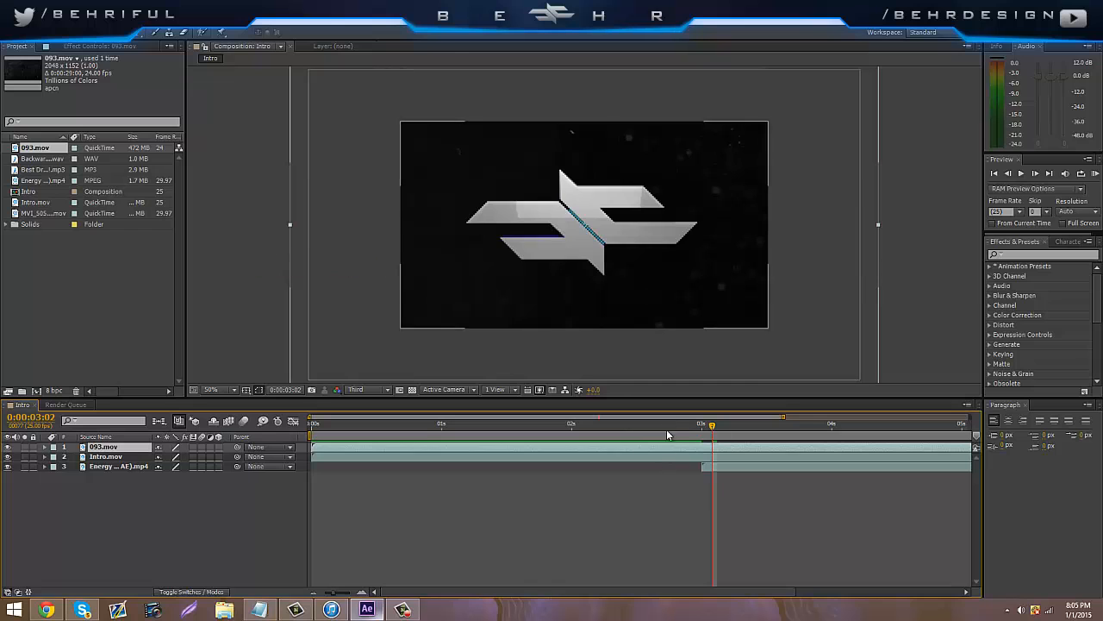
click(401, 423)
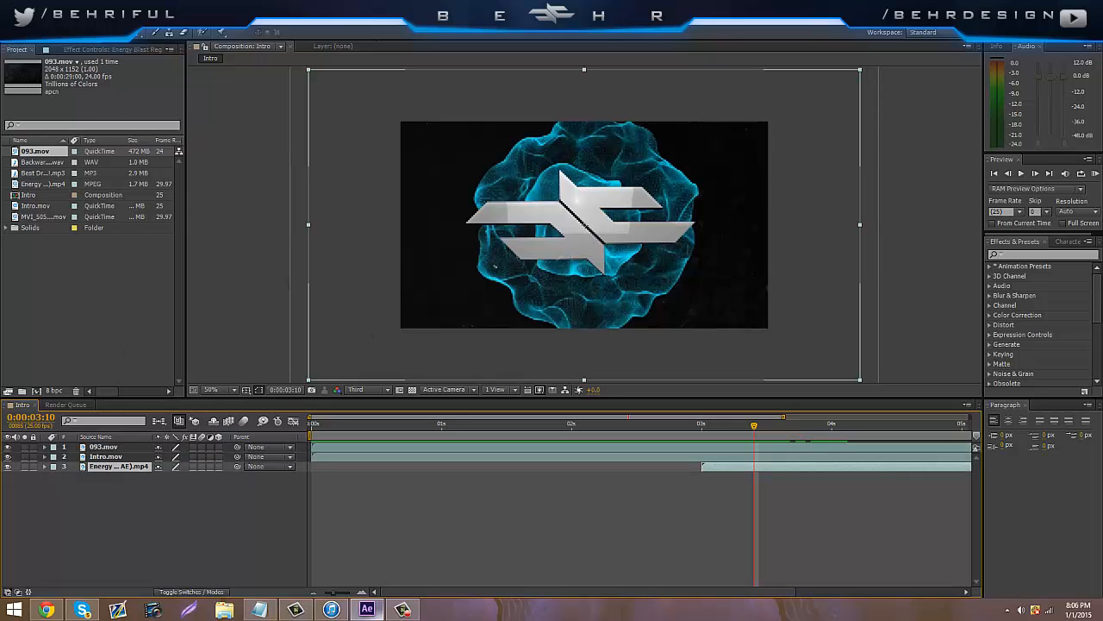
Apply Color Balance to the Energy layer with Hilight Blue Balance at 52.
click(155, 32)
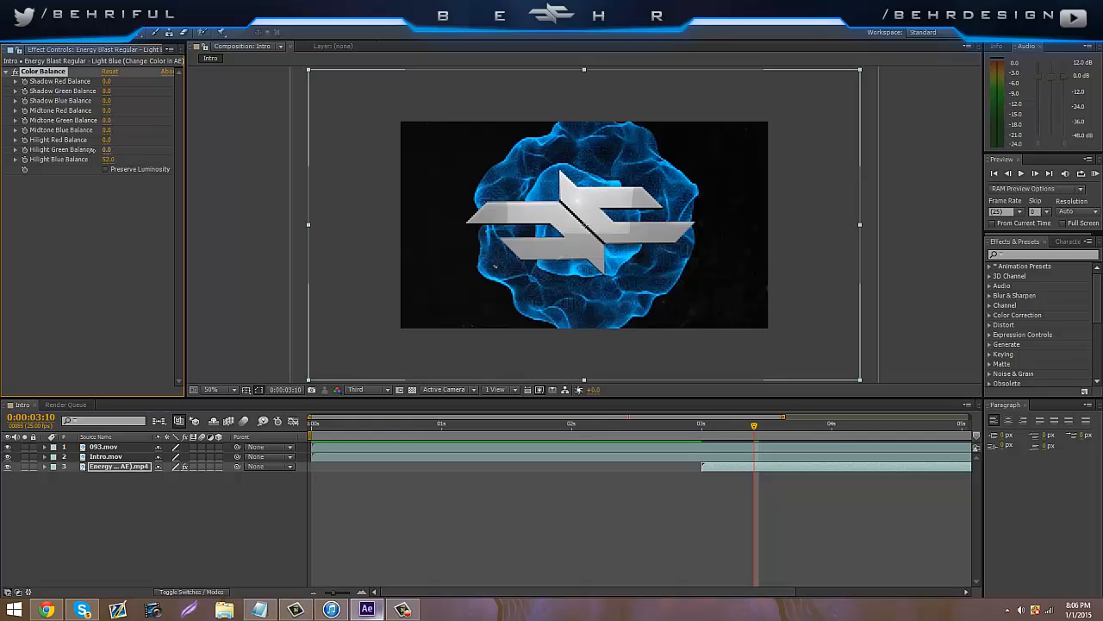
click(107, 149)
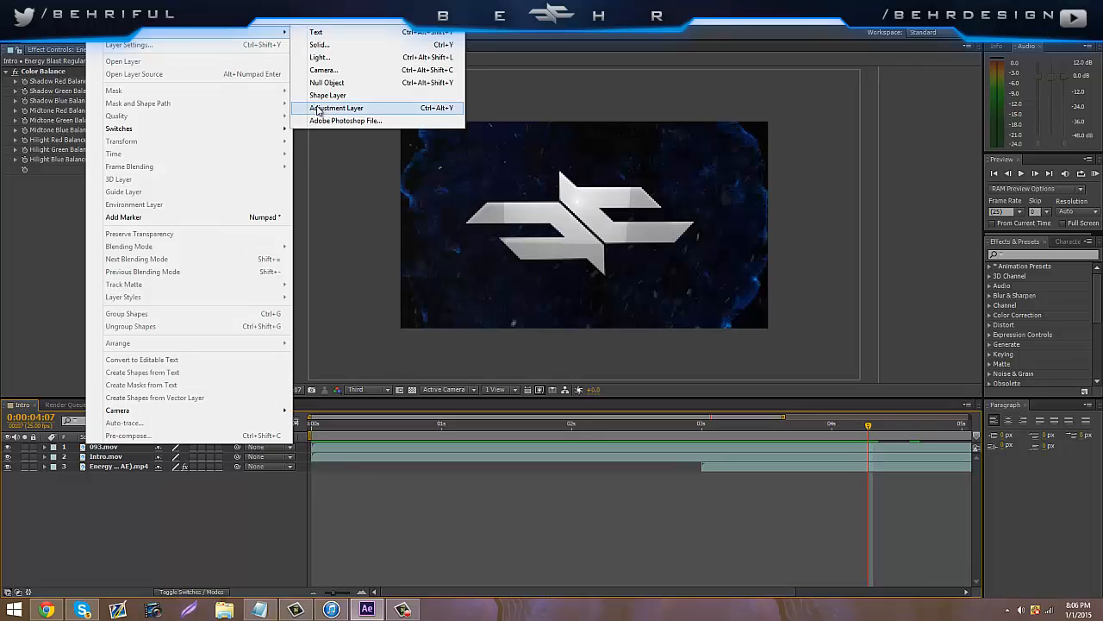
Create a new adjustment layer and search Effects & Presets for 'optic'.
click(336, 108)
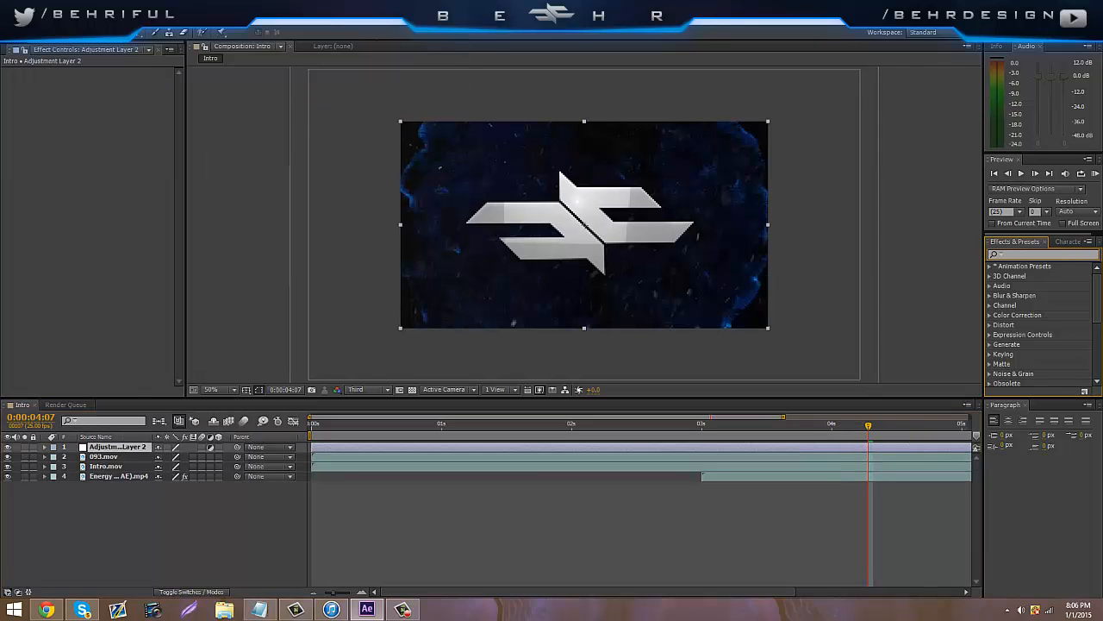
text(optic)
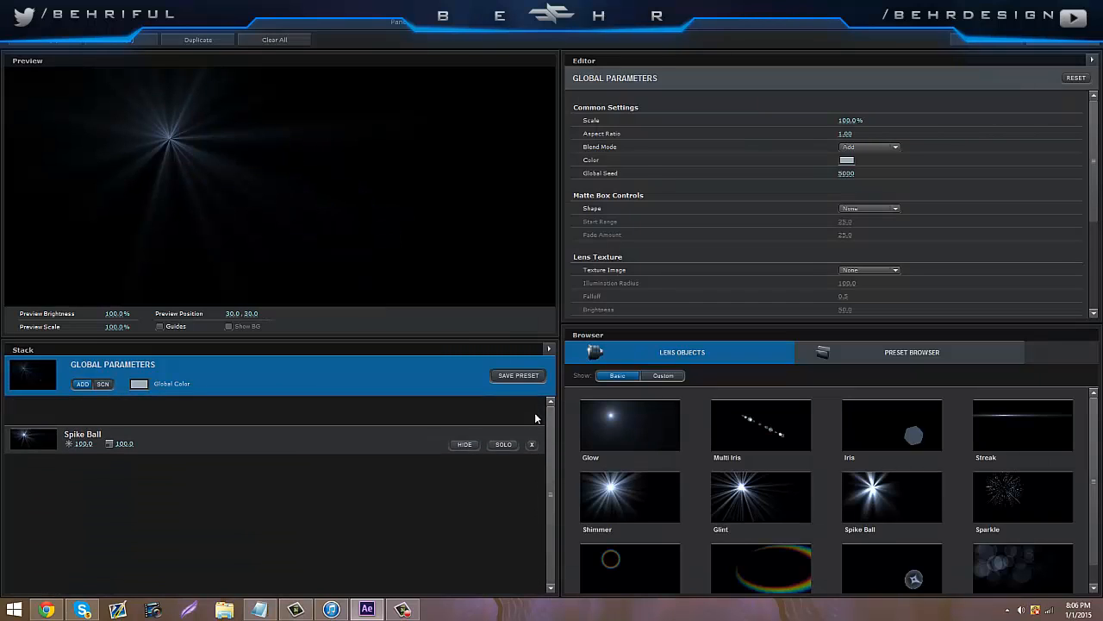
Delete Spike Ball from the flare stack and add a Glow lens object.
click(532, 444)
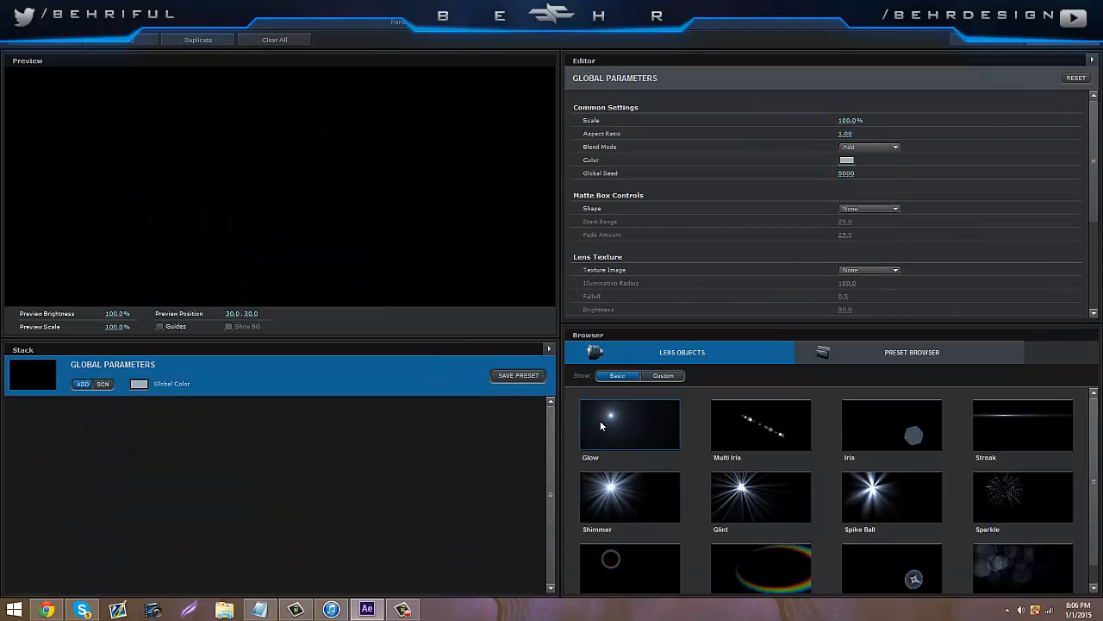
double_click(630, 424)
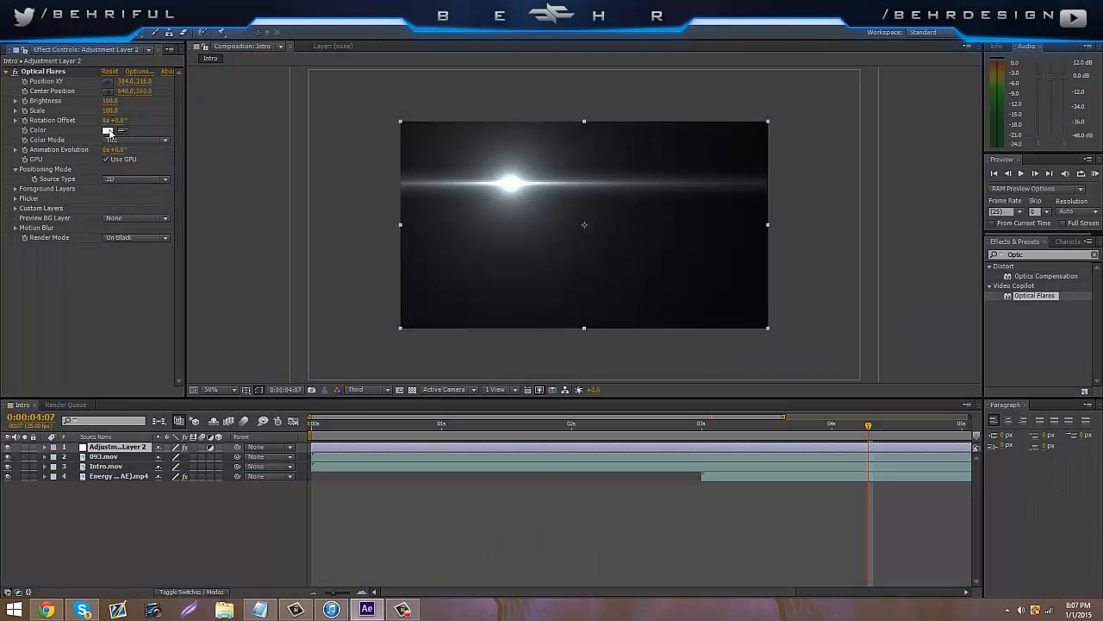
Color the flare blue 2000C2 and move it to the frame's upper-left edge.
click(109, 130)
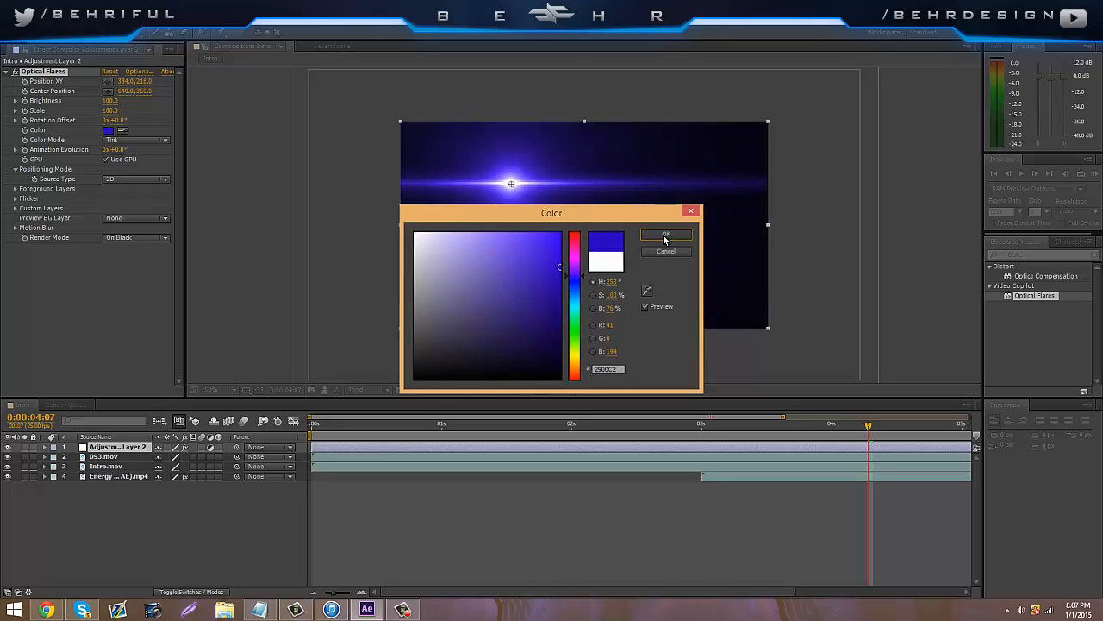
click(665, 235)
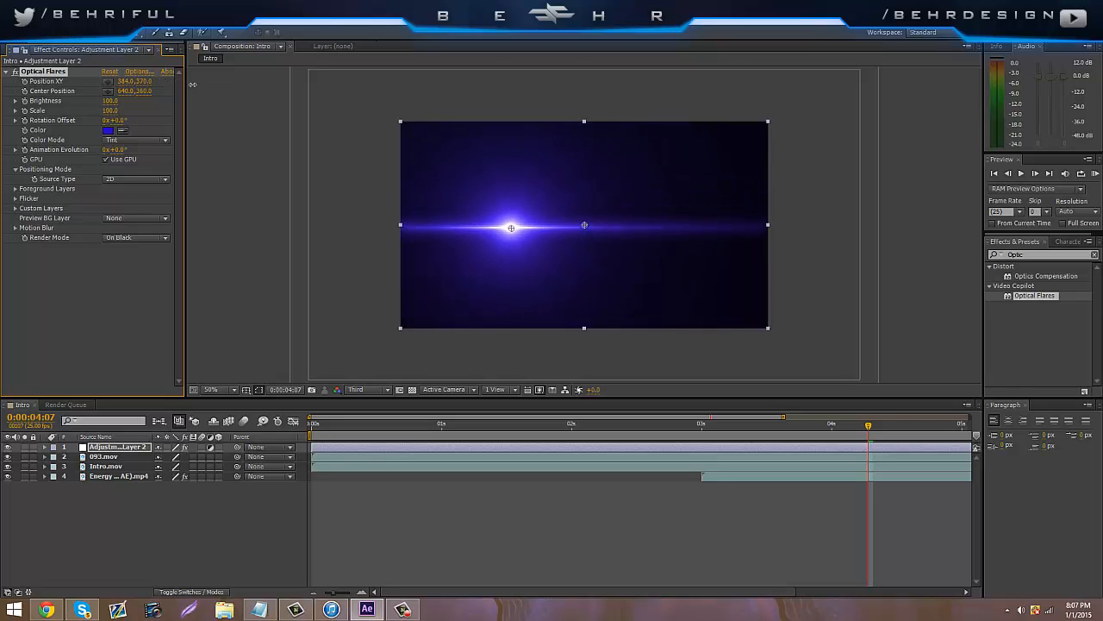
drag(511, 227, 463, 227)
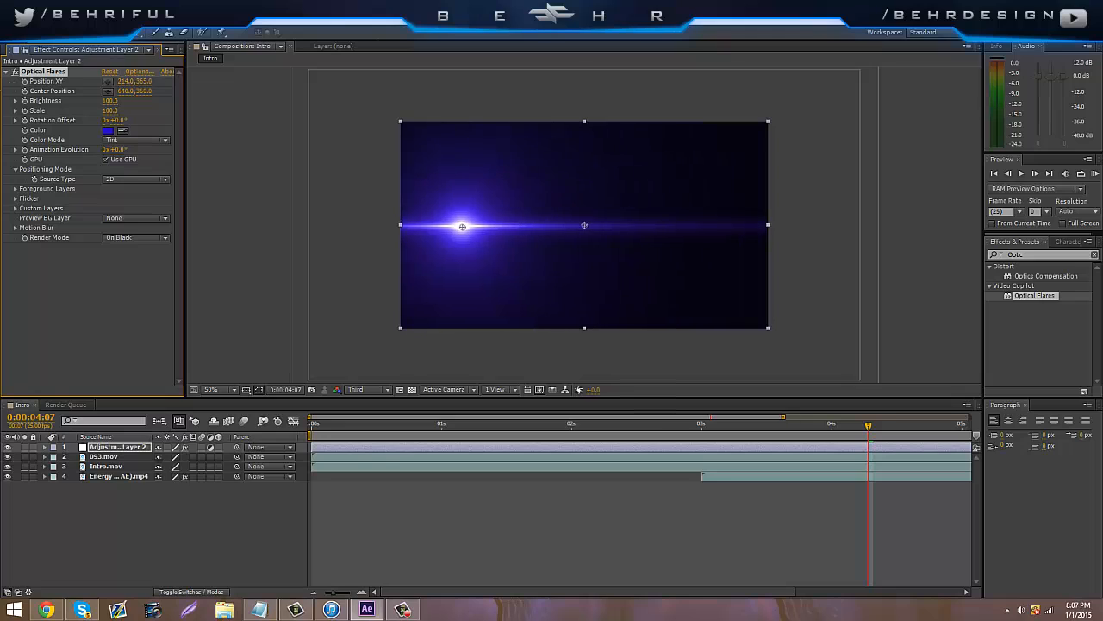
drag(463, 226, 408, 226)
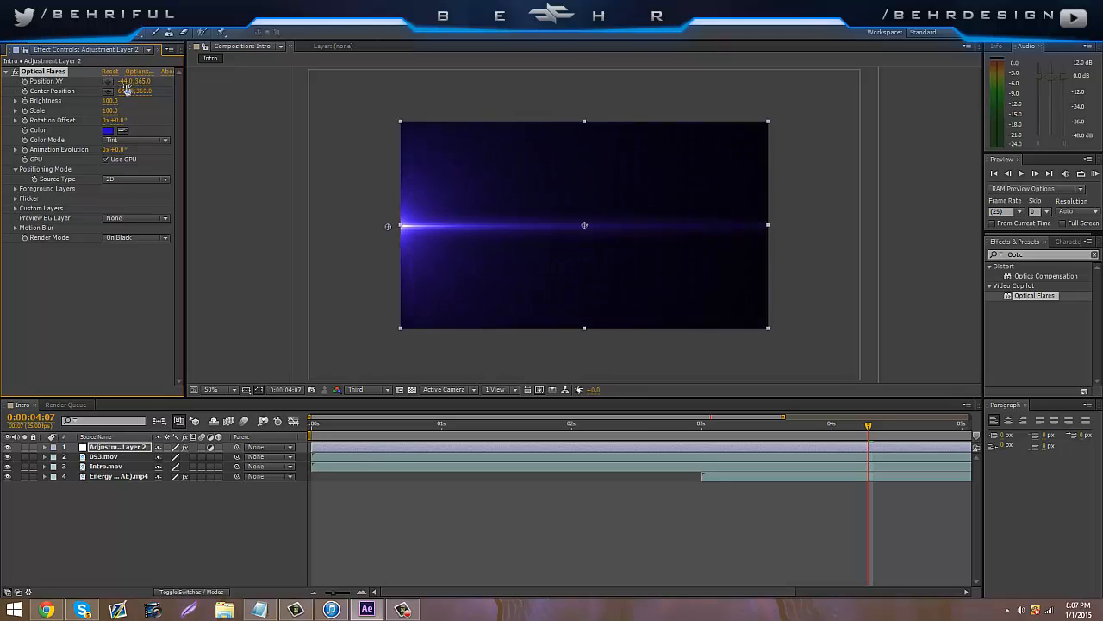
drag(133, 81, 129, 81)
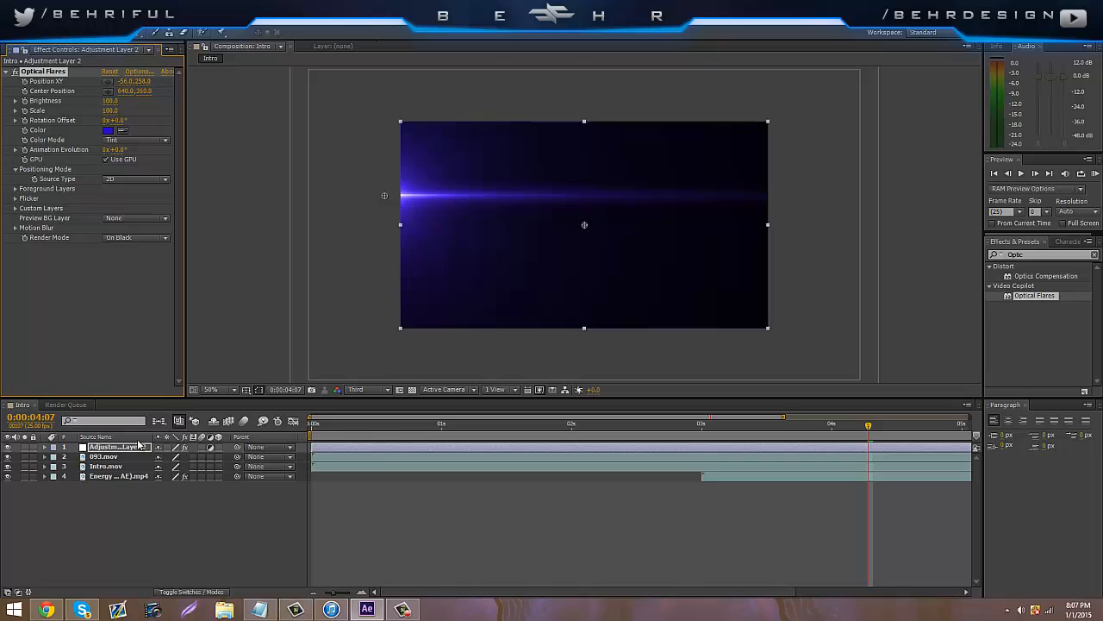
right_click(119, 446)
text(twit)
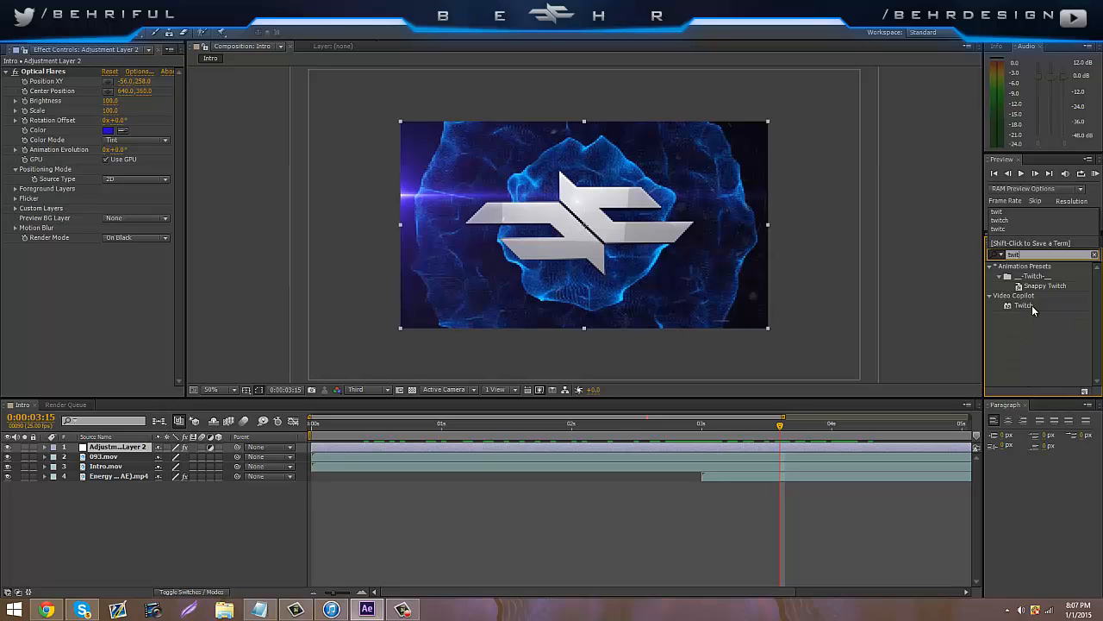
Apply Video Copilot Twitch to Adjustment Layer 2 from the 'twit' search results.
double_click(1025, 306)
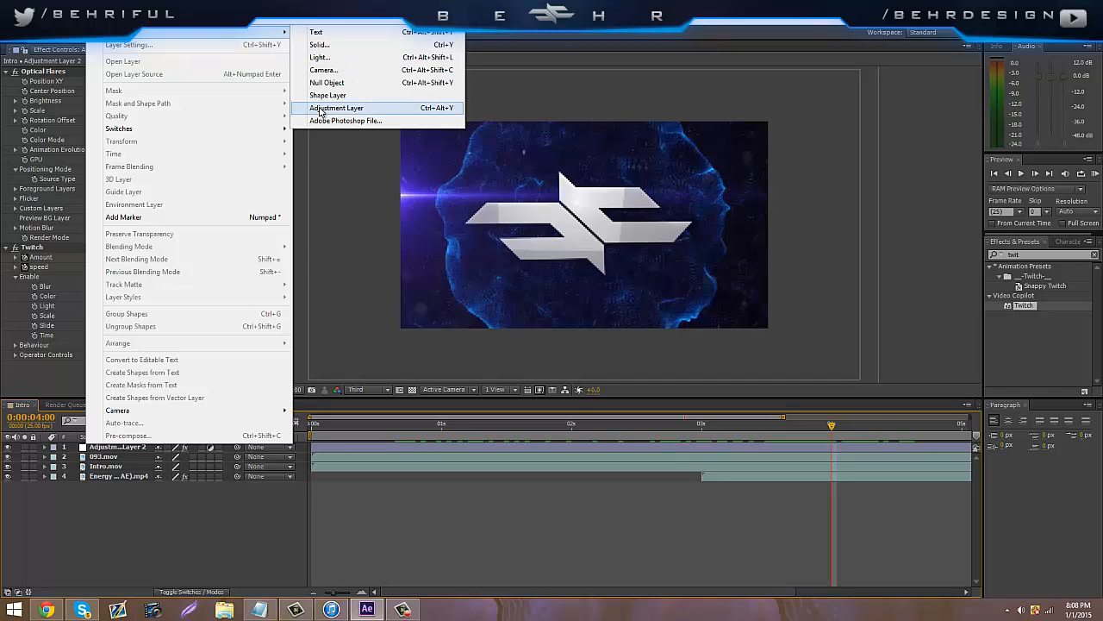
Create a third adjustment layer with RSMB and scrub the timeline to check the blur.
click(336, 107)
text(rsm)
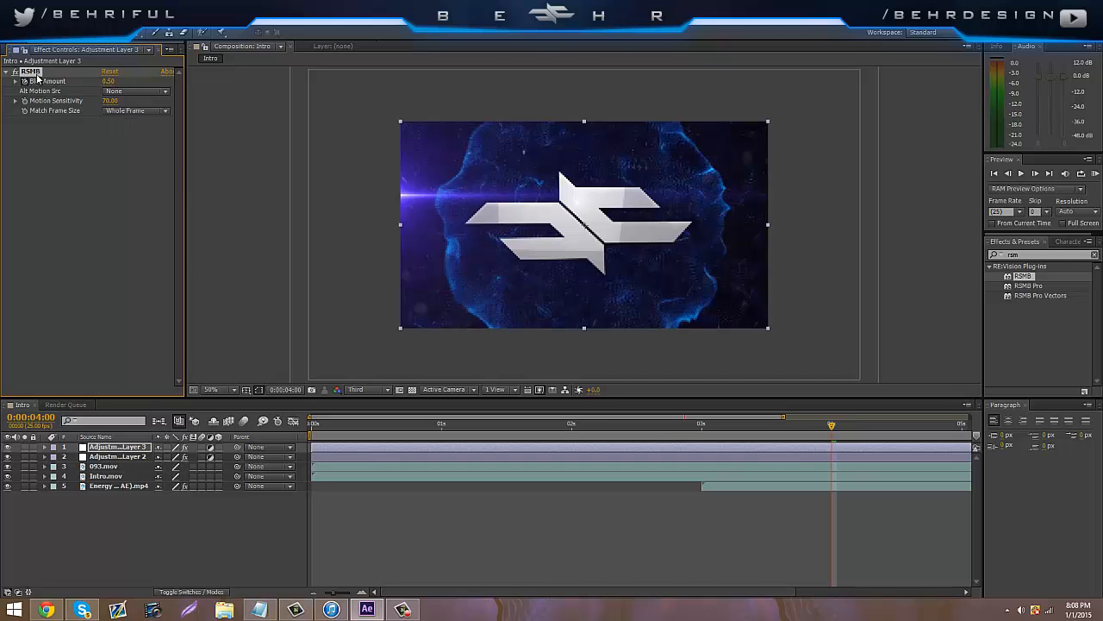
click(598, 424)
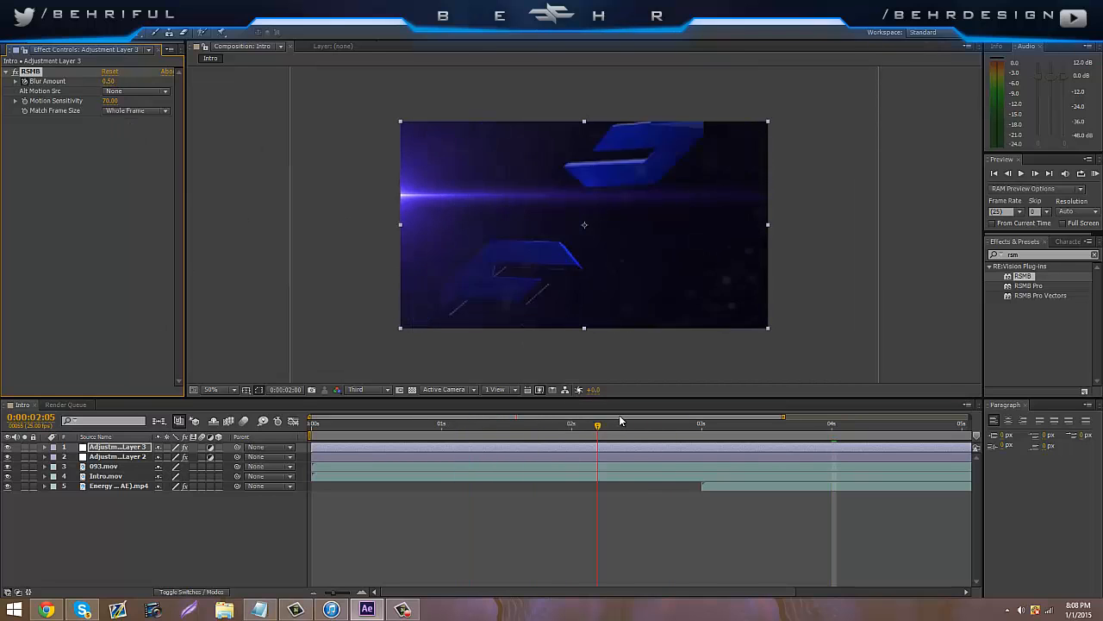
click(749, 423)
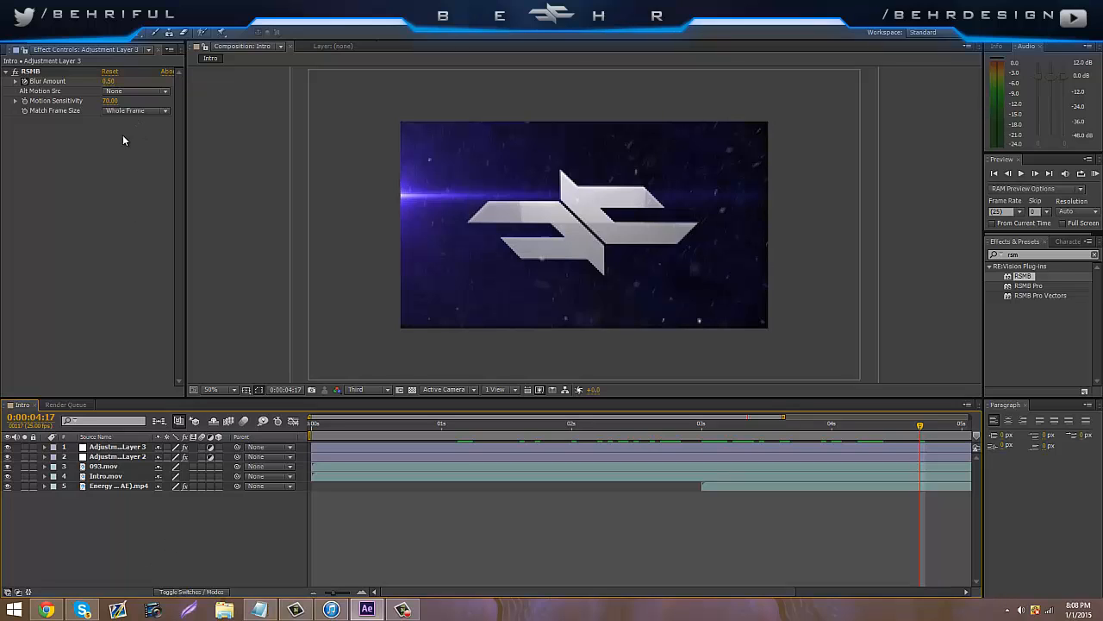
mouse_move(688, 206)
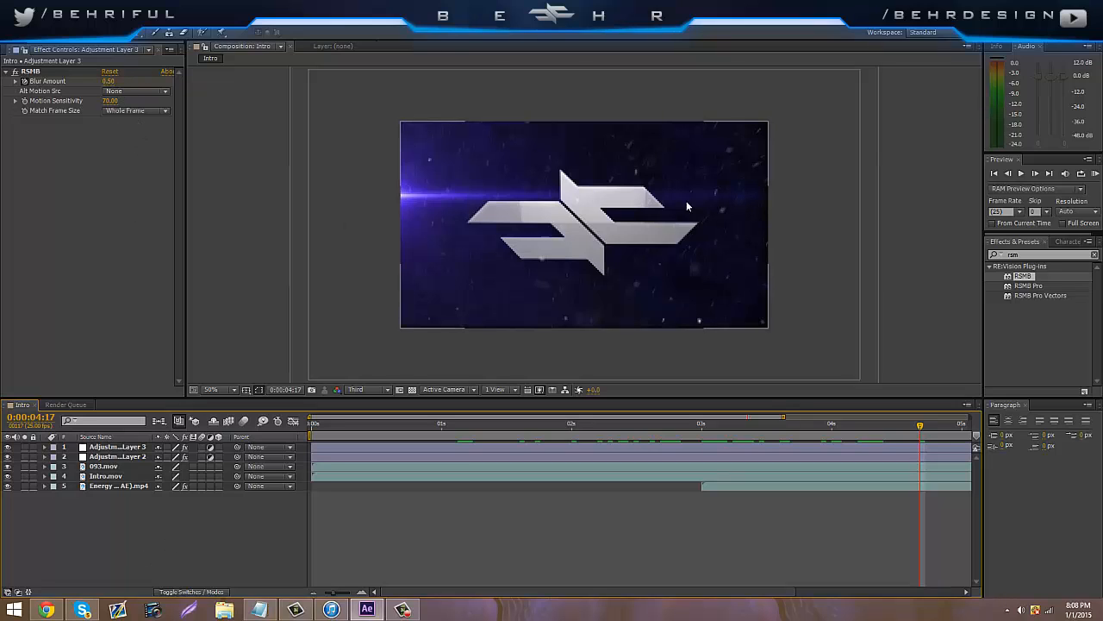
Create a fourth adjustment layer from the Layer menu.
click(35, 28)
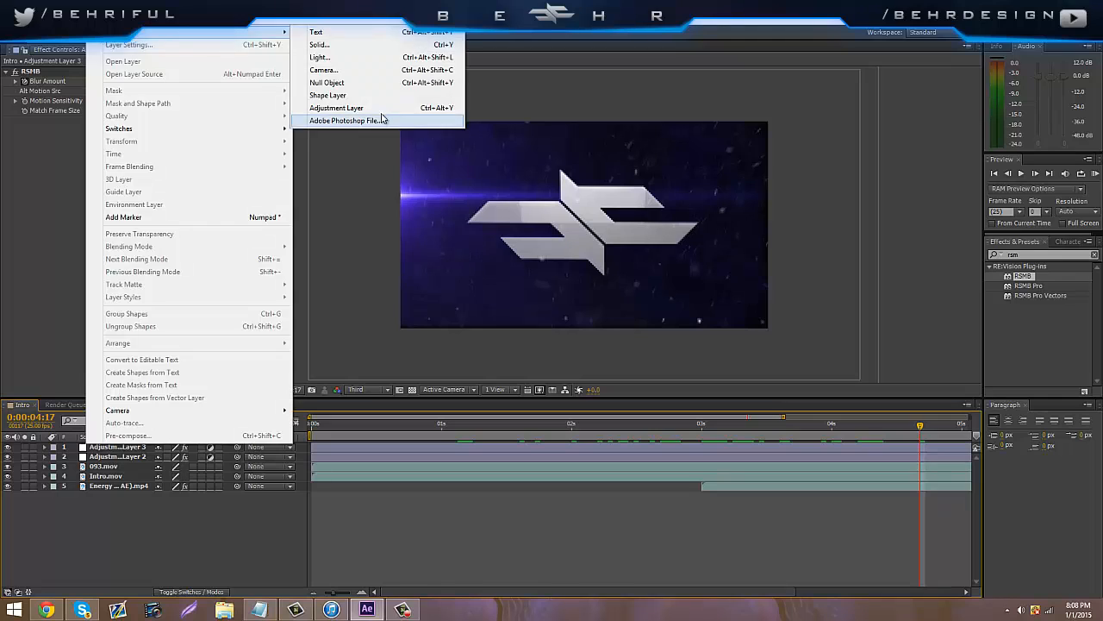
click(336, 107)
text(twit)
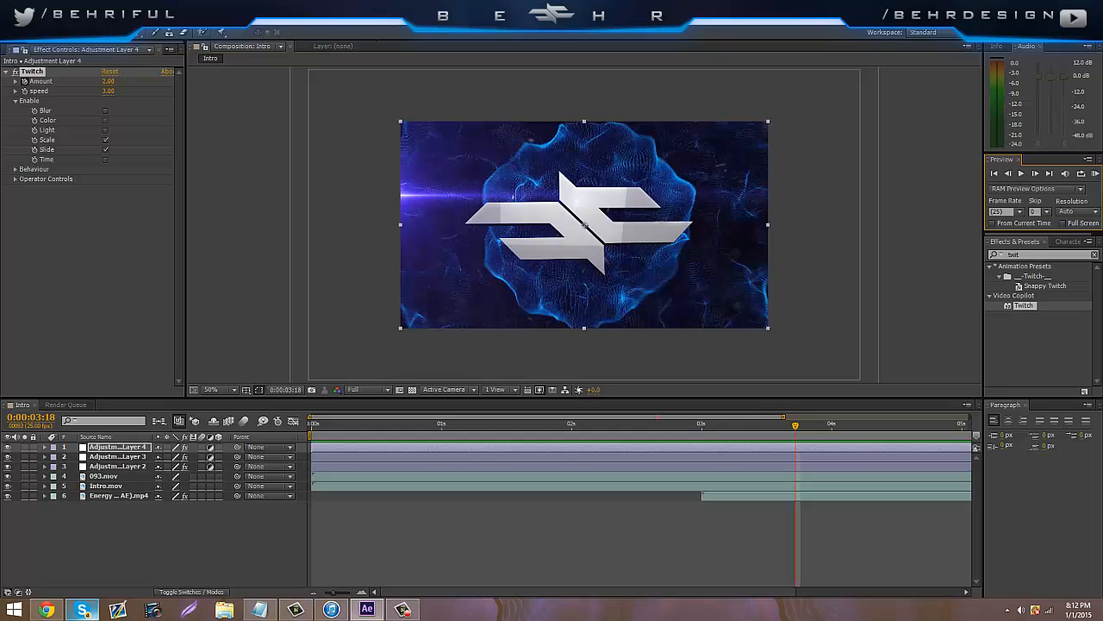
Add the dramatic music MP3 under the Intro layers and set preview resolution to Third.
click(15, 50)
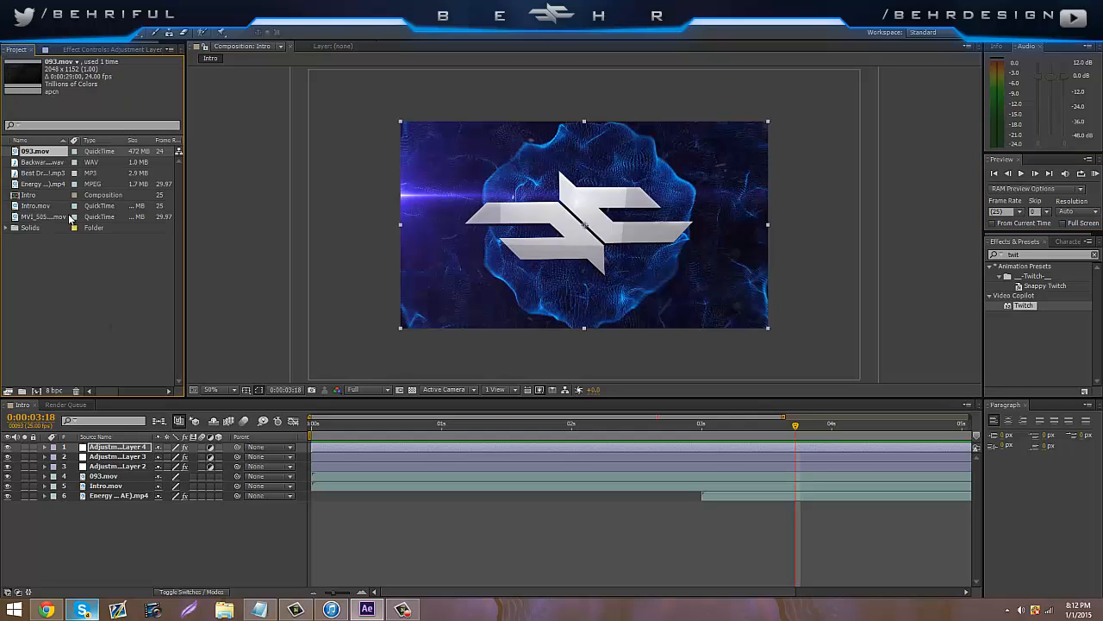
click(43, 172)
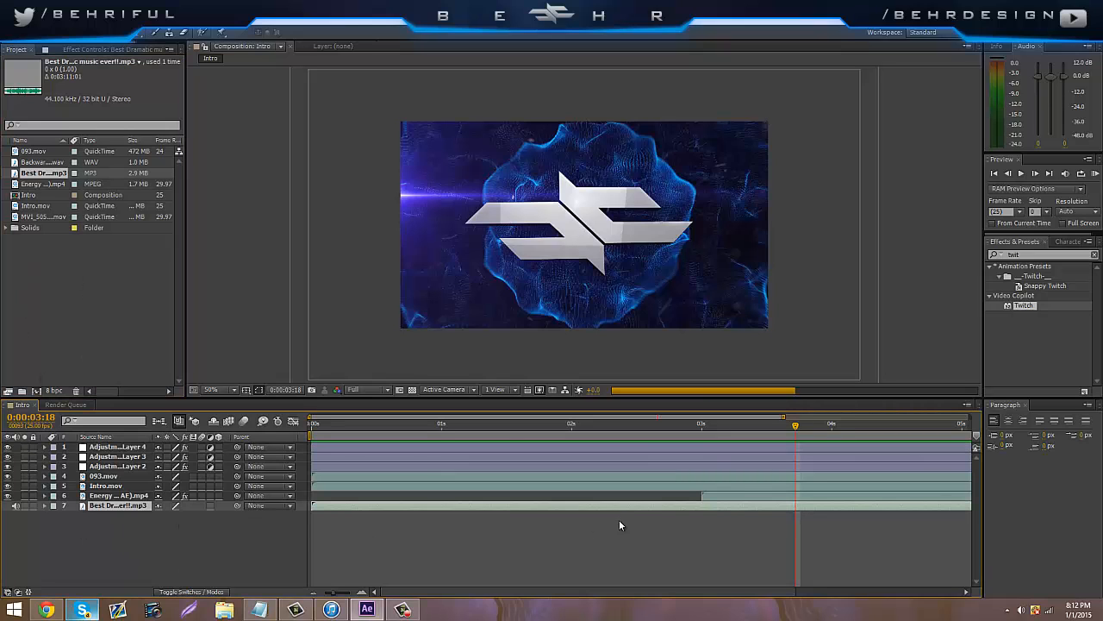
click(366, 390)
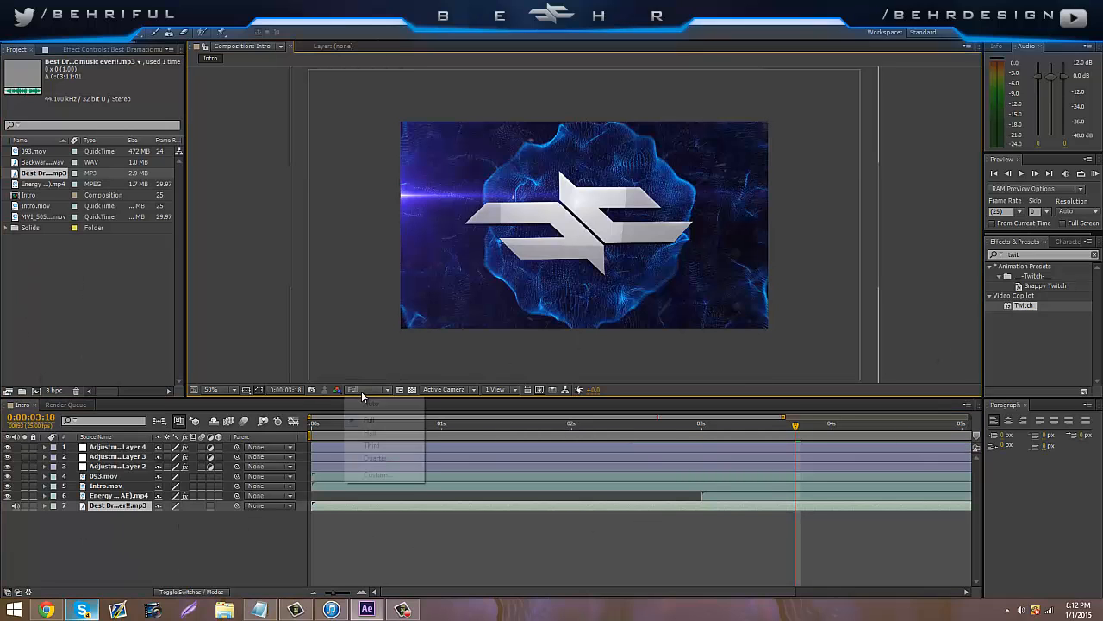
click(371, 445)
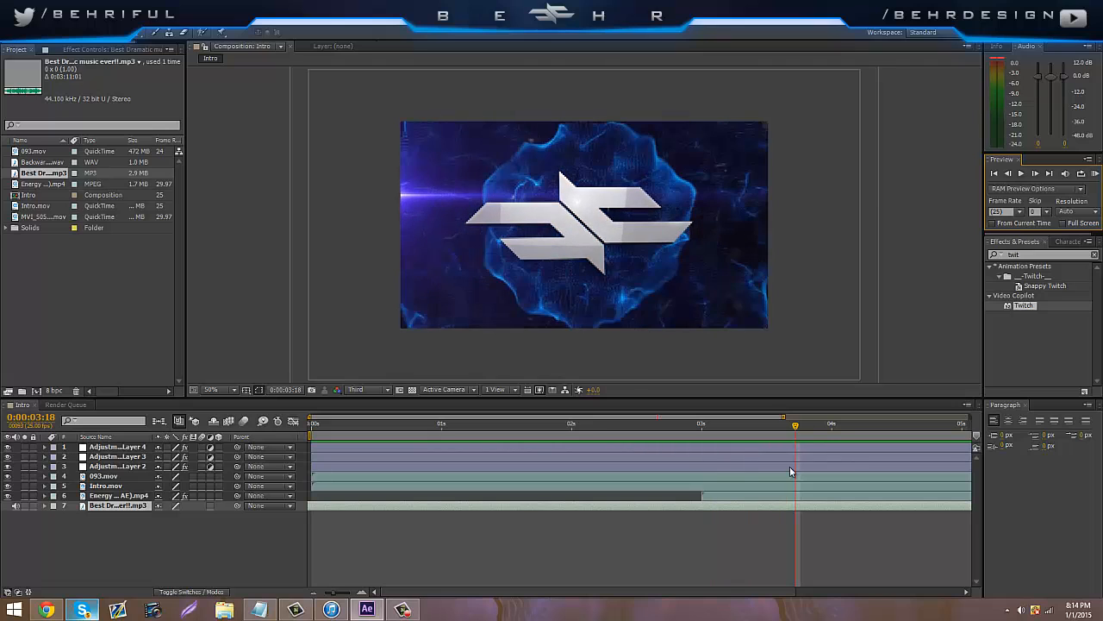
mouse_move(900, 325)
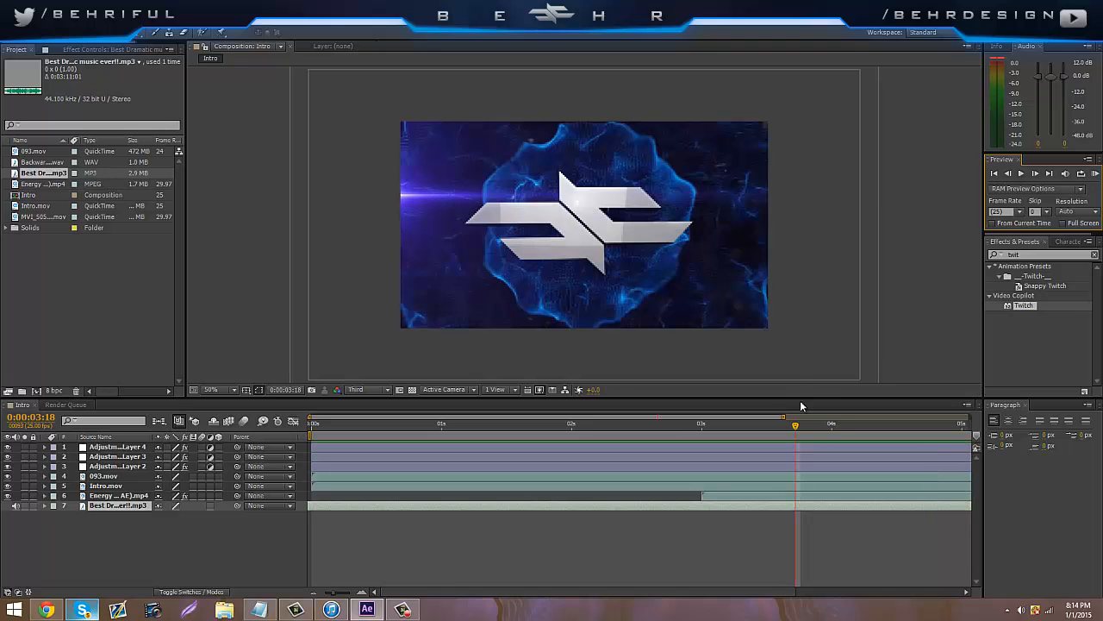
mouse_move(721, 446)
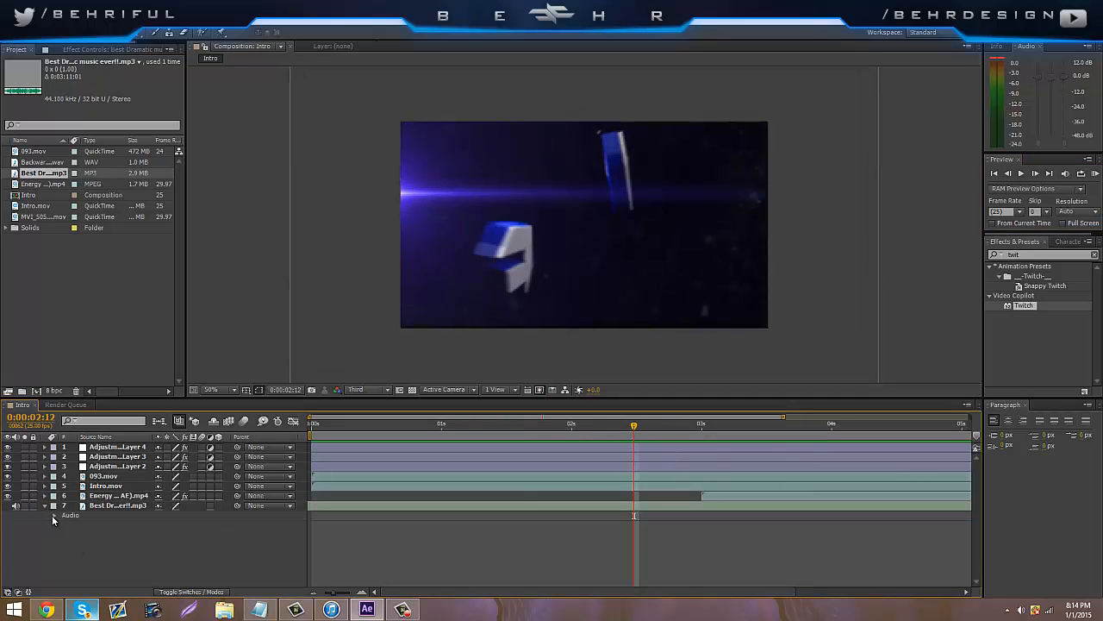
Twirl open the dramatic music layer to reveal its audio waveform.
click(45, 516)
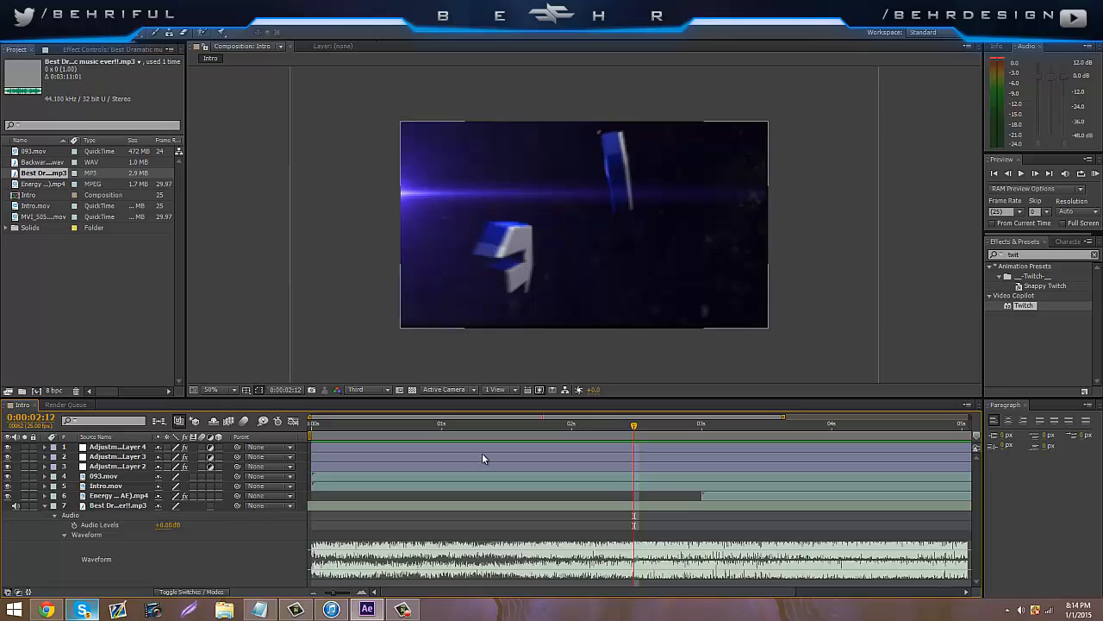
mouse_move(722, 571)
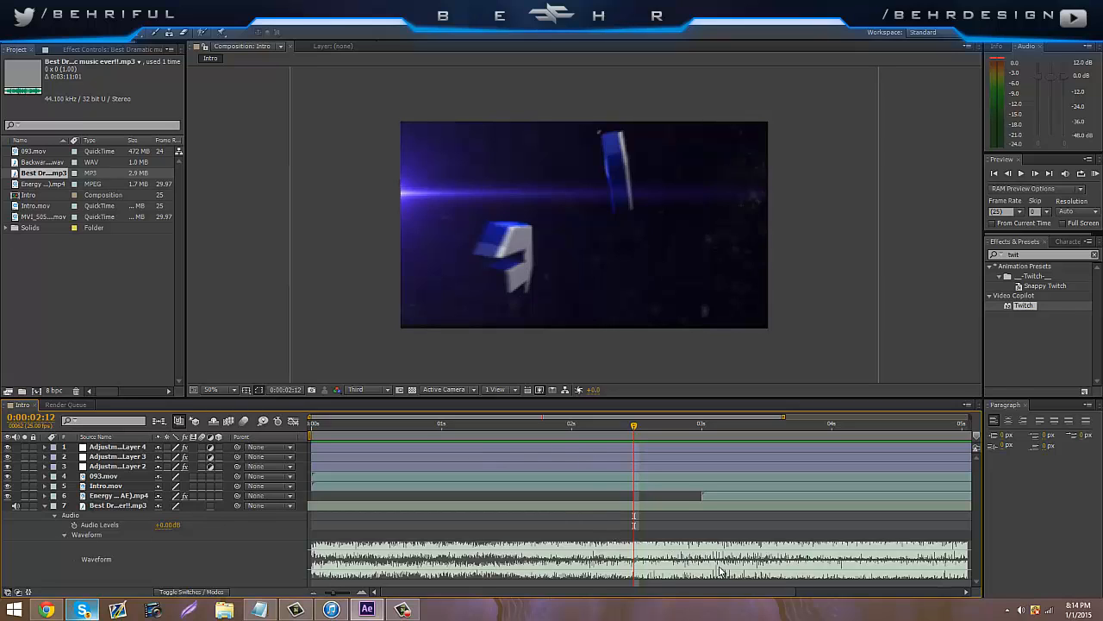
mouse_move(695, 466)
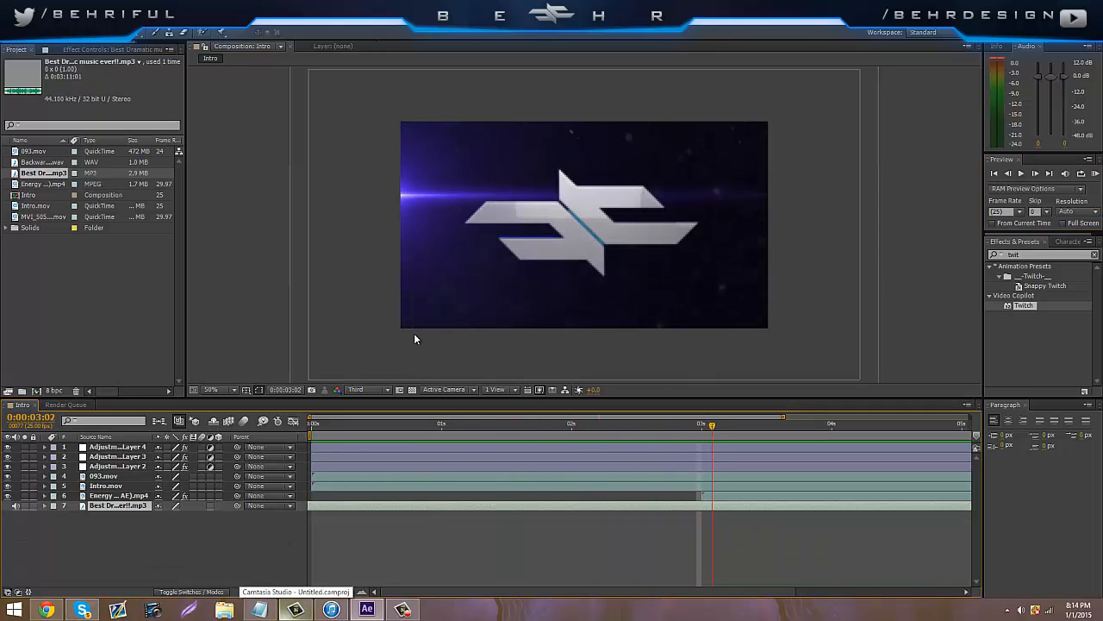
Add 1280-wide black solid bars at bottom and top, and set preview resolution to Full.
right_click(118, 506)
text(400)
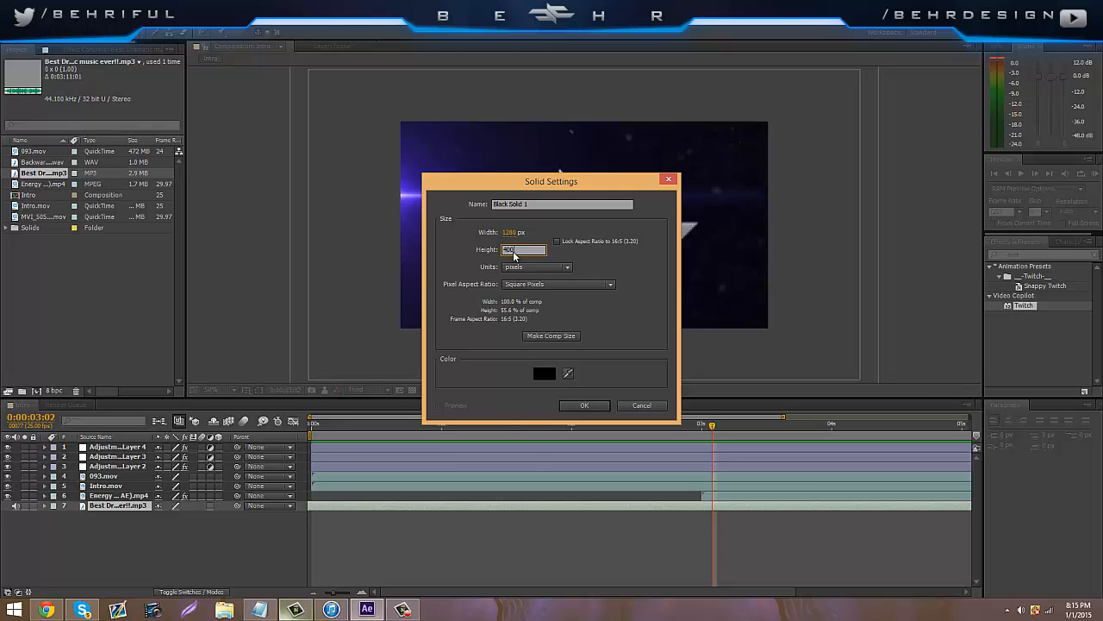
click(585, 405)
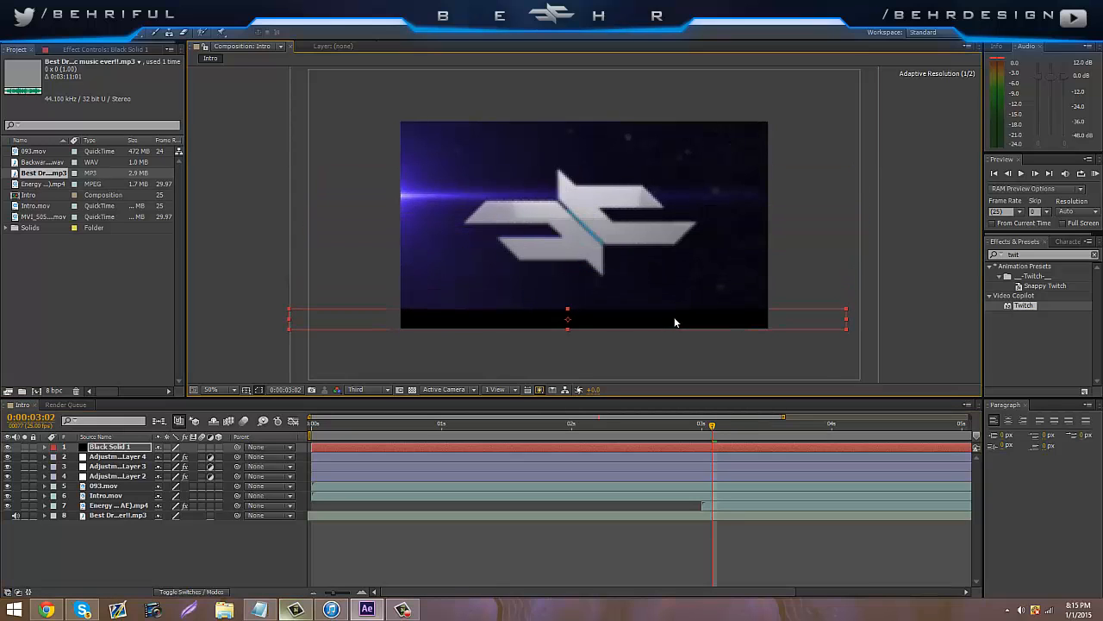
right_click(116, 447)
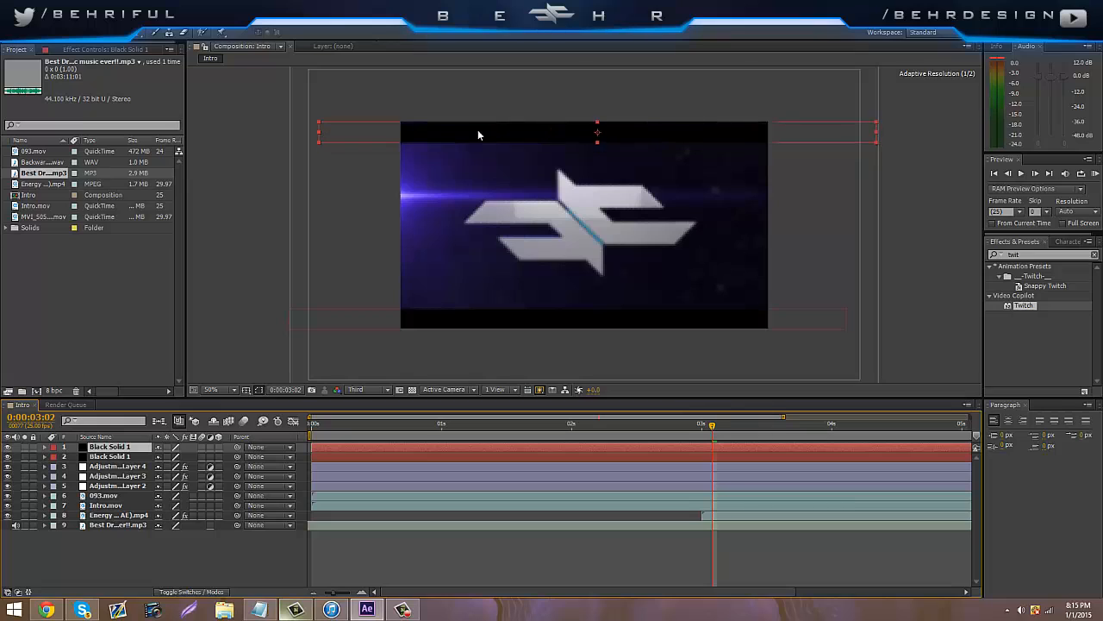
click(362, 389)
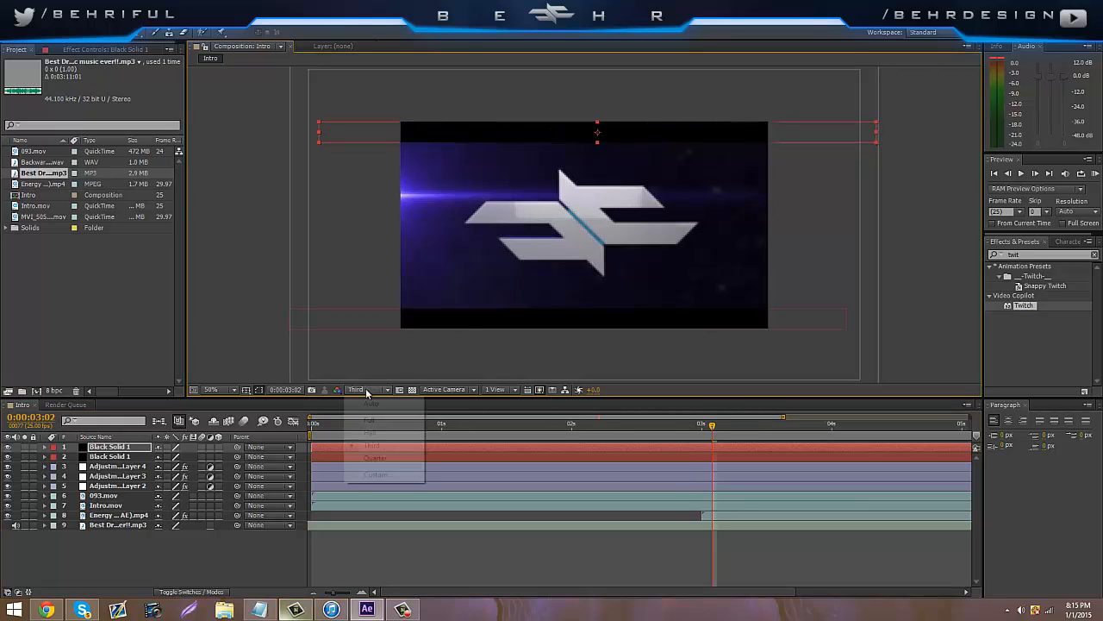
click(370, 420)
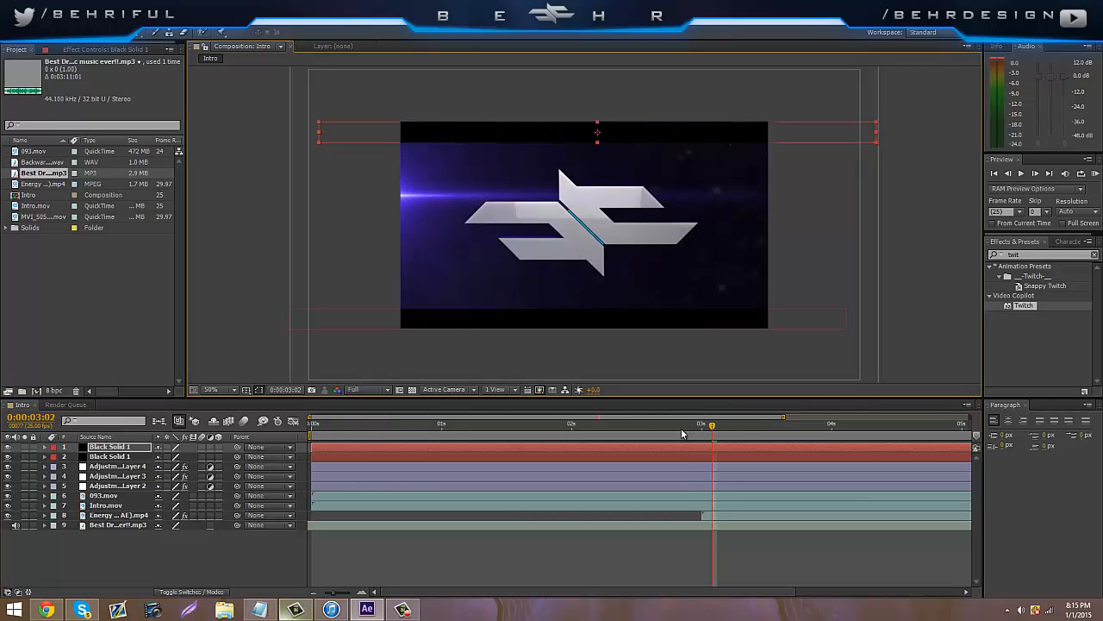
click(837, 423)
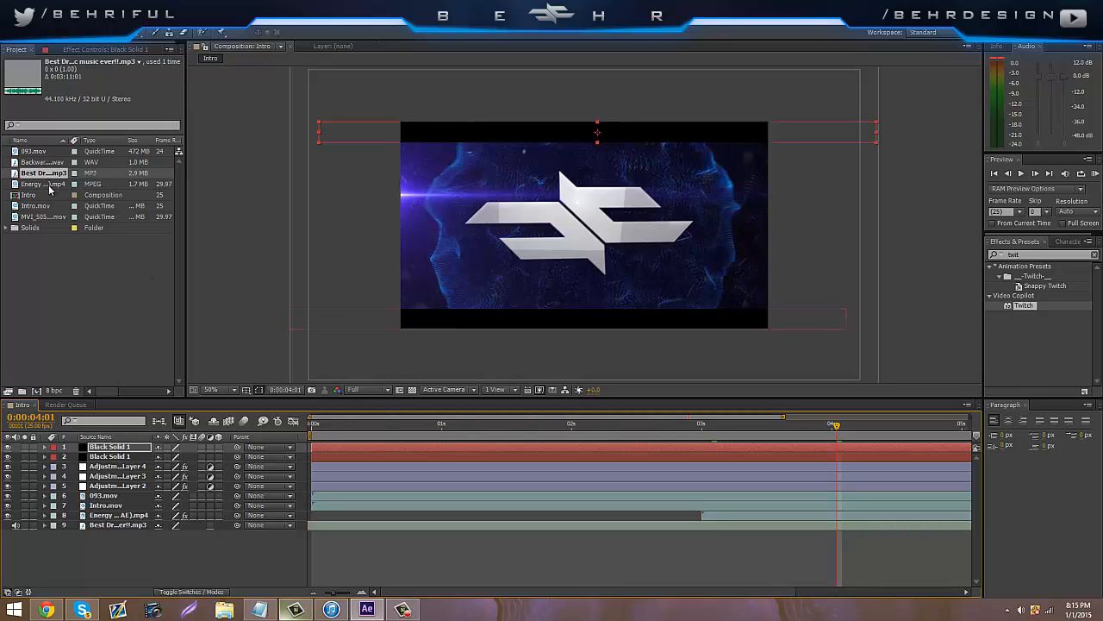
mouse_move(49, 266)
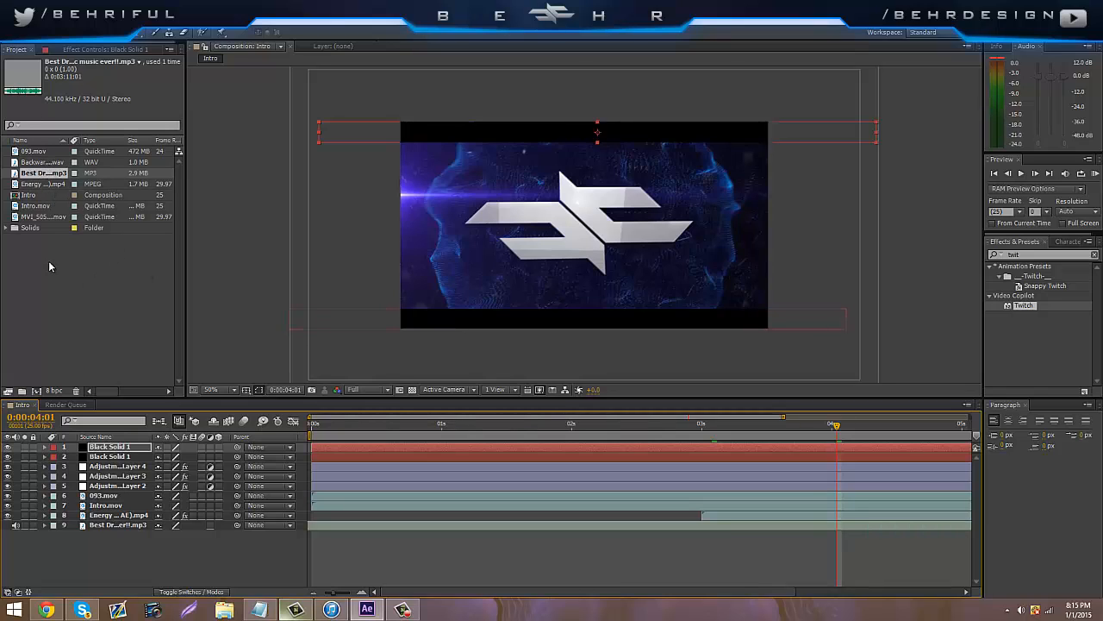
Add the MVI_5054 smoke clip to the Intro and blend it in Screen mode over the logo.
click(43, 216)
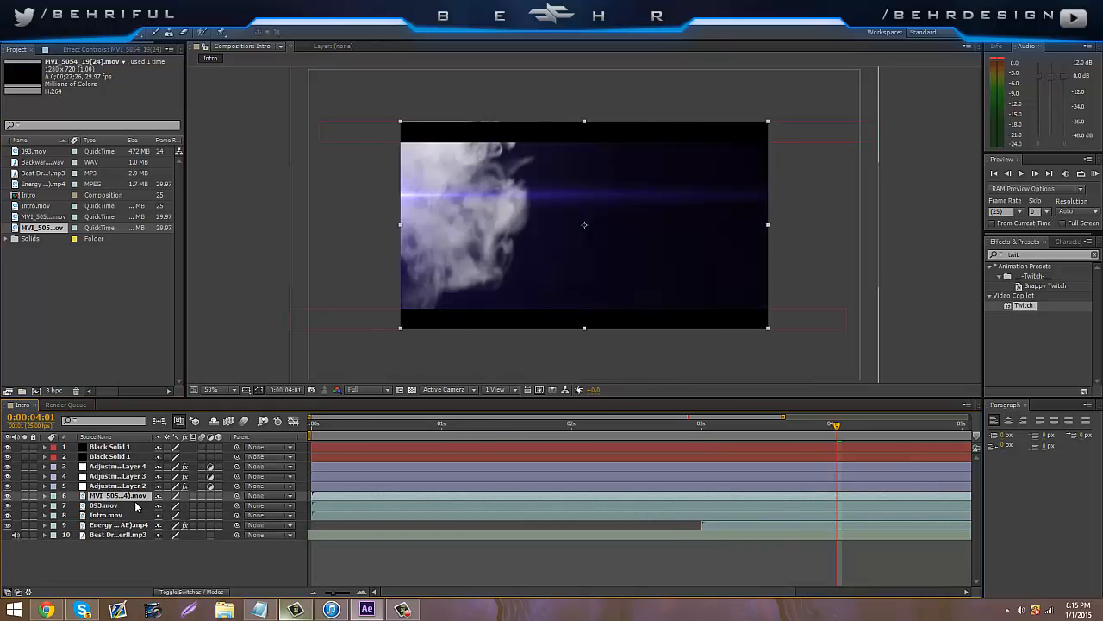
right_click(121, 495)
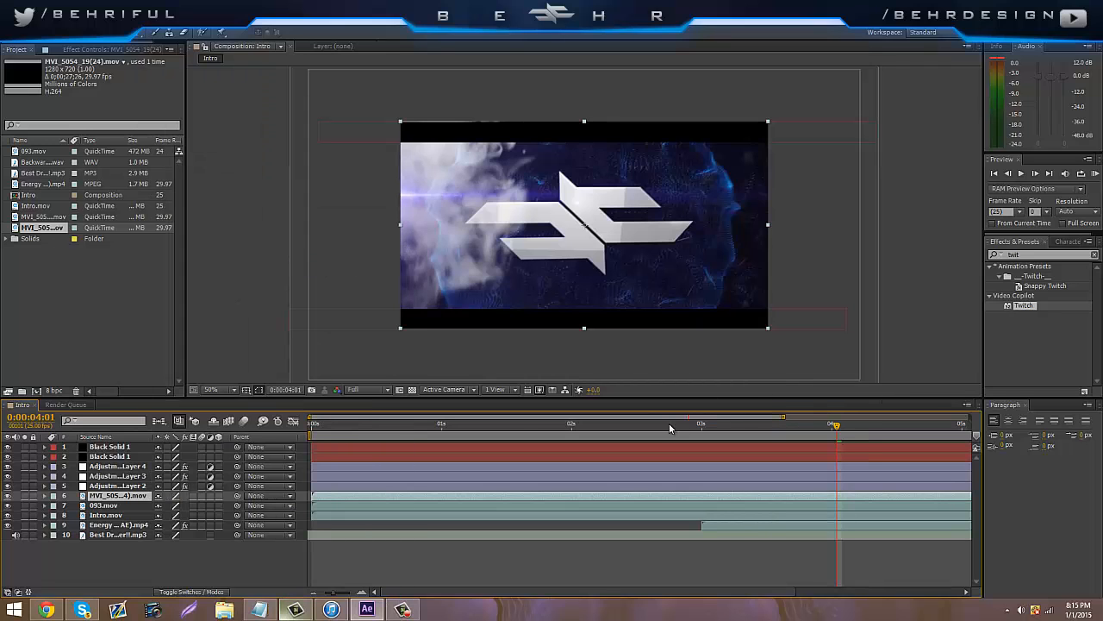
click(634, 423)
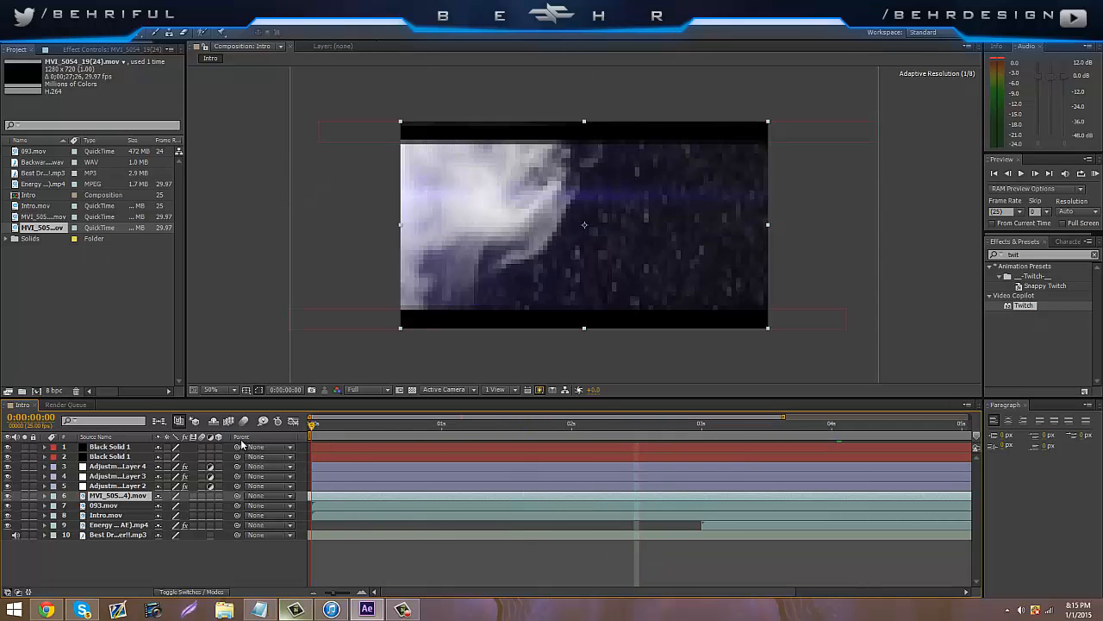
click(701, 423)
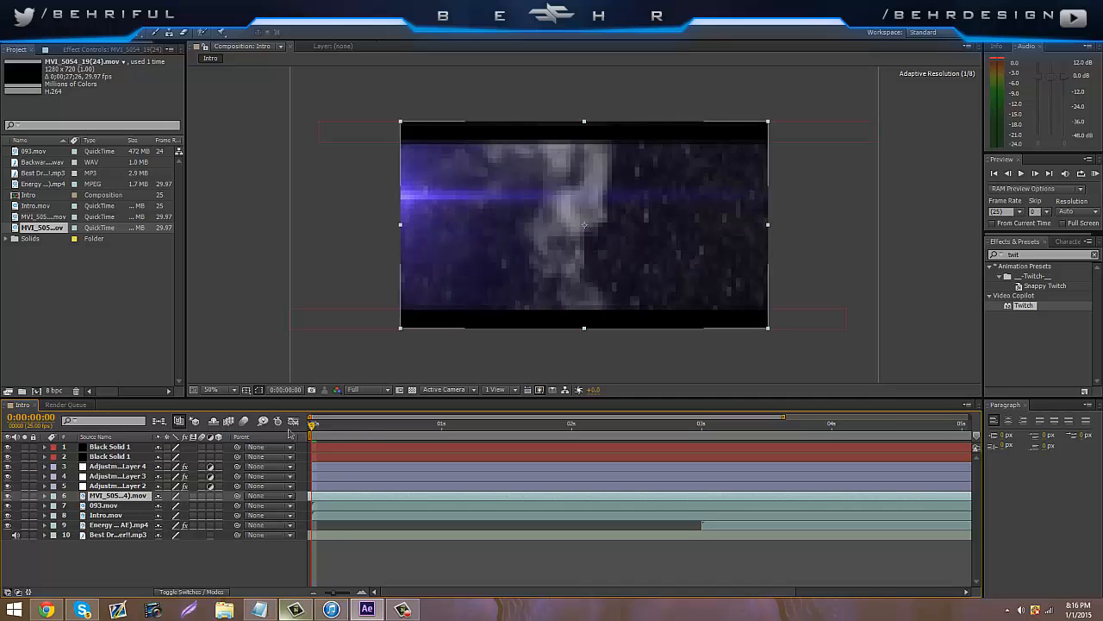
Preview the smoky opening, then apply Magic Bullet Looks to Adjustment Layer 5.
click(504, 423)
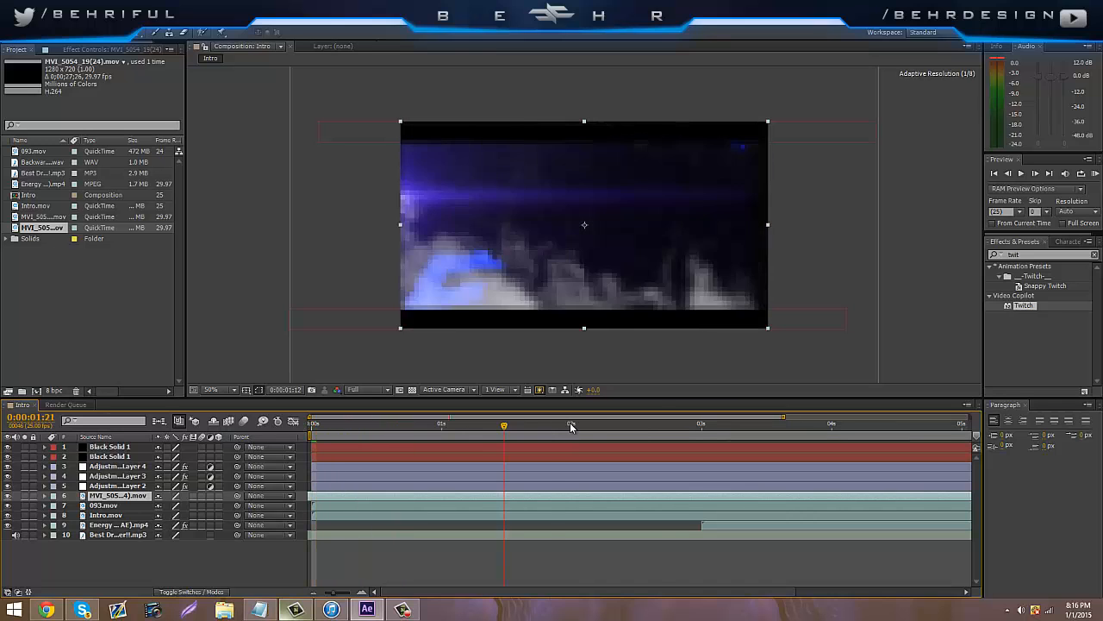
click(790, 423)
text(Magic)
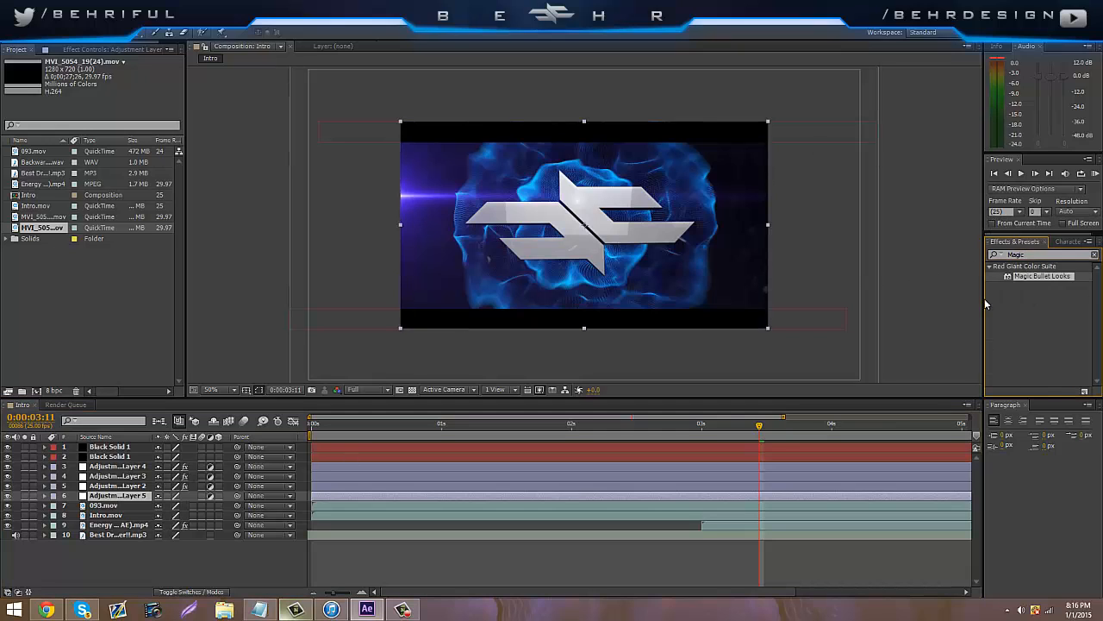
click(118, 476)
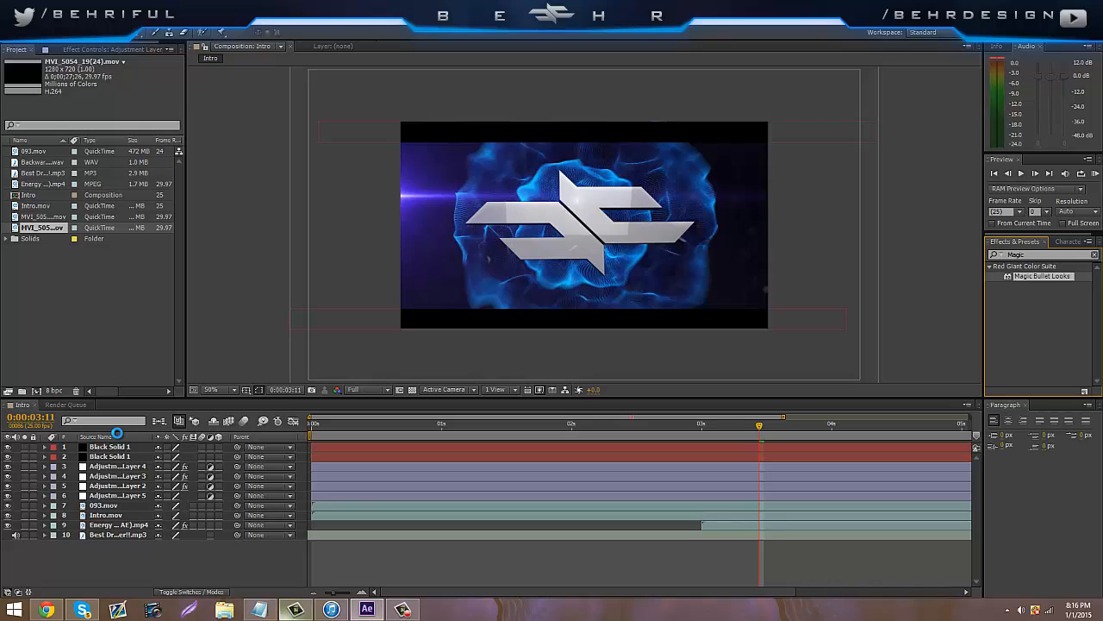
click(117, 496)
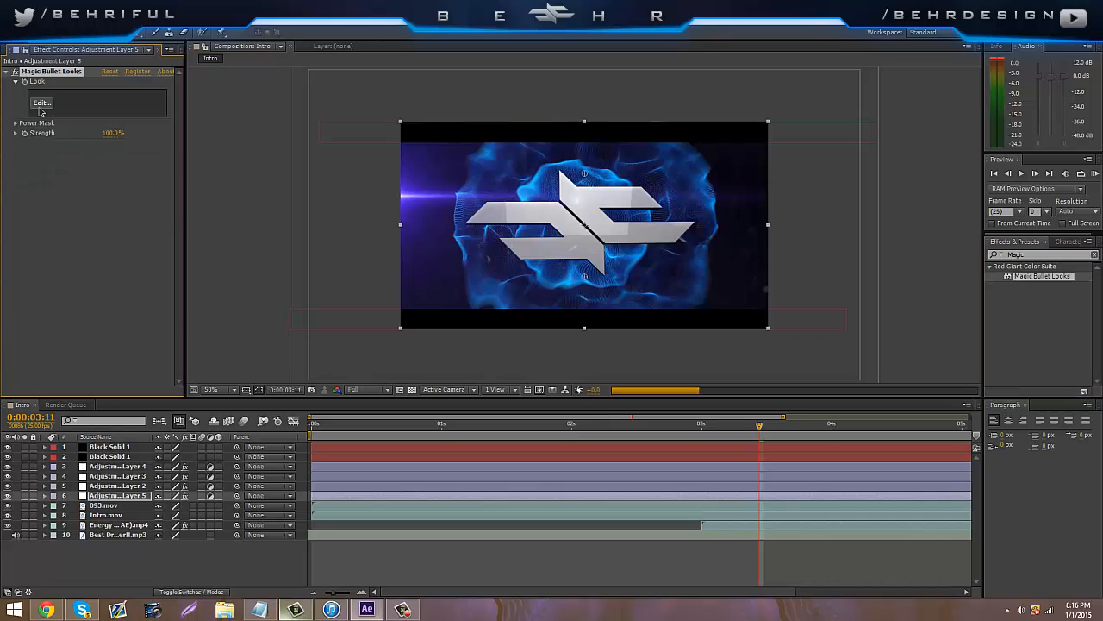
Open the Looks editor and add Curves, Pop, Chromatic Aberration and Vignette to the chain.
click(41, 102)
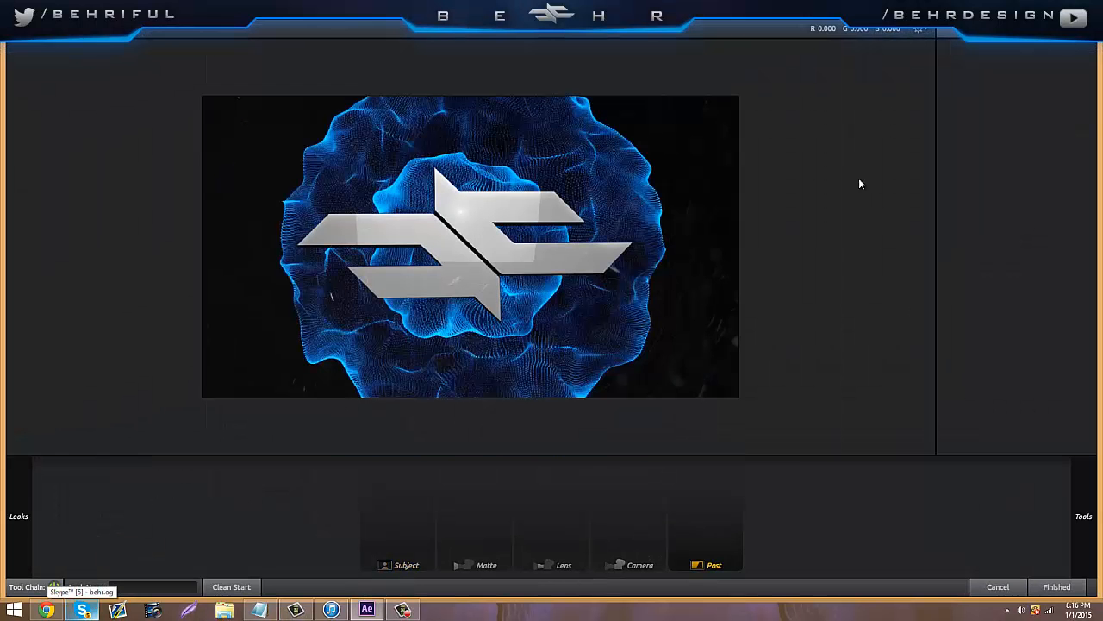
click(1084, 516)
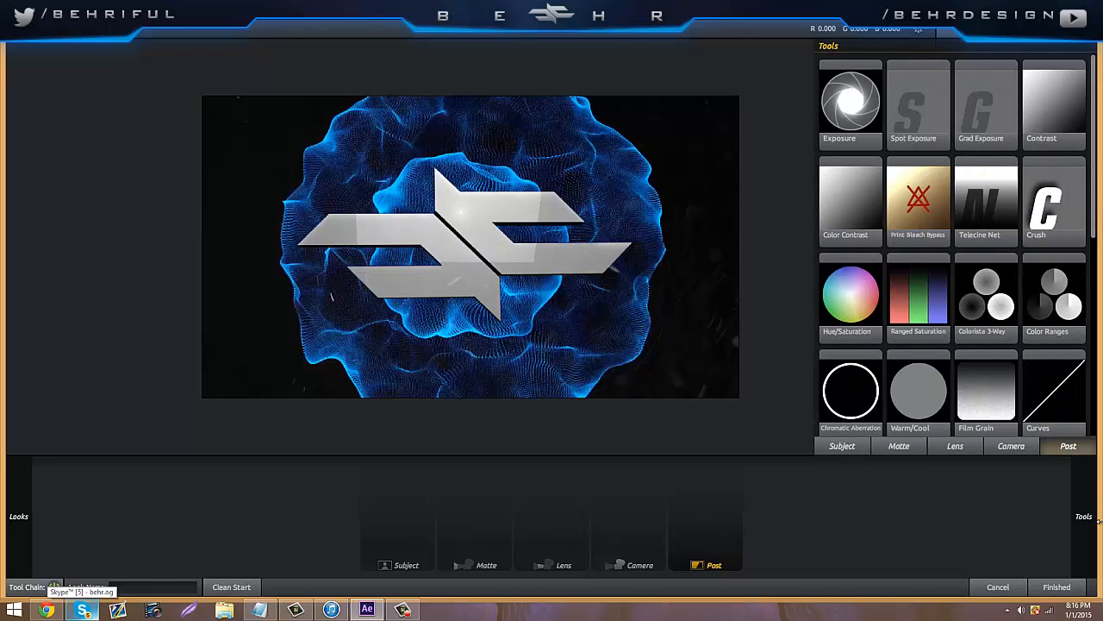
mouse_move(1067, 425)
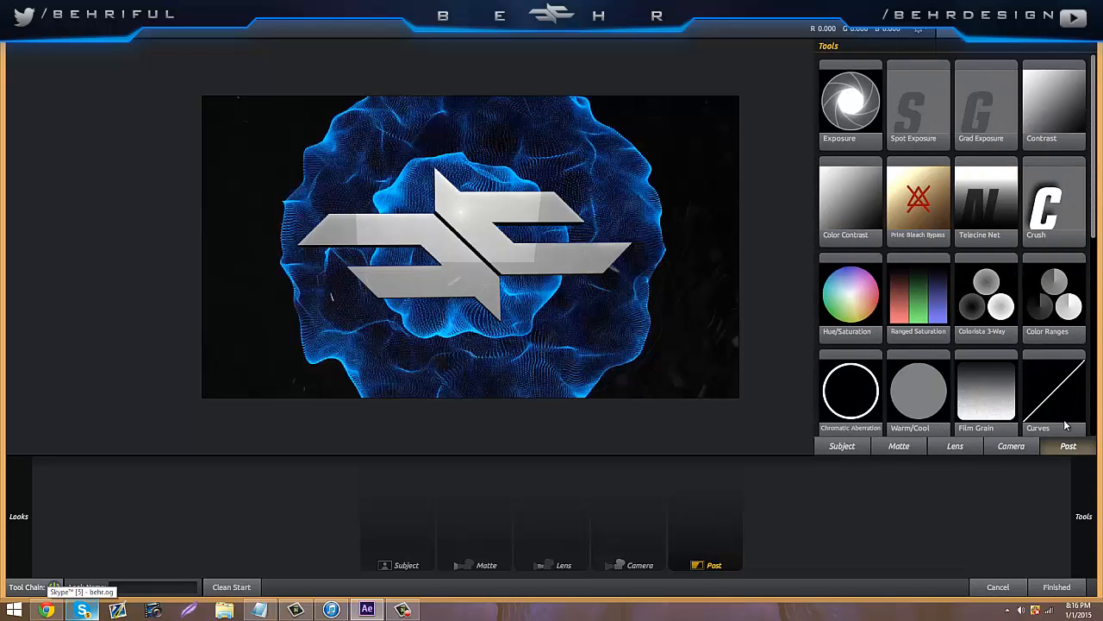
click(1053, 390)
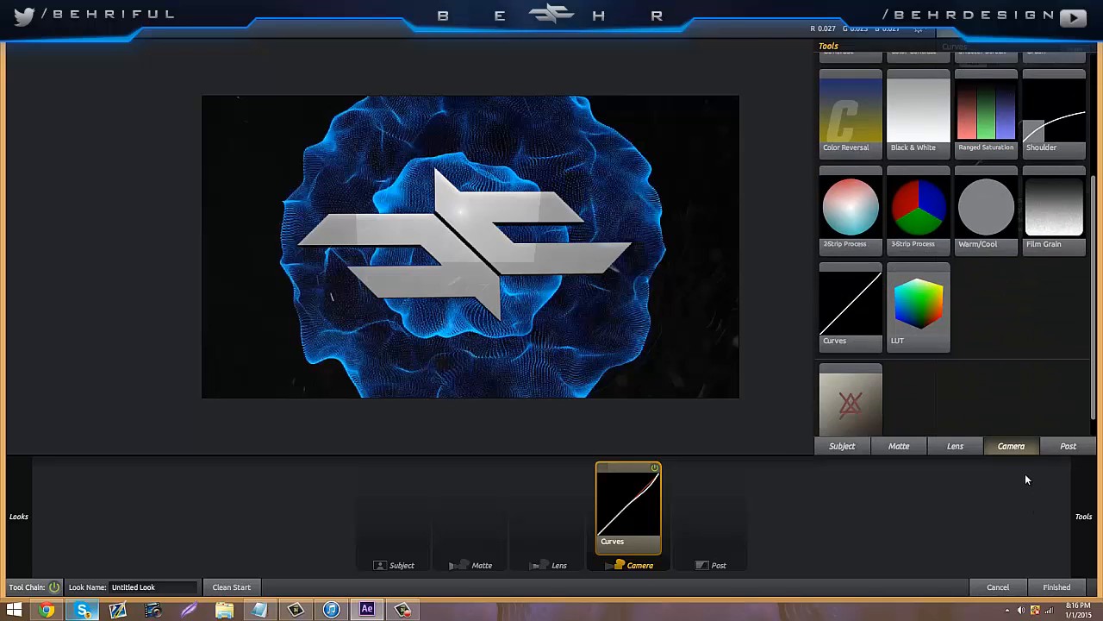
click(1068, 446)
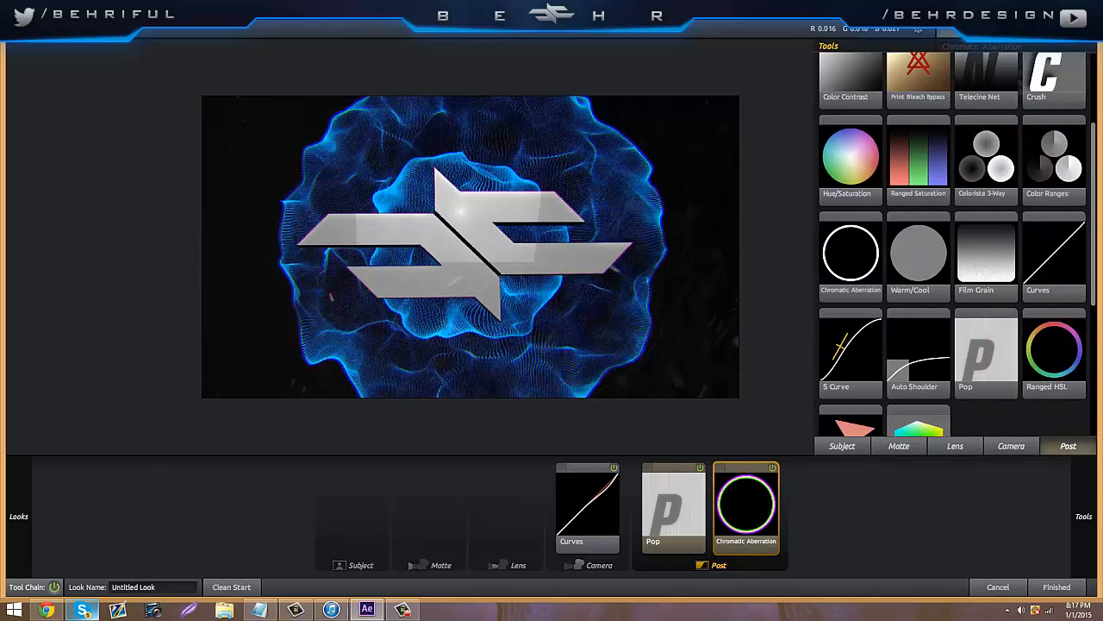
click(955, 445)
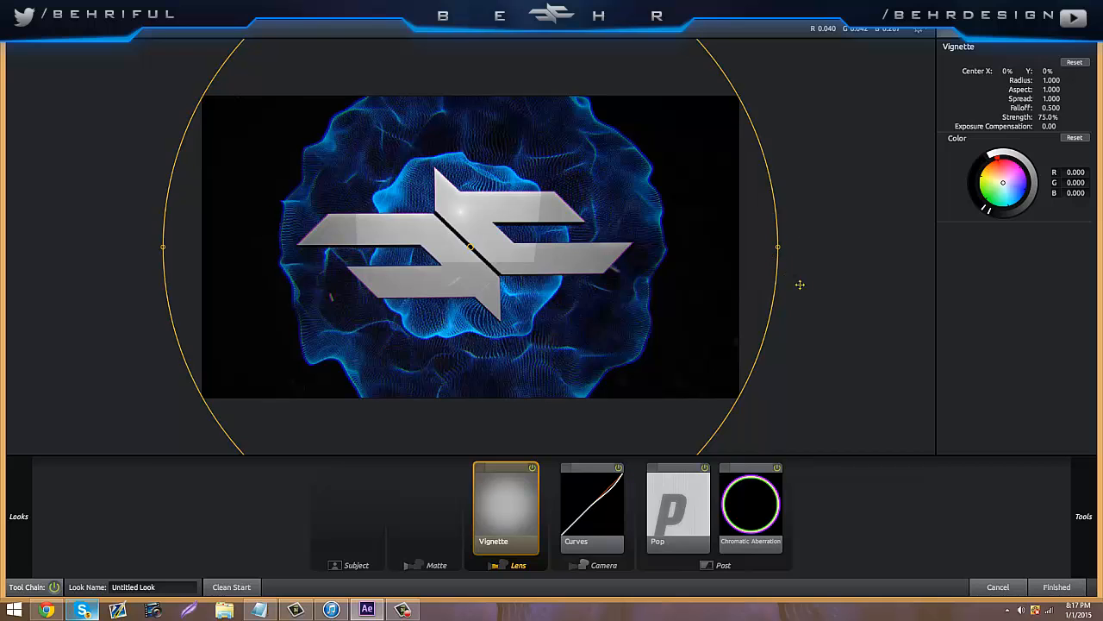
Add Anamorphic Flare and Edge Softness to Lens, Curves to Subject, and apply the look.
click(1083, 516)
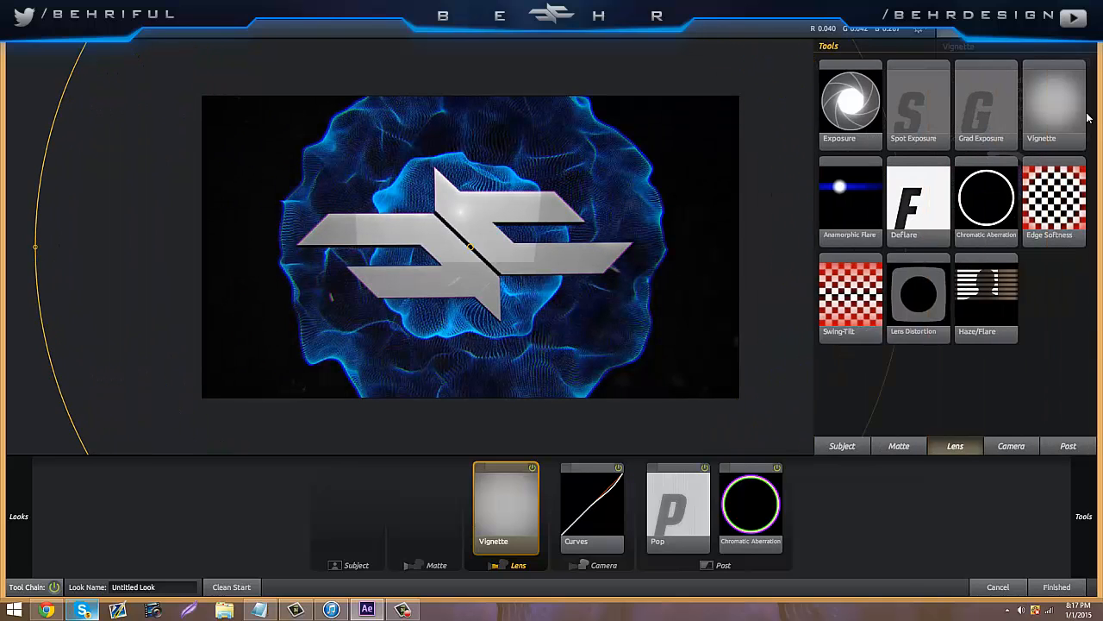
mouse_move(1093, 115)
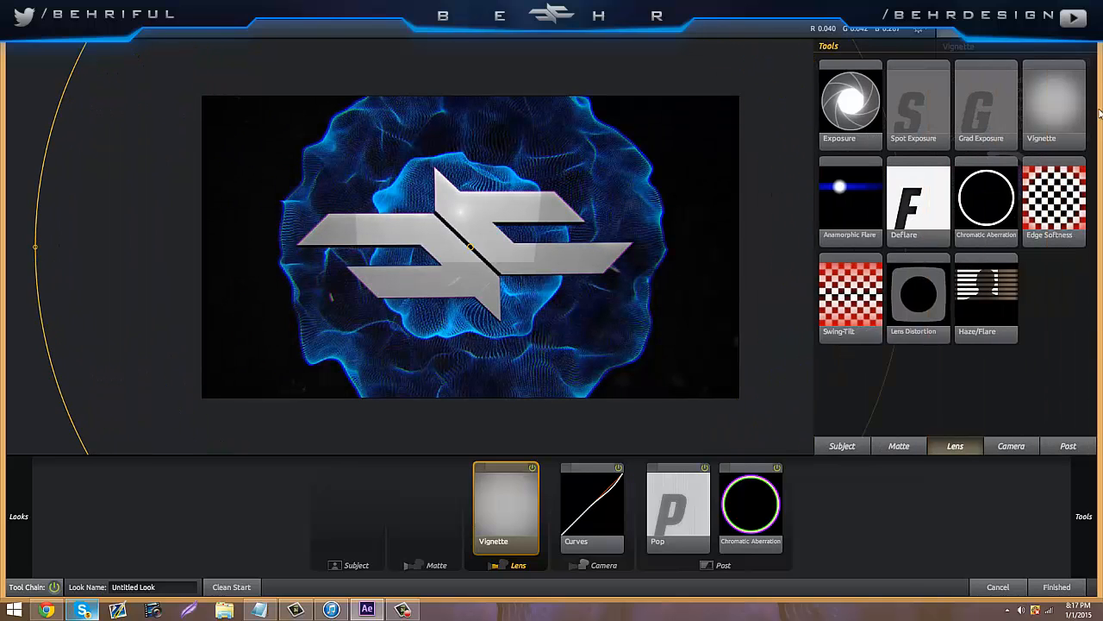
click(850, 198)
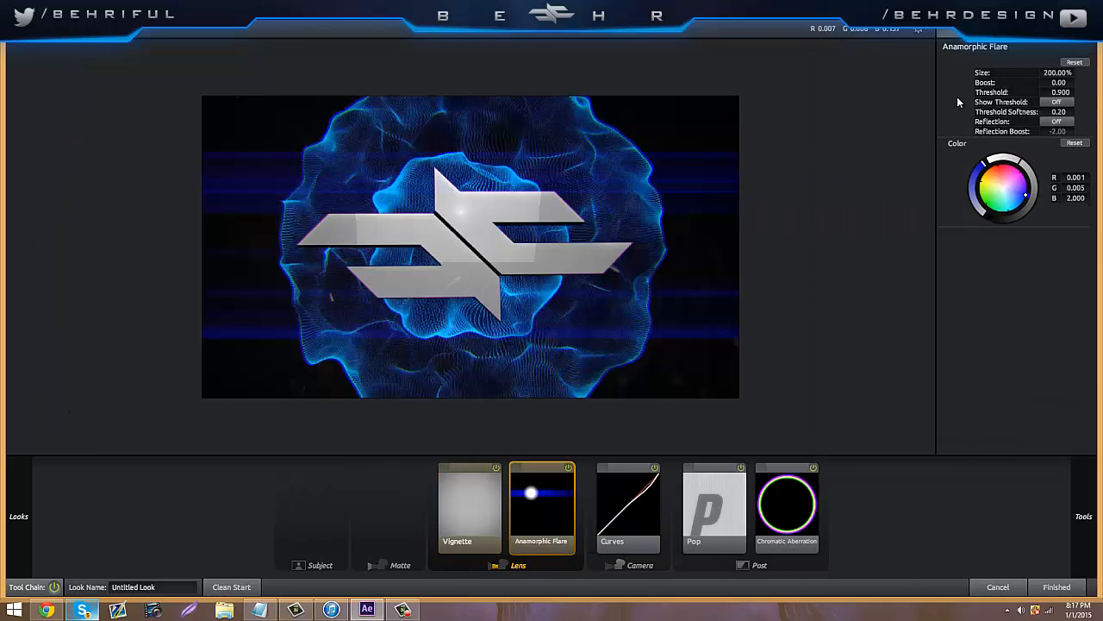
drag(1059, 82, 1040, 82)
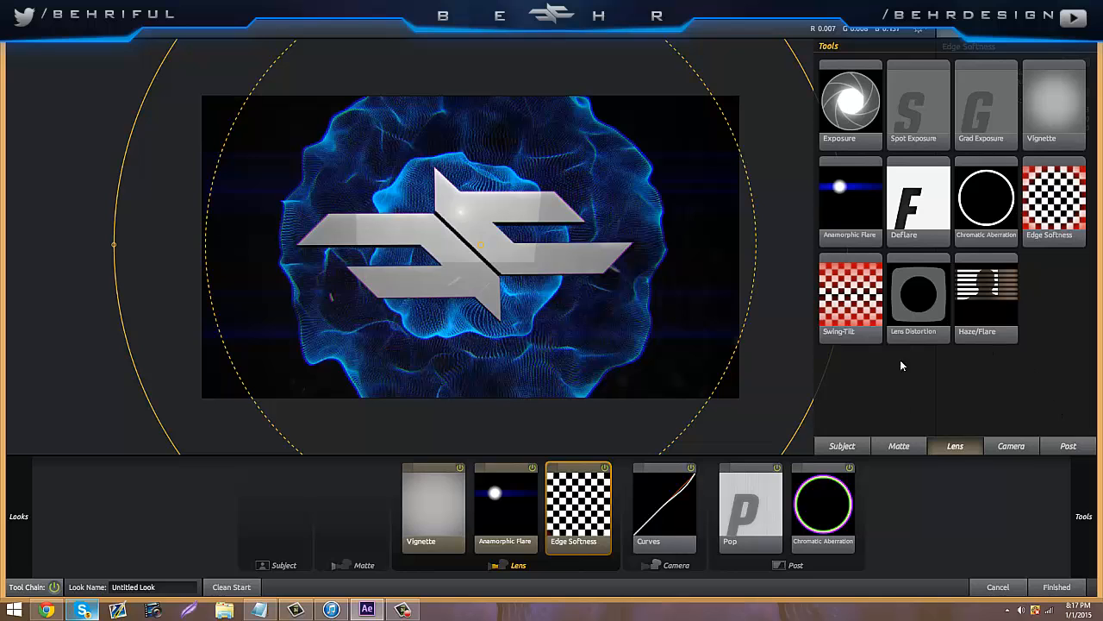
click(841, 446)
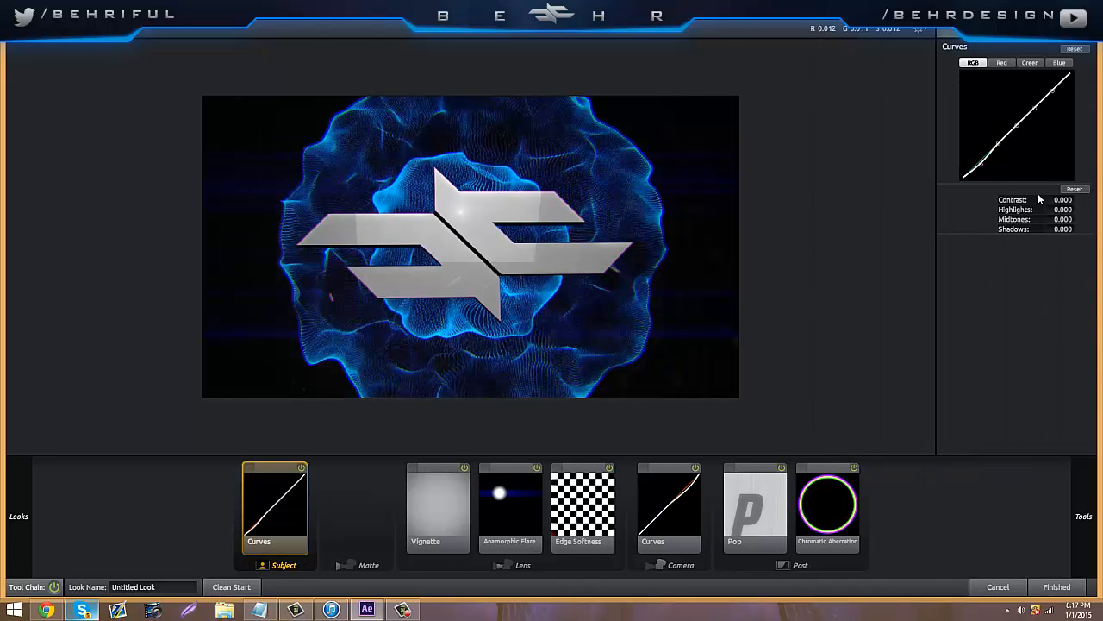
click(1057, 587)
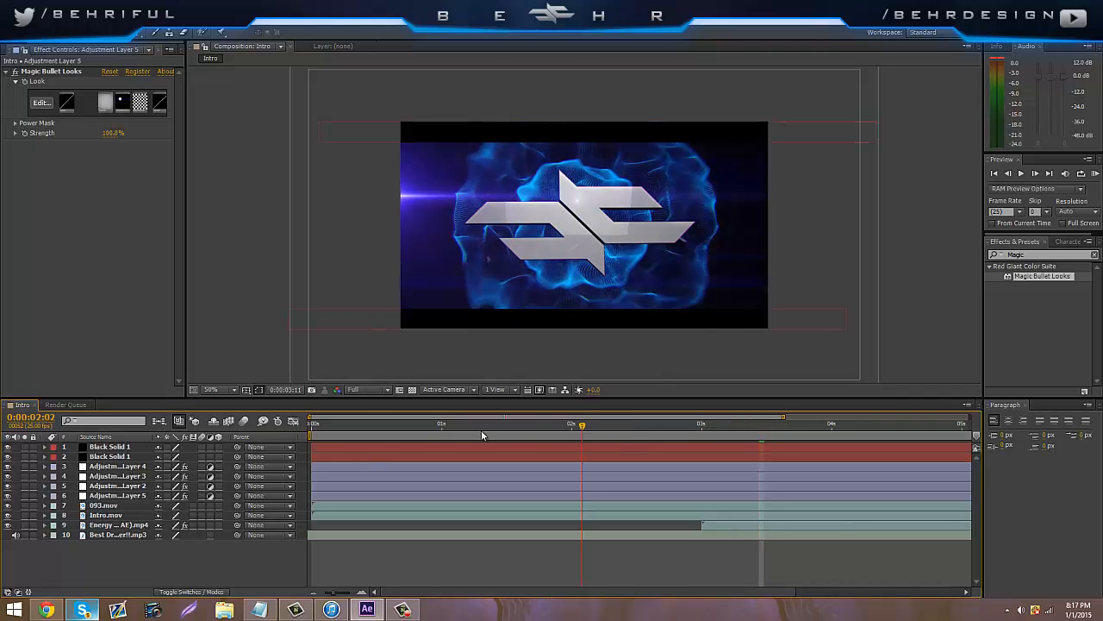
Check the flare look around three seconds, then bring up the Project panel for Adjustment Layer 6.
click(694, 423)
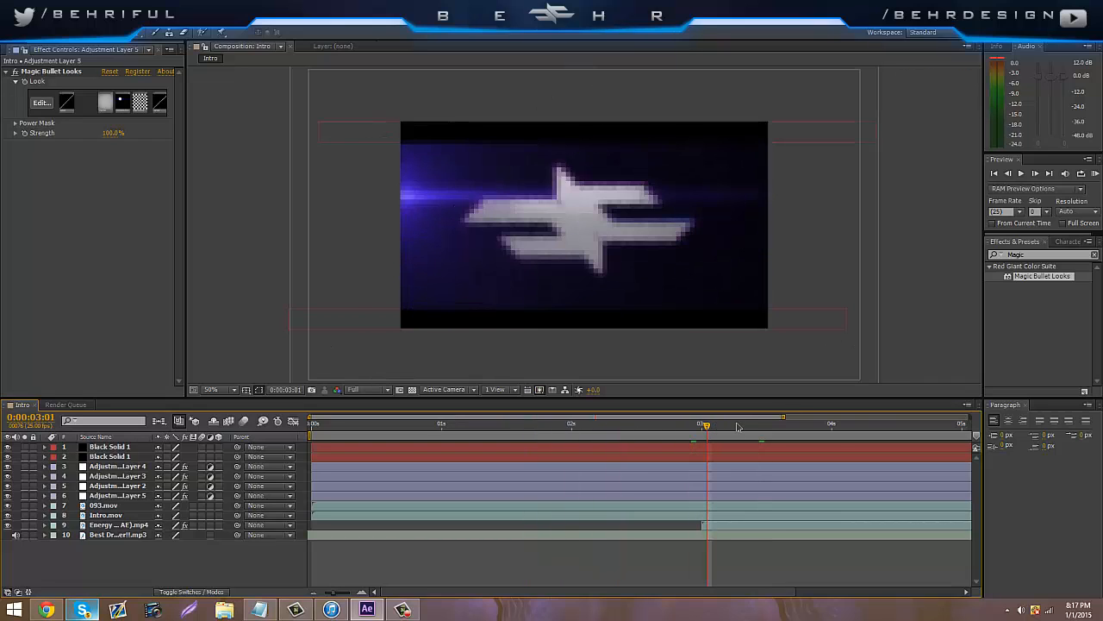
mouse_move(759, 433)
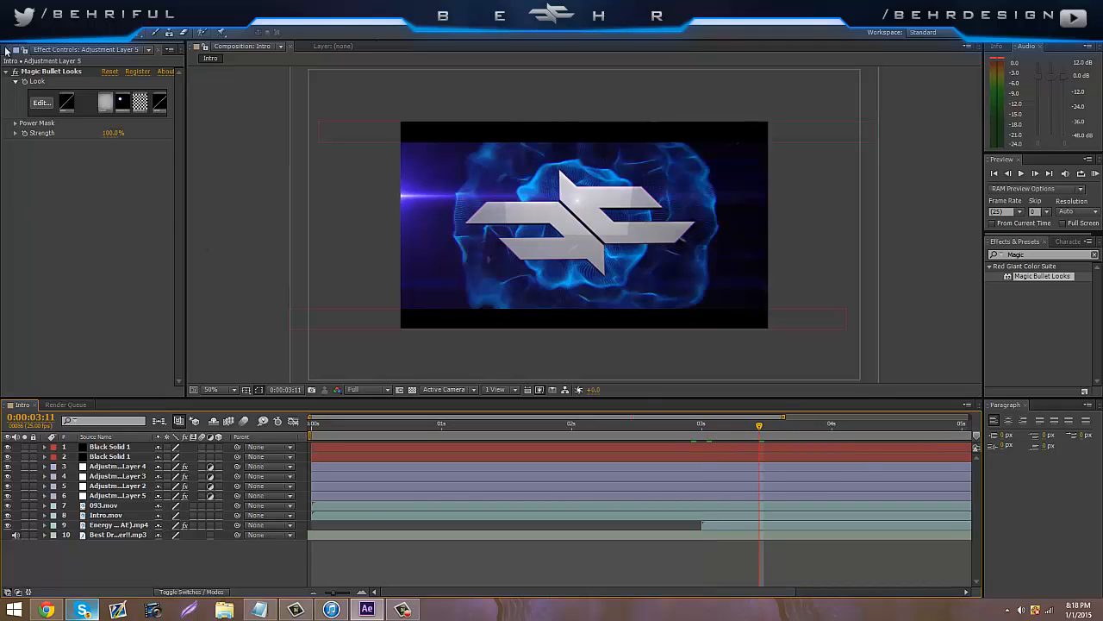
click(15, 49)
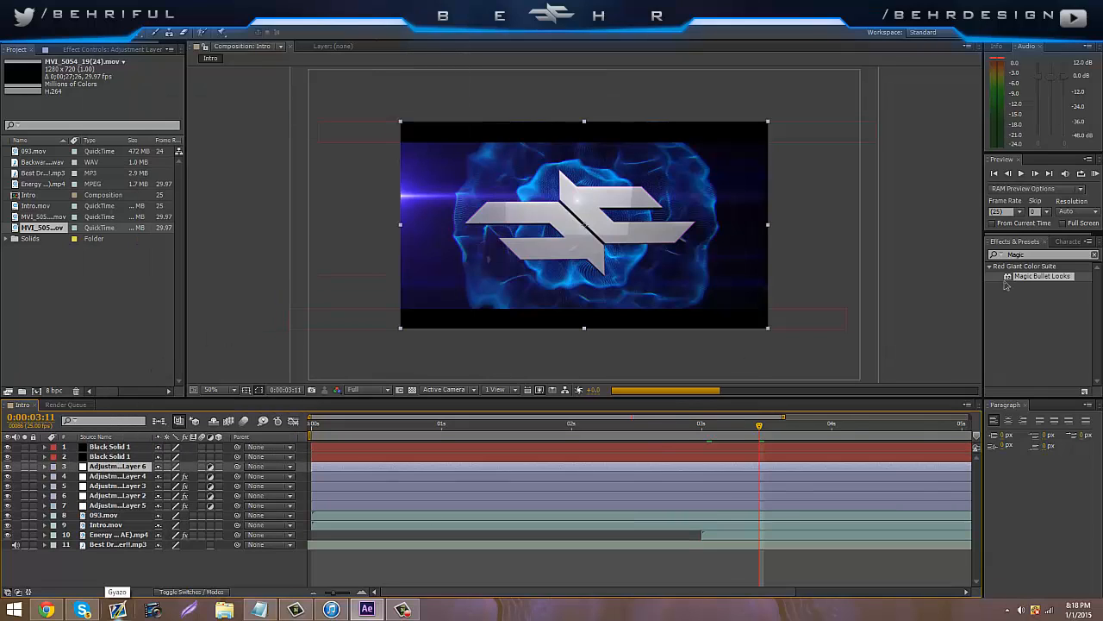
Apply CC Lens to Adjustment Layer 6 and raise its Size to 339.
text(CC)
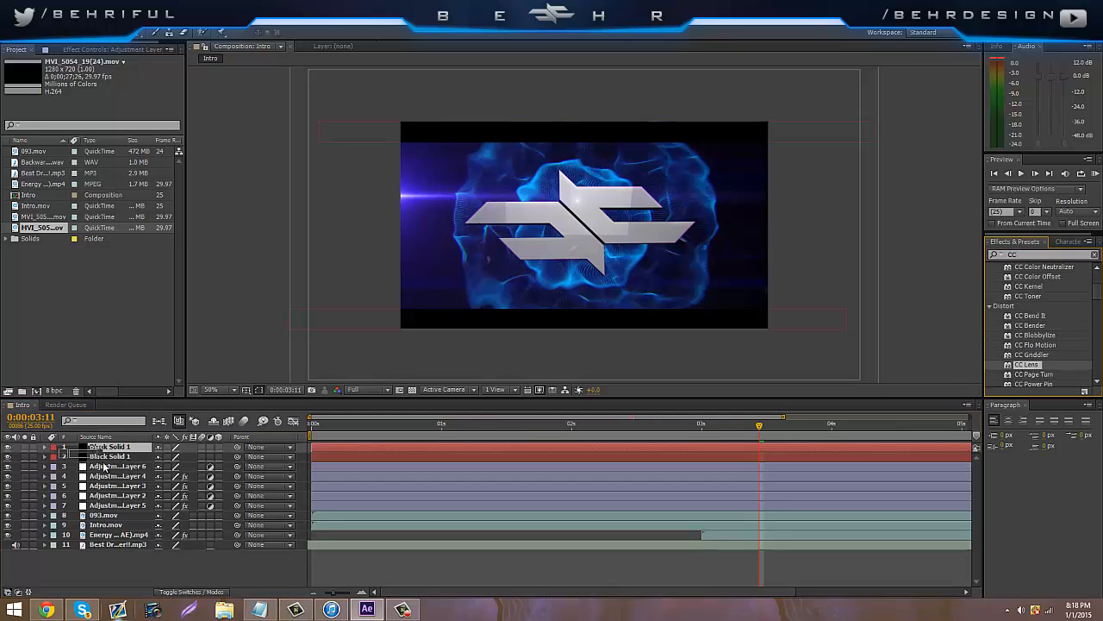
click(116, 465)
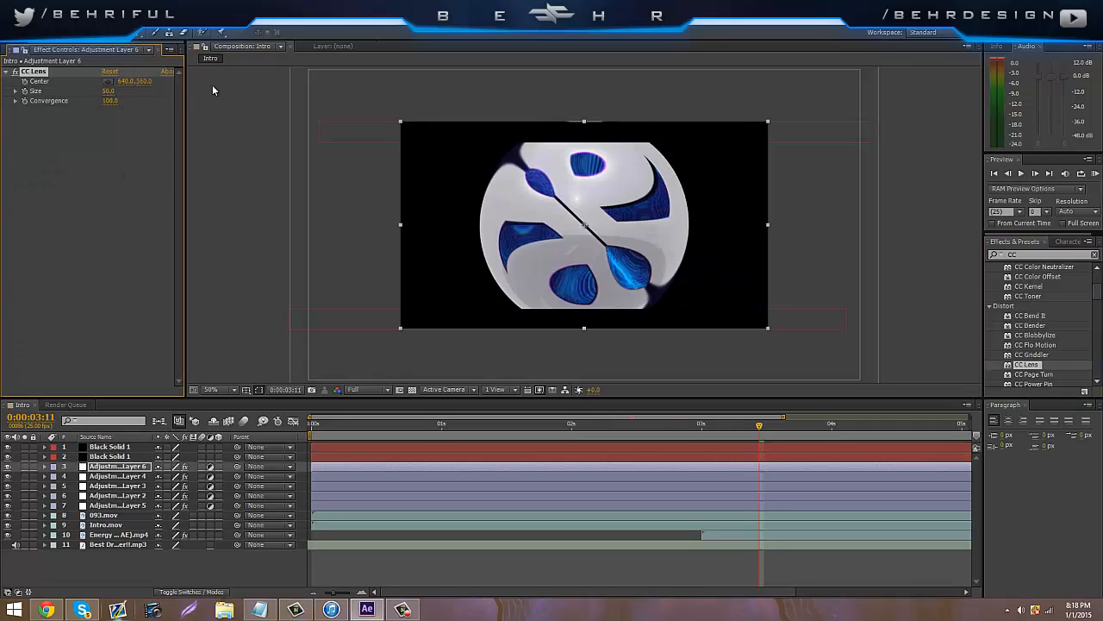
mouse_move(279, 143)
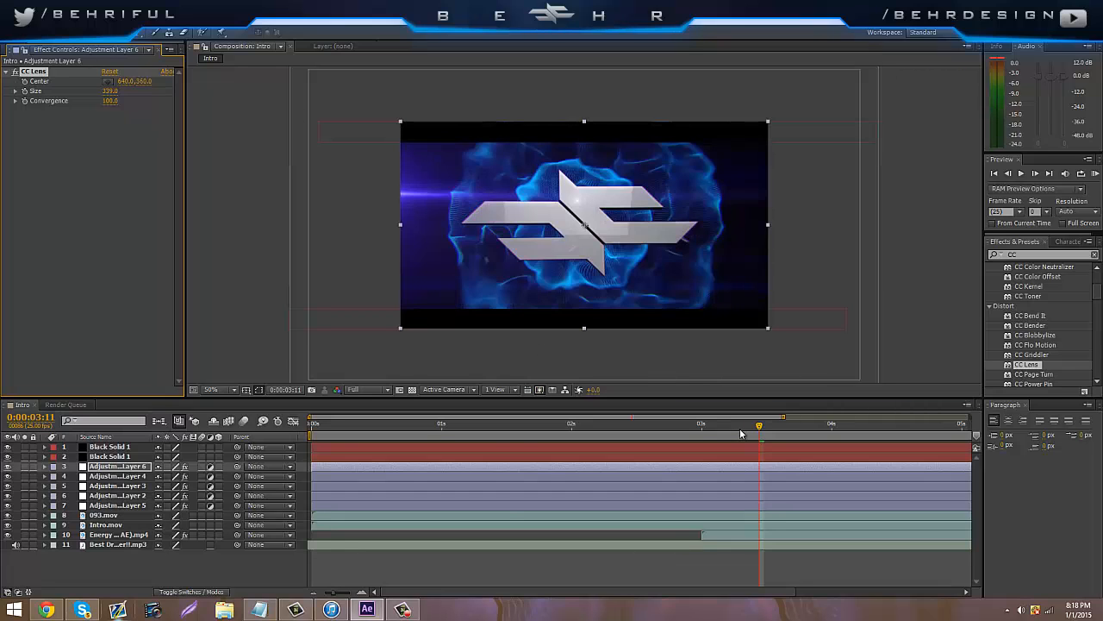
click(515, 424)
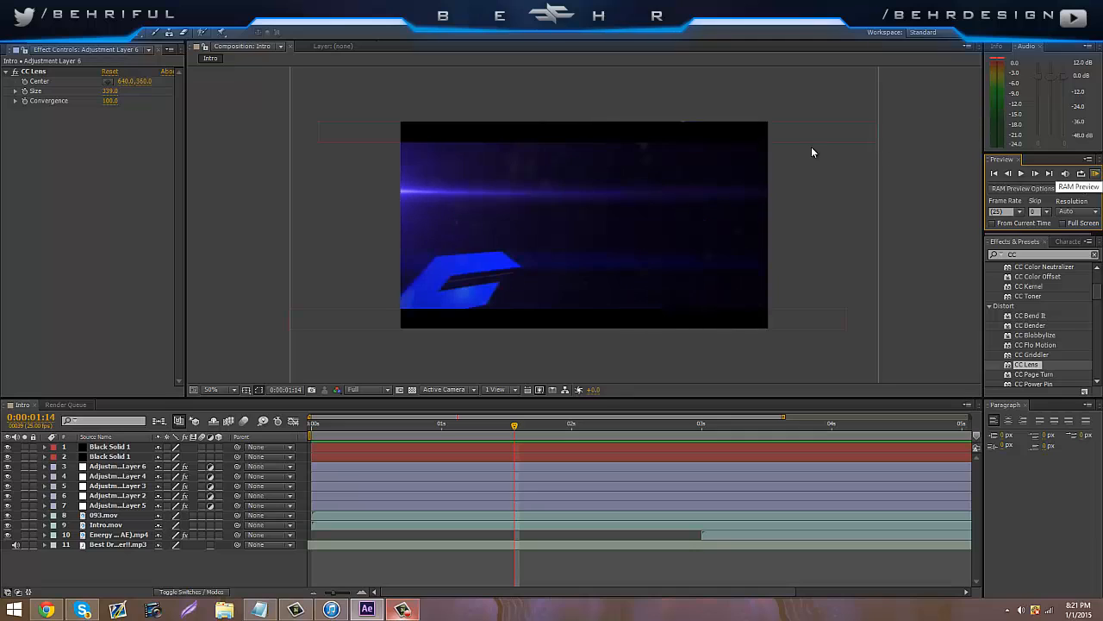
Scrub to about 0:00:01:07 and select Adjustment Layer 5 to keyframe its Opacity.
click(110, 446)
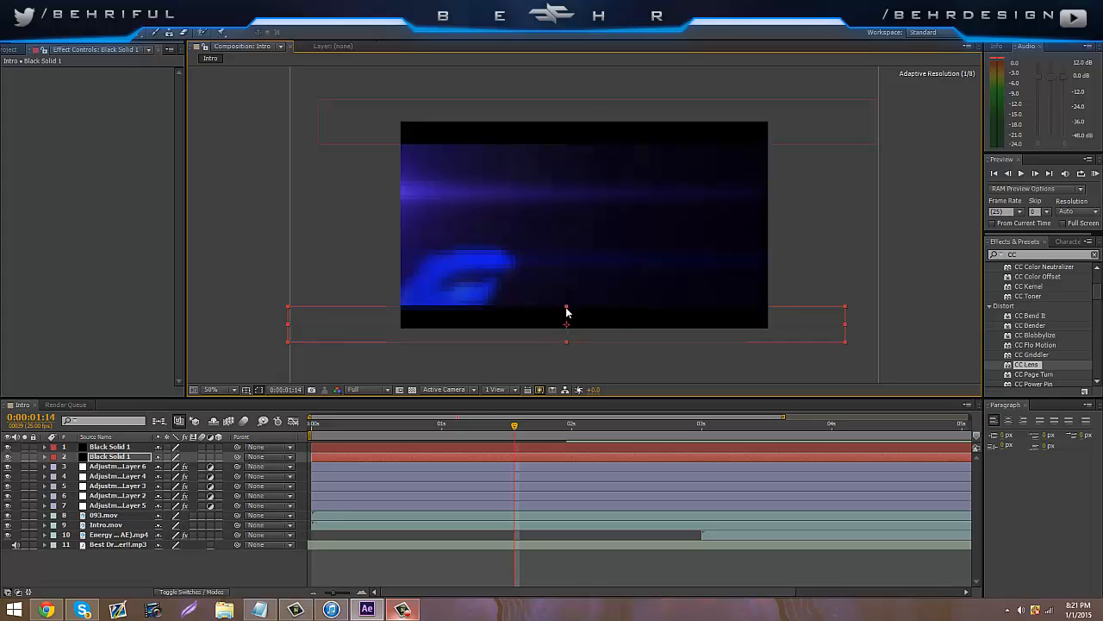
drag(514, 423, 483, 424)
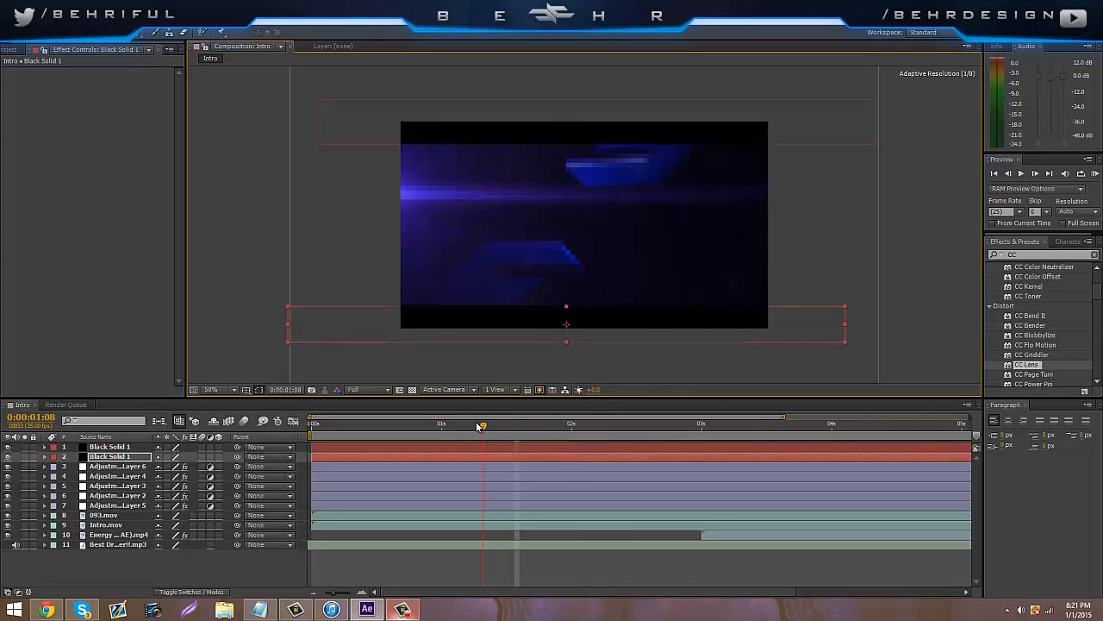
click(118, 505)
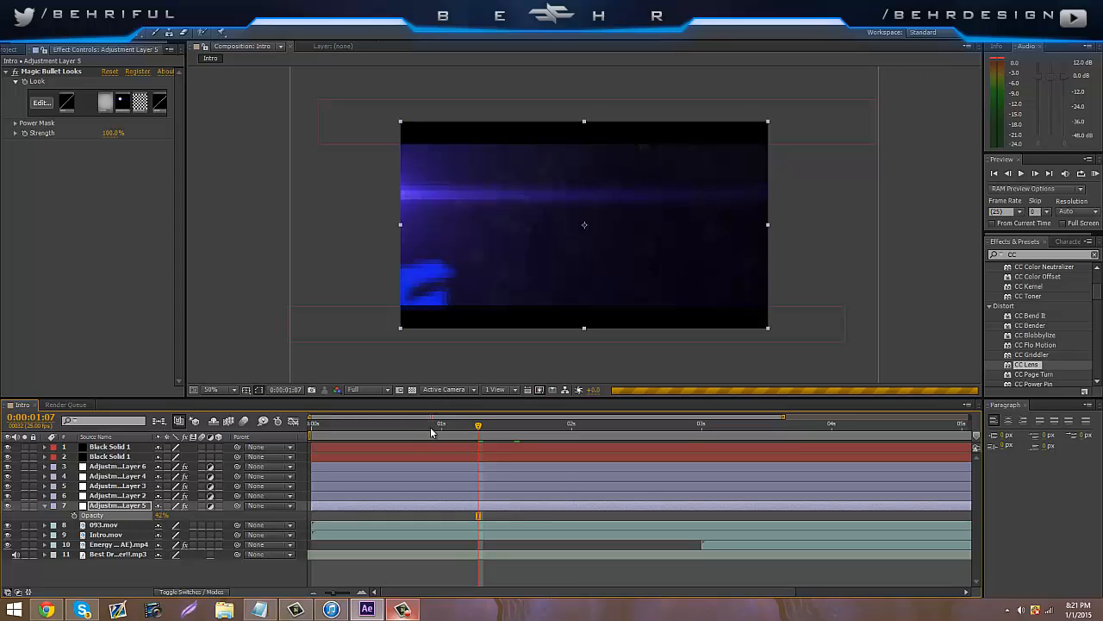
Key Adjustment Layer 5's opacity at 42% at 0:00:04:14.
click(660, 423)
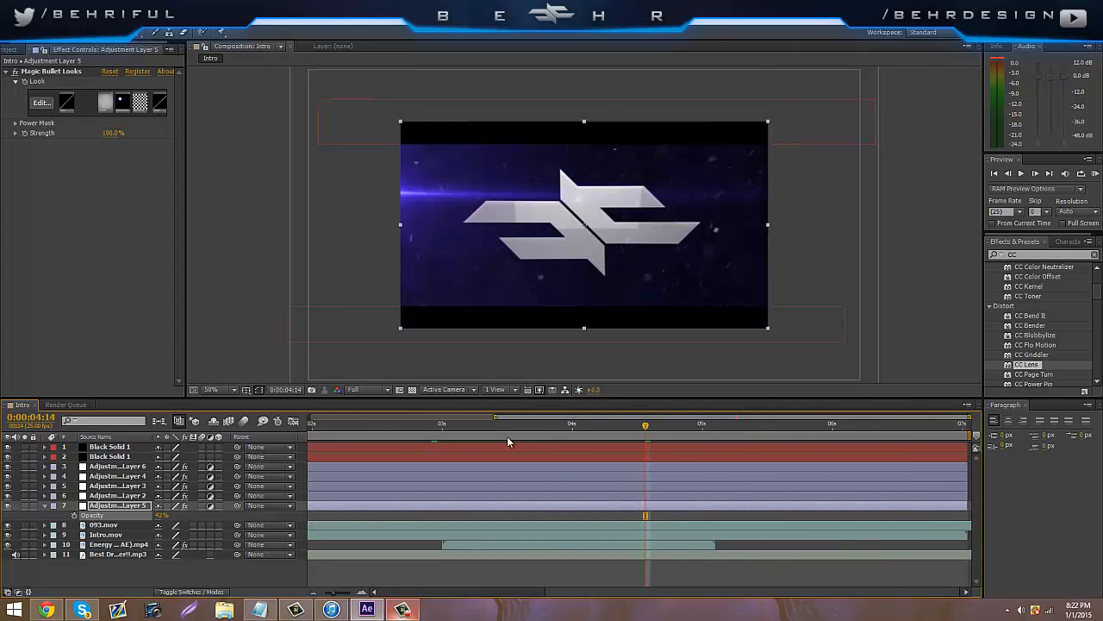
click(546, 424)
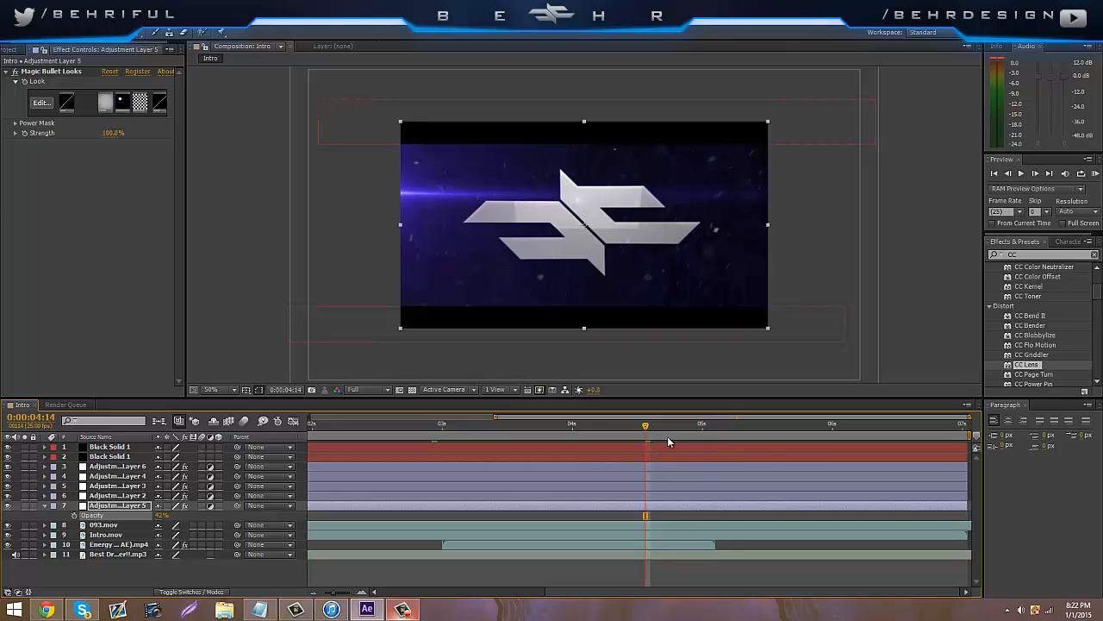
mouse_move(668, 443)
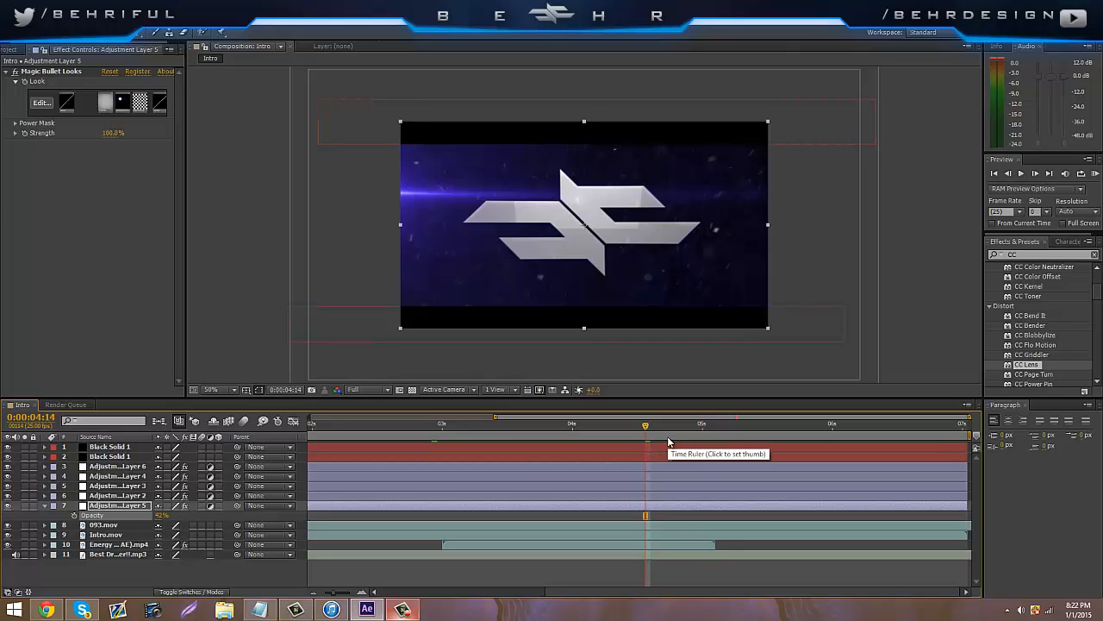
Add Adjustment Layer 7 with RSMB, trimmed to start mid-intro, blur about 4.5.
click(702, 424)
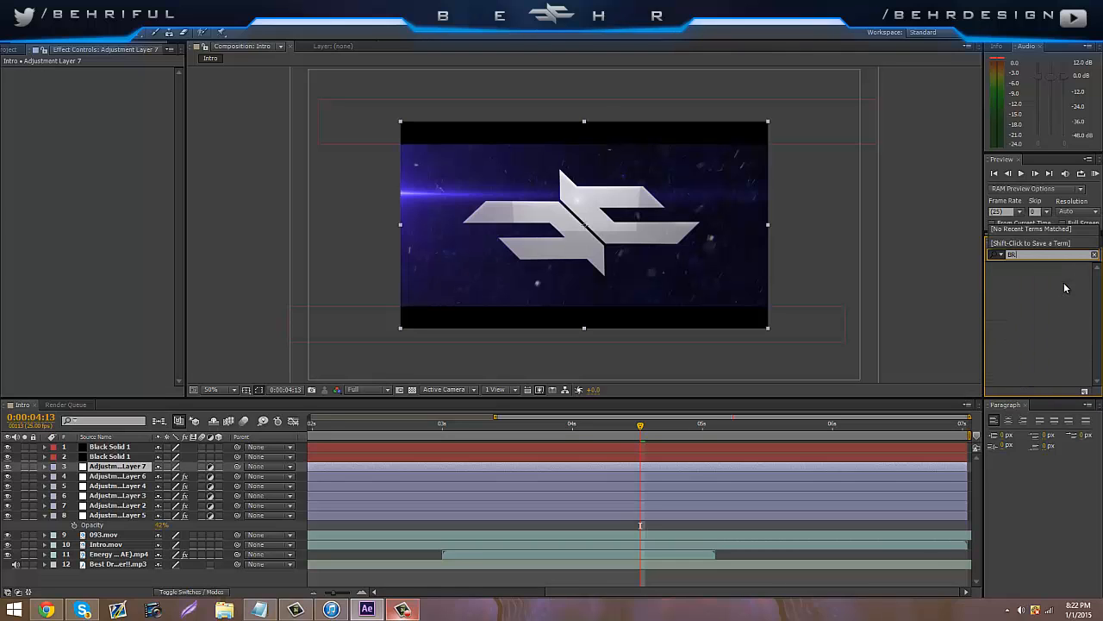
text(RSMB)
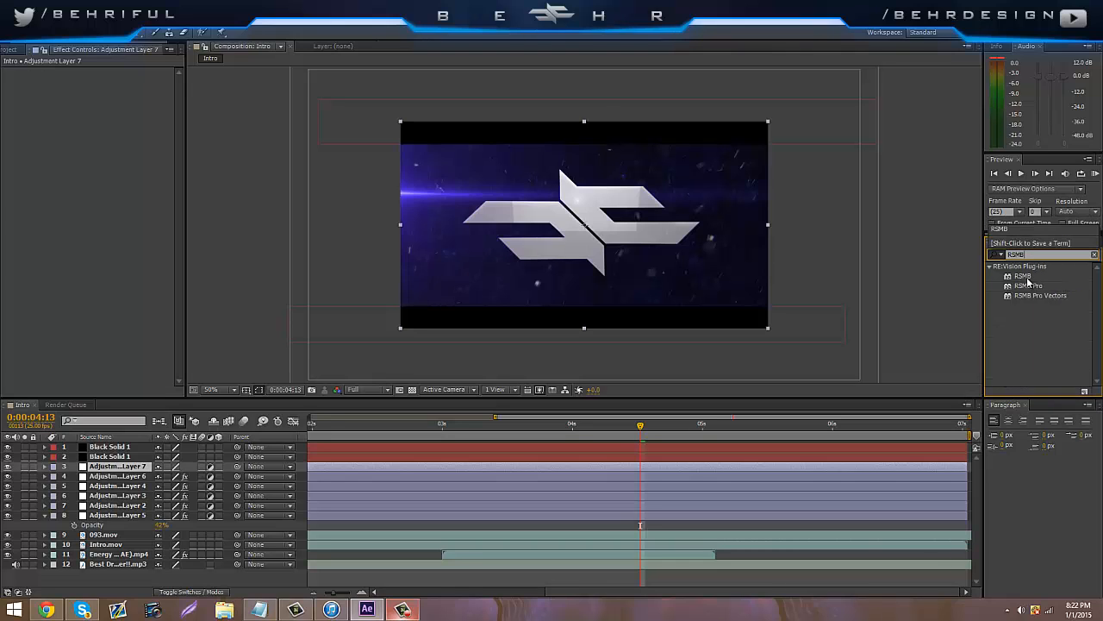
double_click(1023, 275)
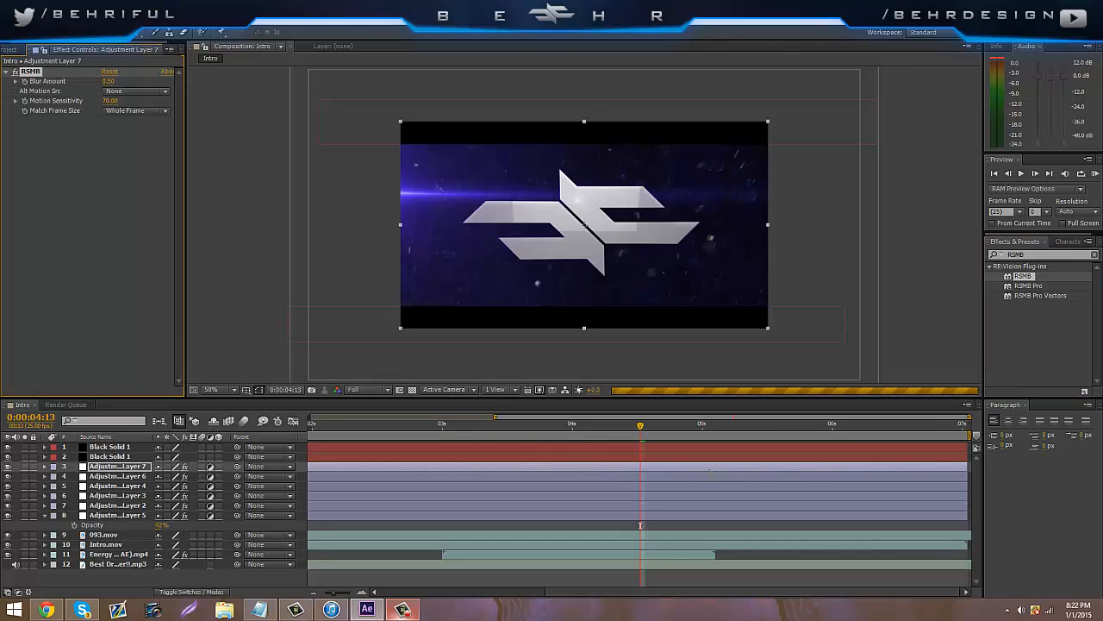
mouse_move(631, 458)
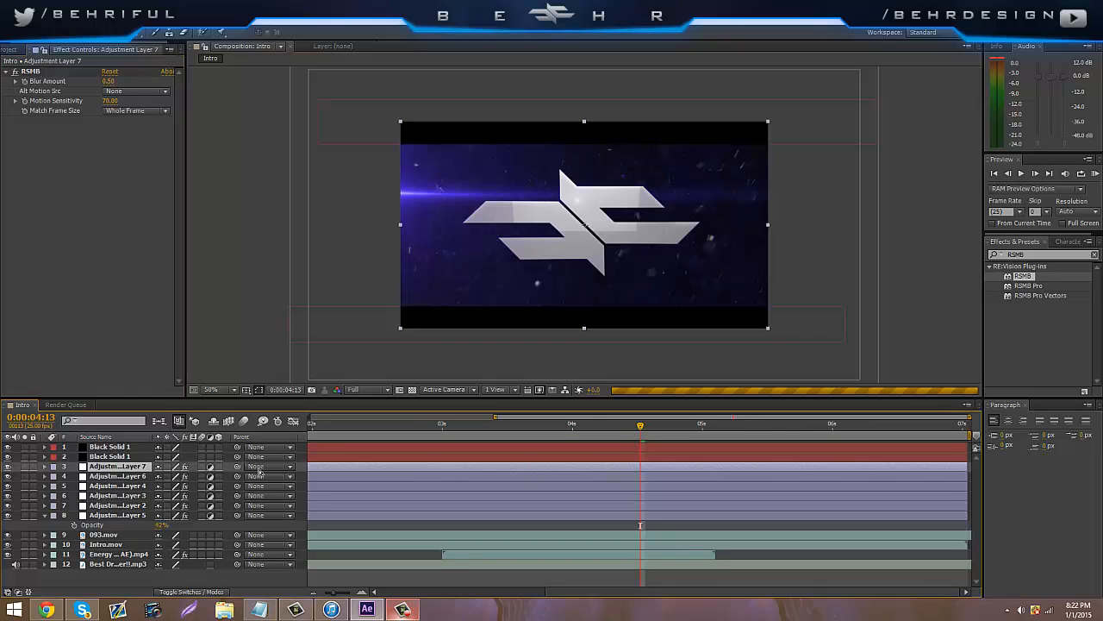
mouse_move(250, 473)
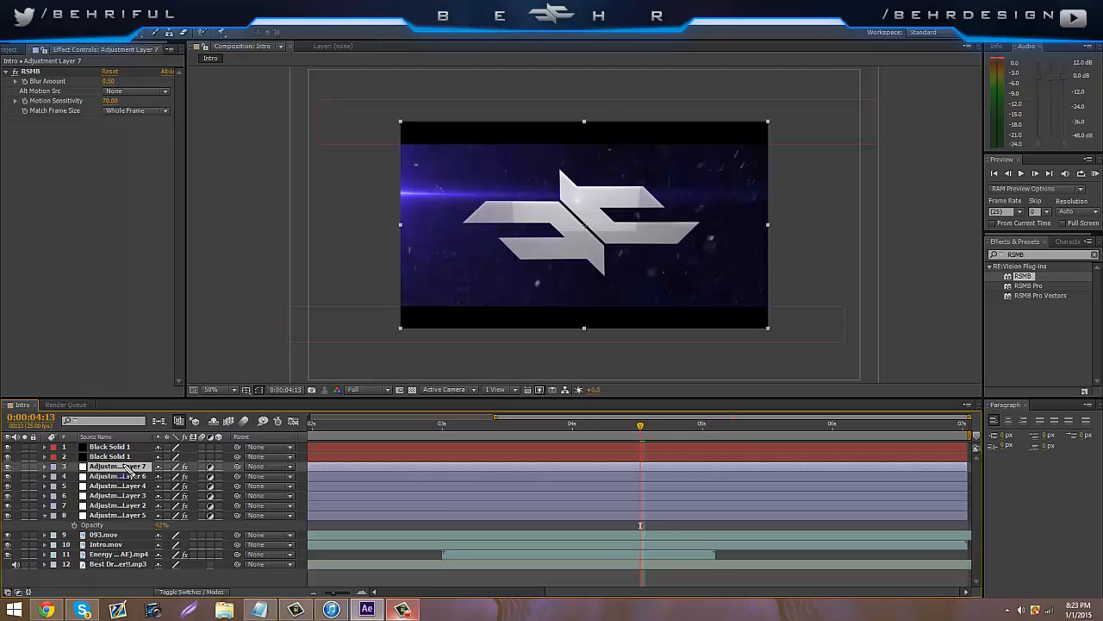
right_click(117, 467)
text(4)
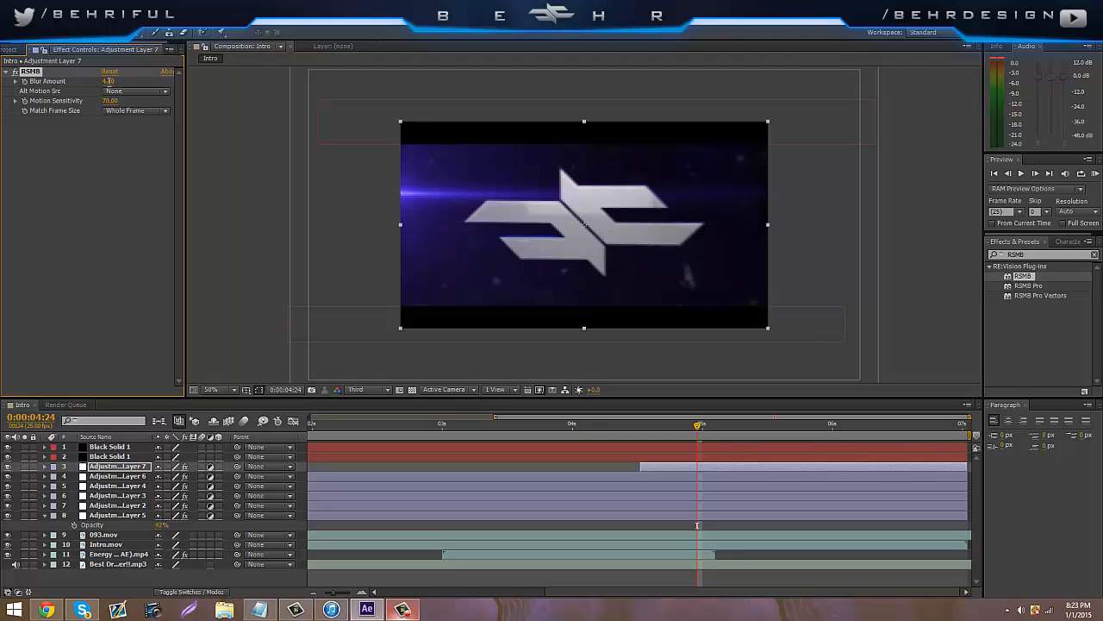
Key Adjustment Layer 7's opacity rising to 100% at 0:00:05:00.
click(108, 81)
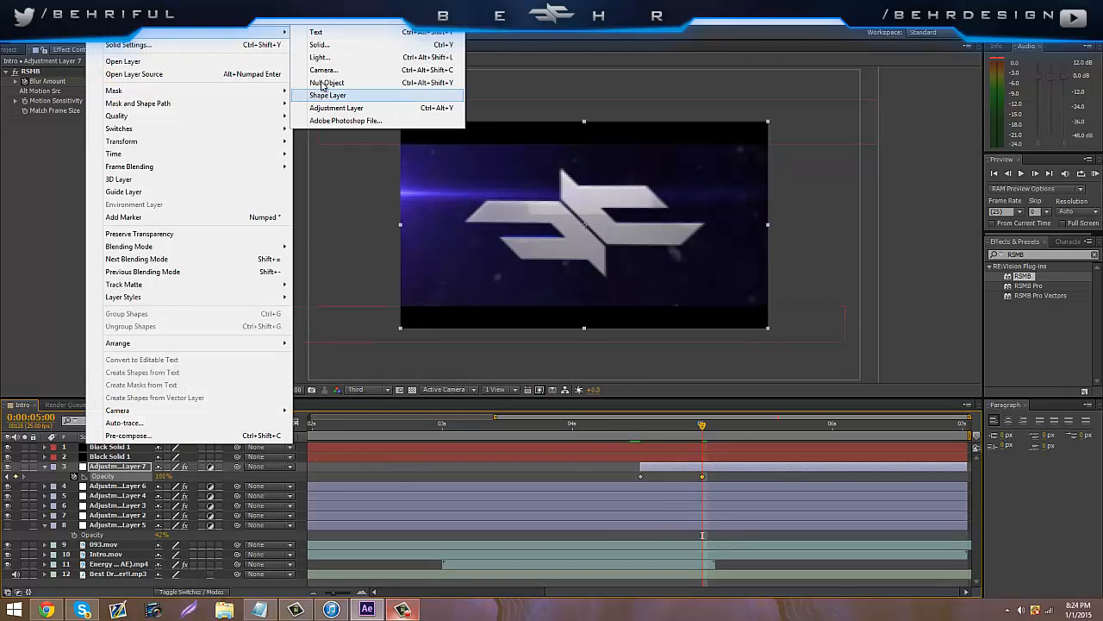
Start a new 1280-wide Black Solid 2 and edit its height field.
click(319, 44)
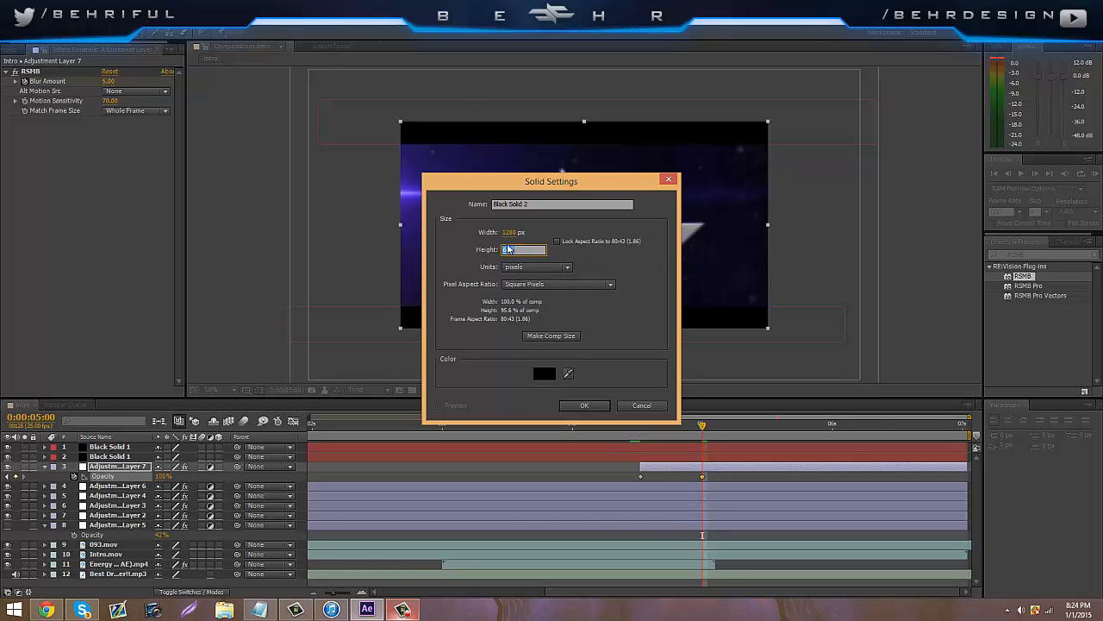
click(584, 405)
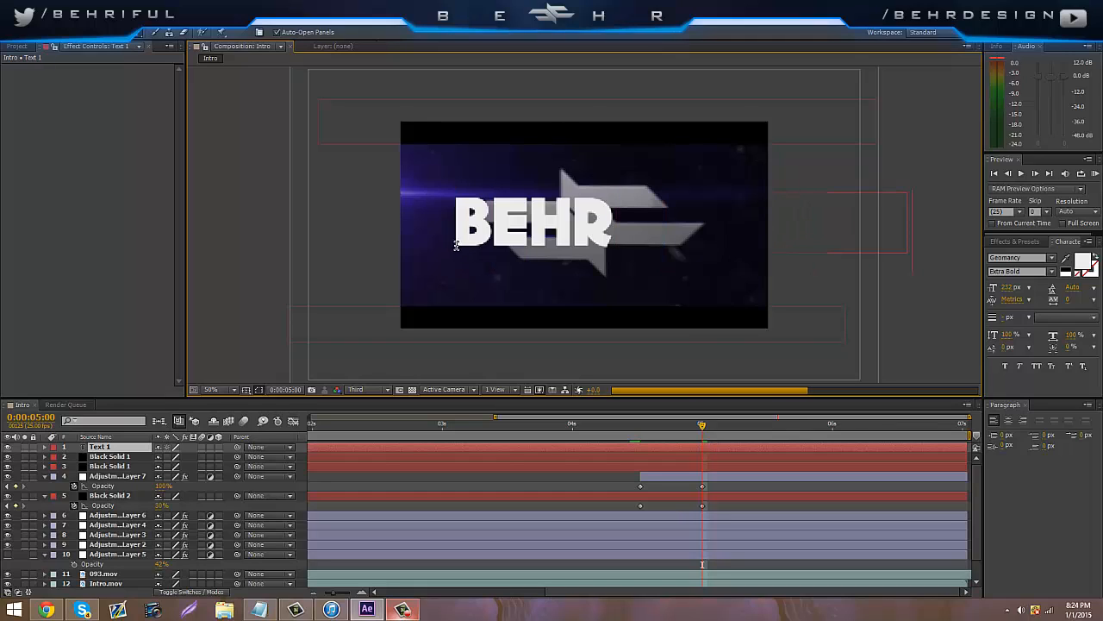
Add DESIGN after BEHR so the text layer reads BEHRDESIGN.
text(DESE)
text(twit)
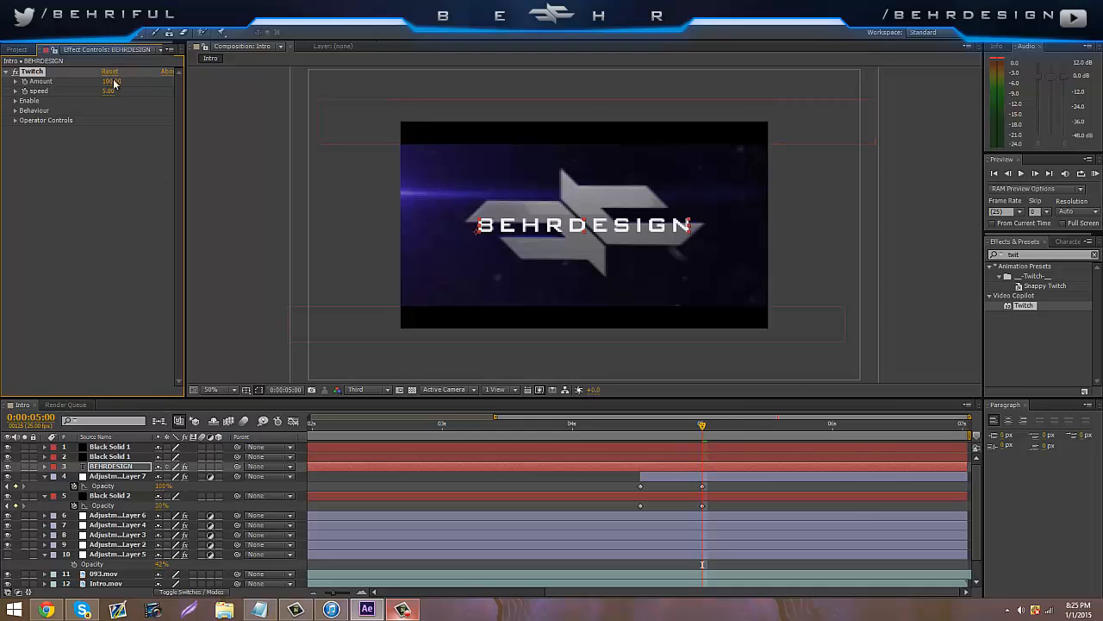
Set the Twitch effect to amount 2, speed 3, with scale and slide enabled.
text(2.00)
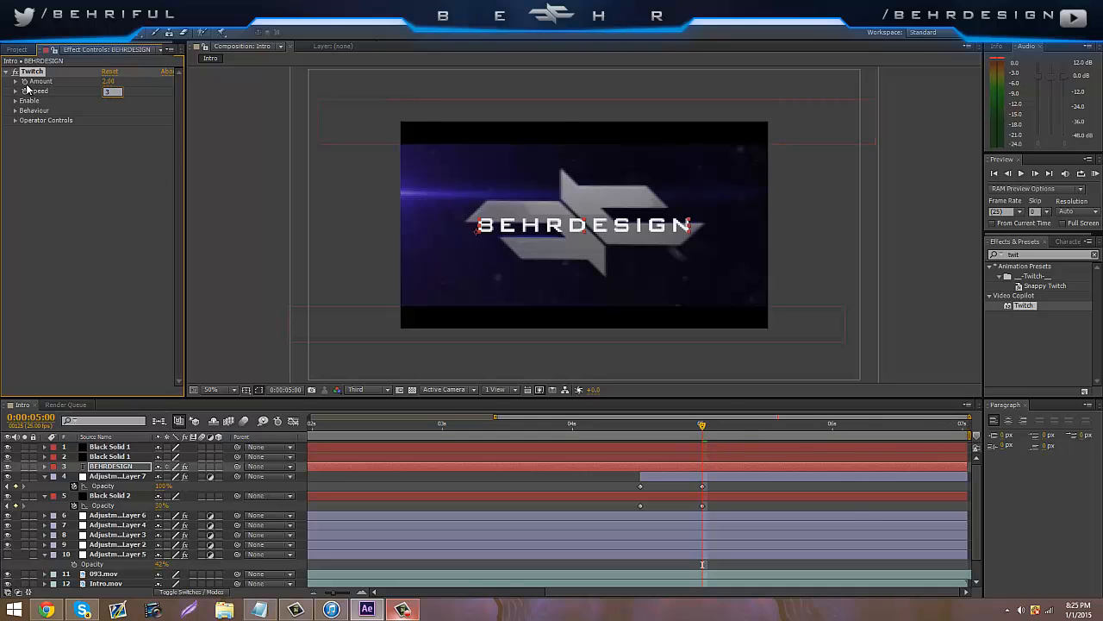
click(15, 100)
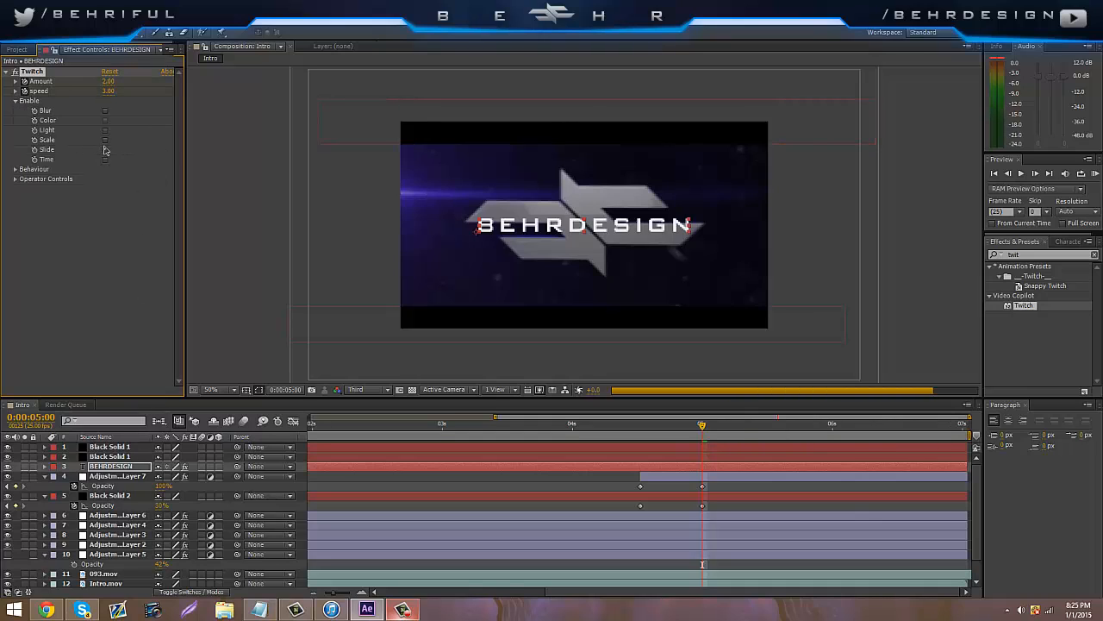
click(105, 139)
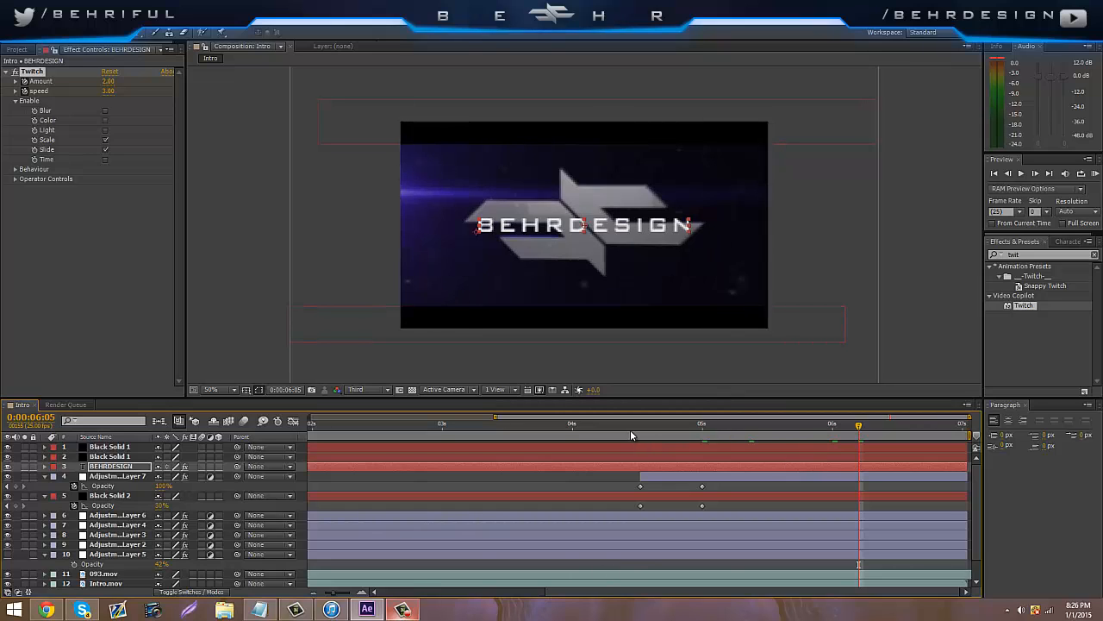
Key the BEHRDESIGN layer's opacity to 0% at 0:00:05:00.
click(598, 423)
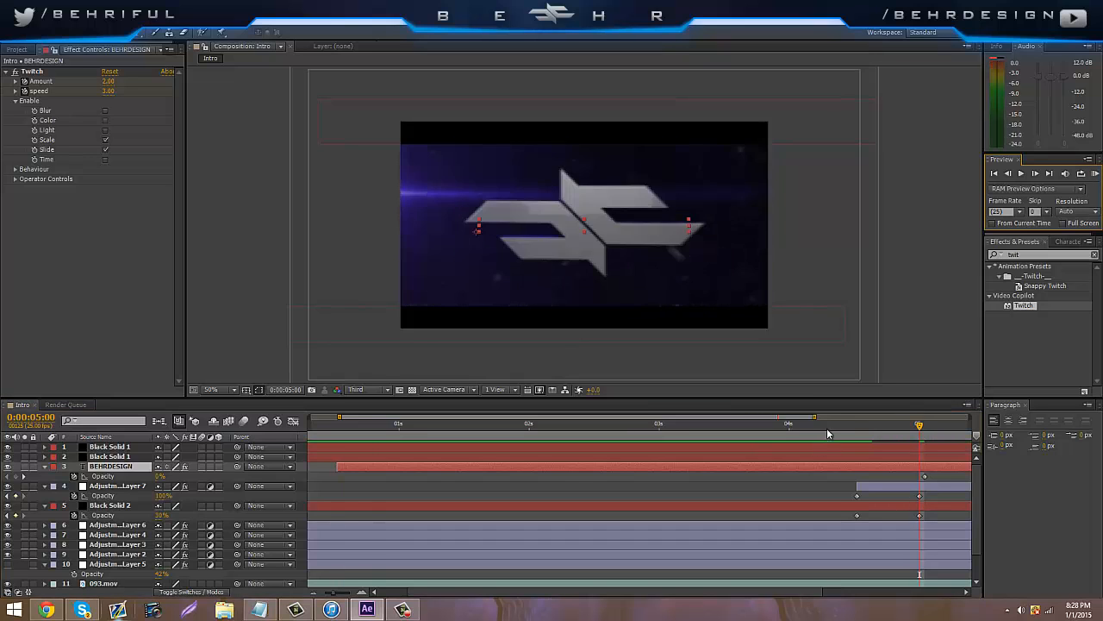
click(924, 426)
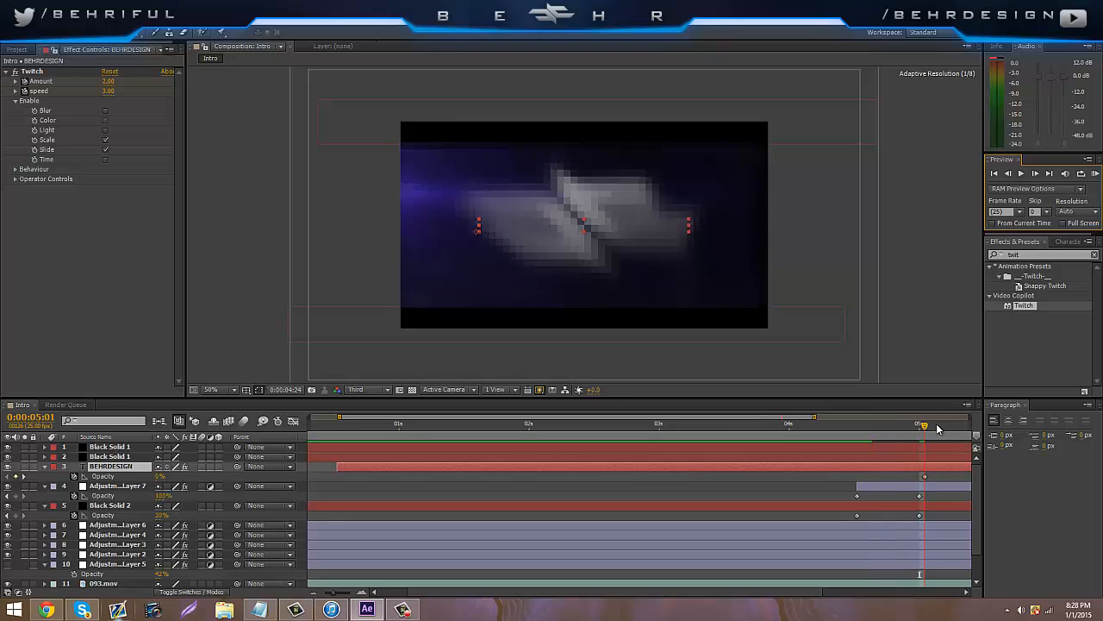
drag(924, 423, 879, 424)
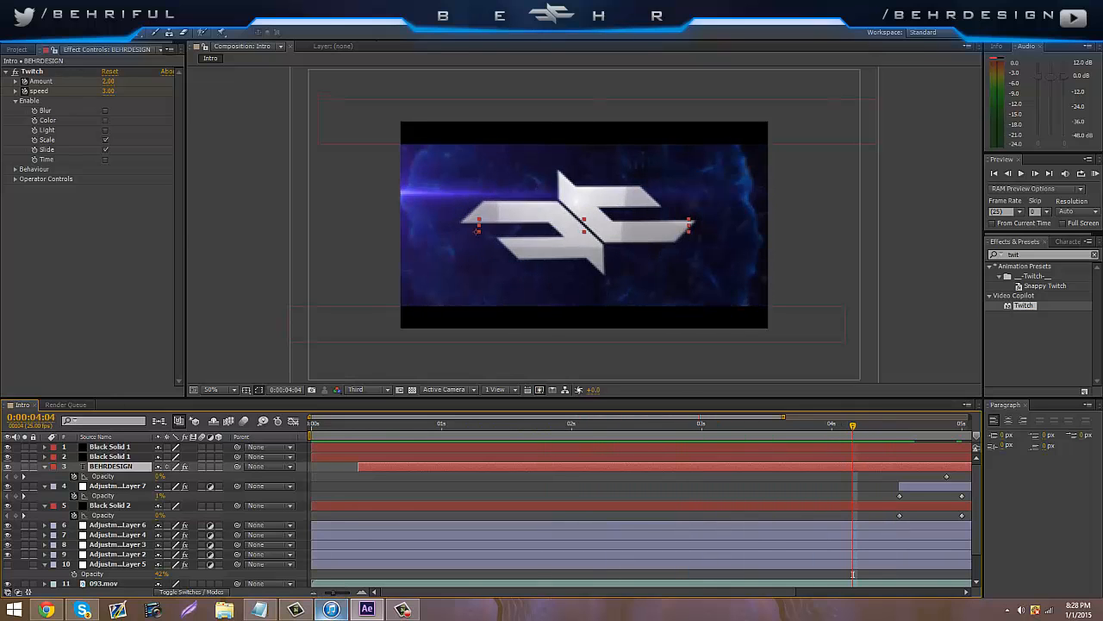
Add Intro to the Render Queue with a 30 fps render frame rate.
click(64, 405)
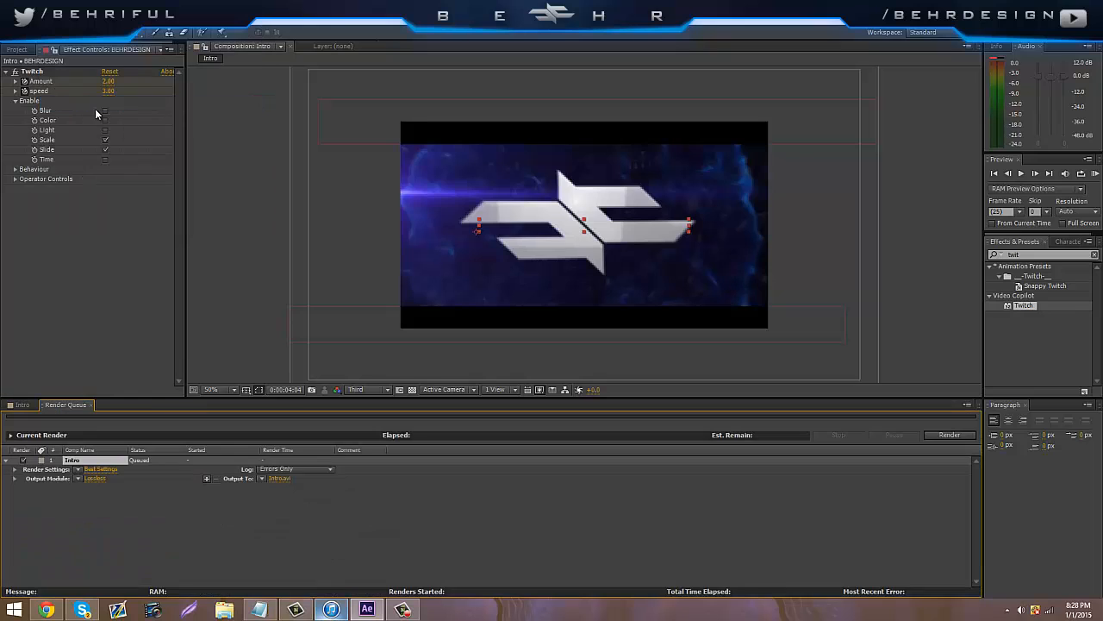
click(101, 469)
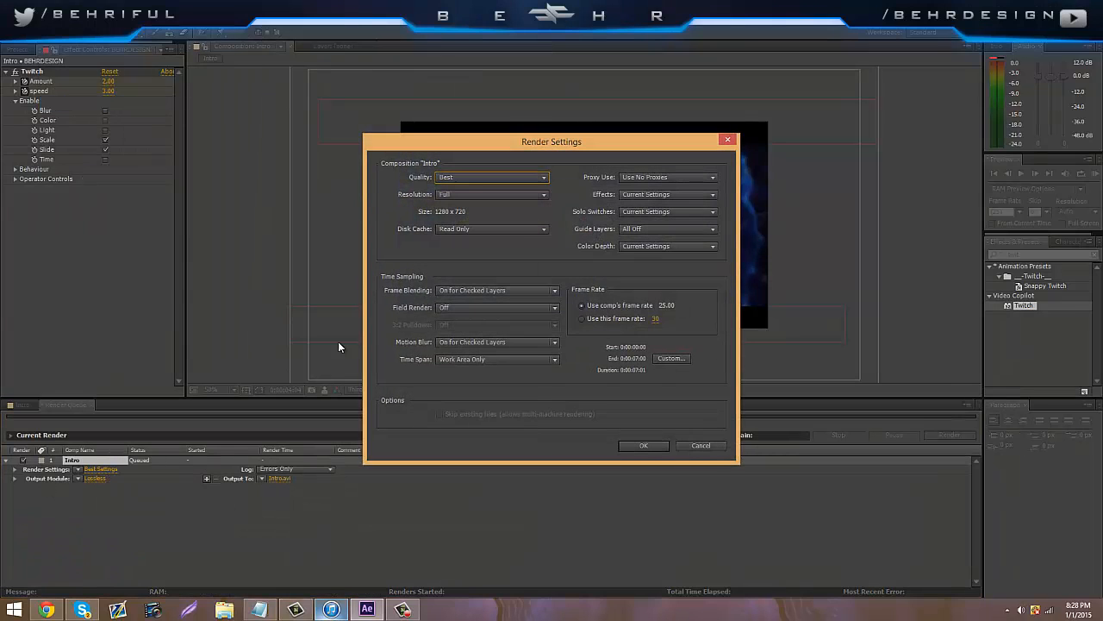
click(582, 318)
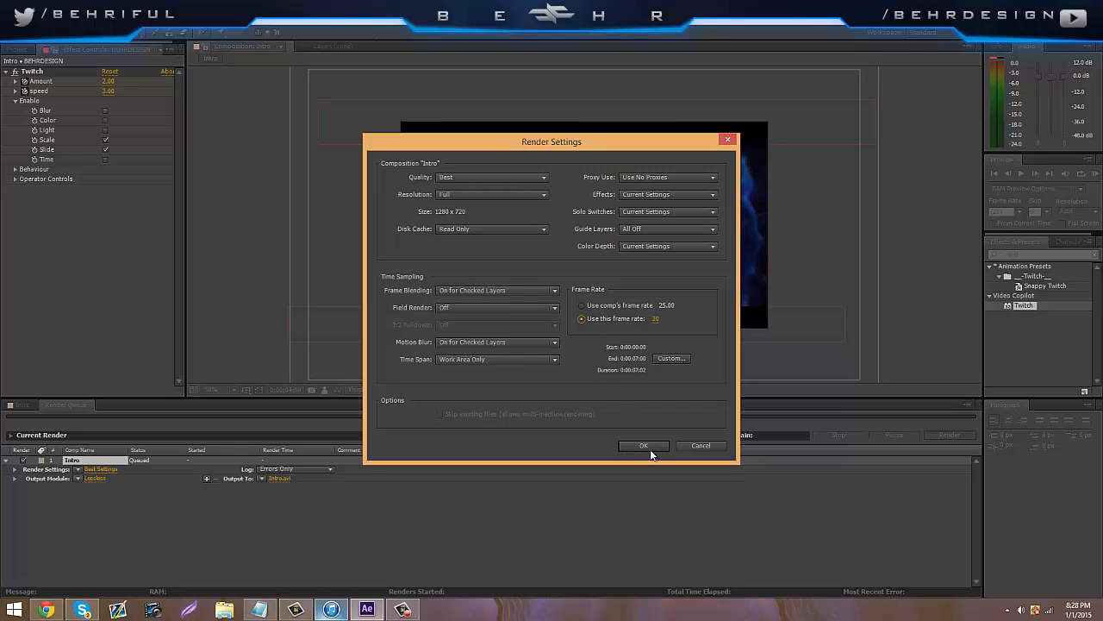
click(643, 446)
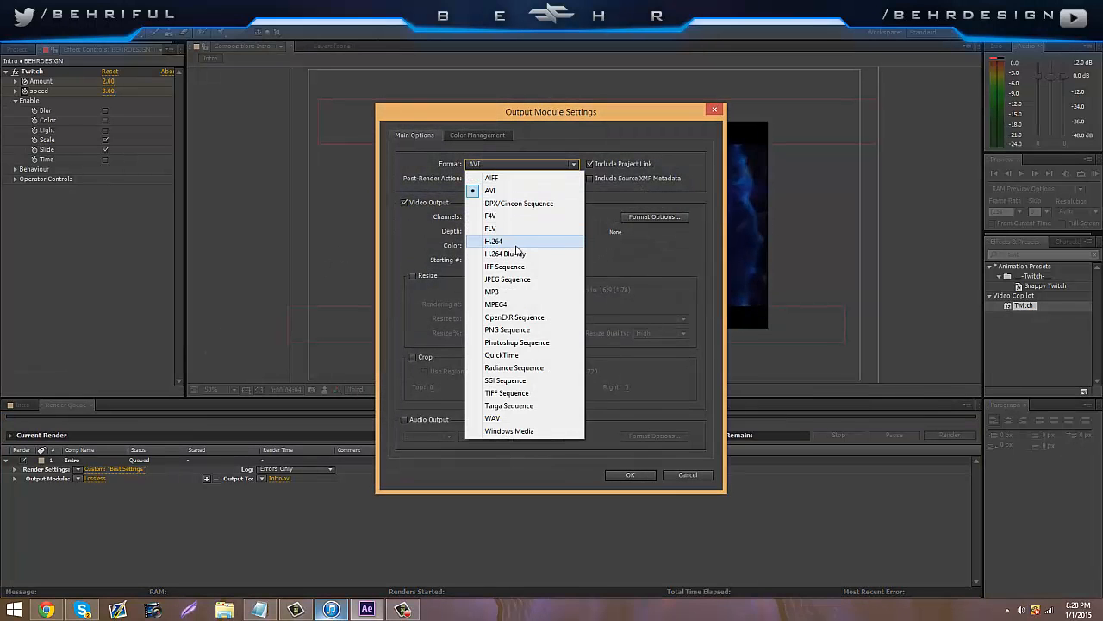
Set the output module to H.264 with audio and name the file NewIntro.mp4.
click(494, 241)
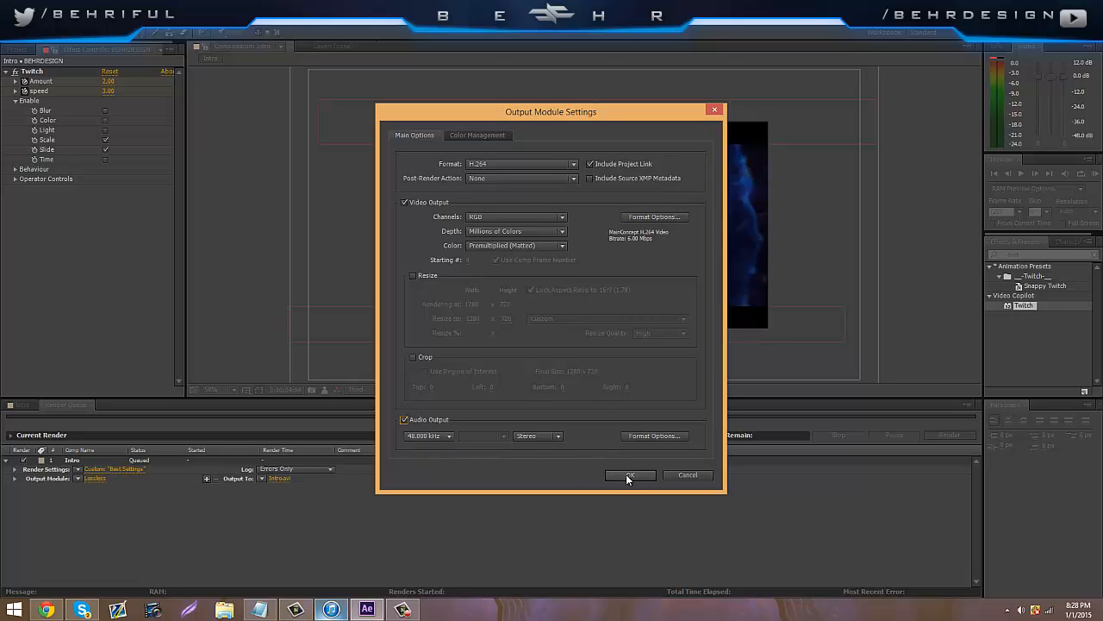
click(630, 475)
text(N)
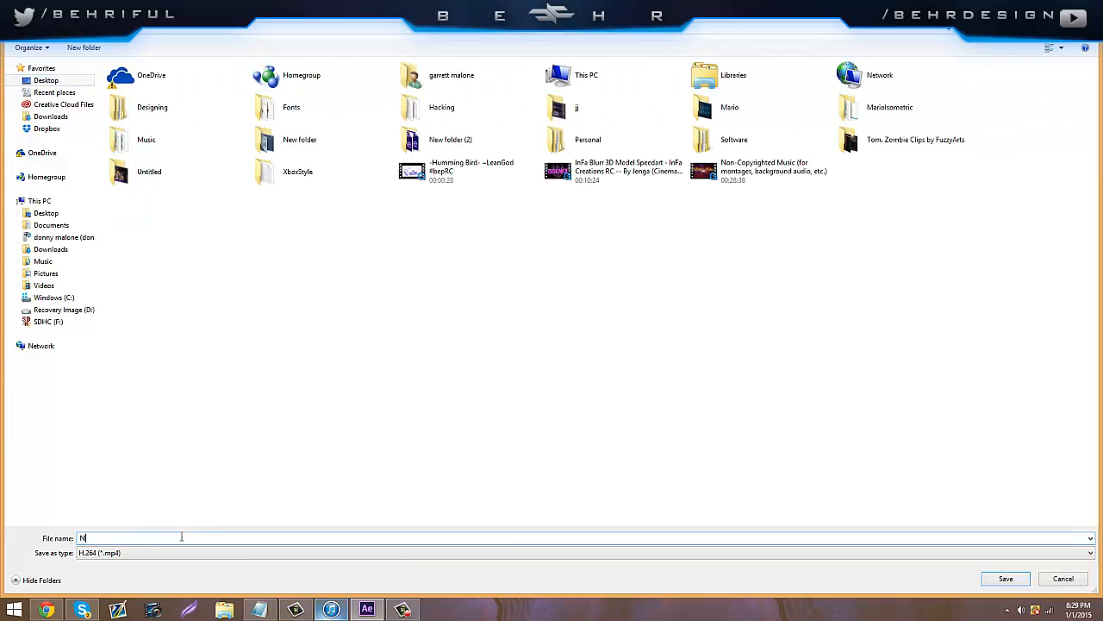
click(1005, 579)
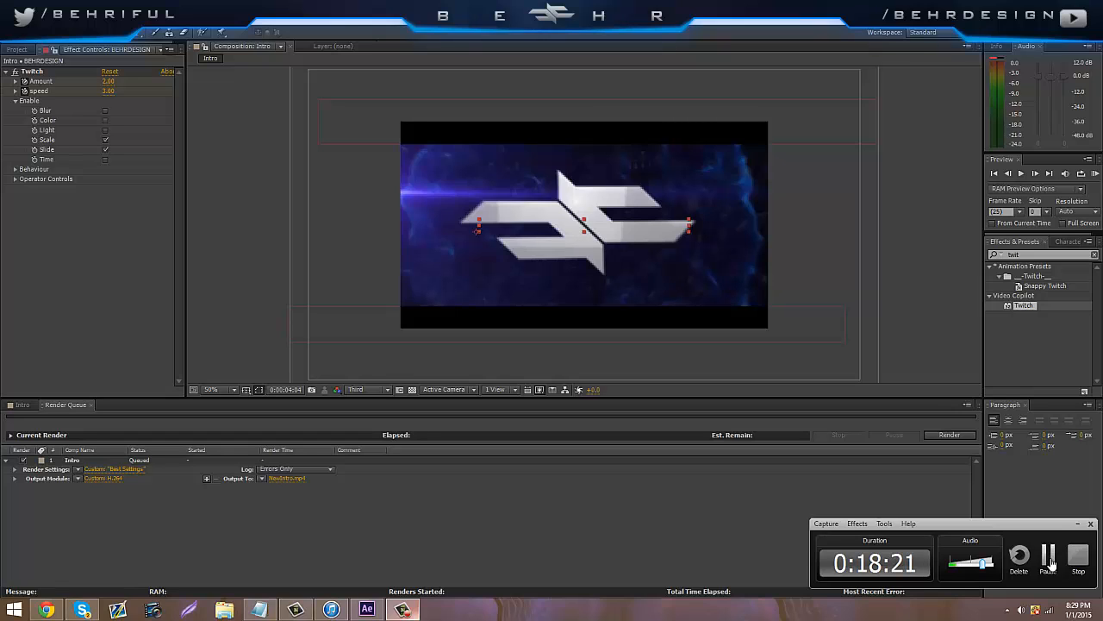
Render the Intro queue item to produce the NewIntro video on the desktop.
click(950, 435)
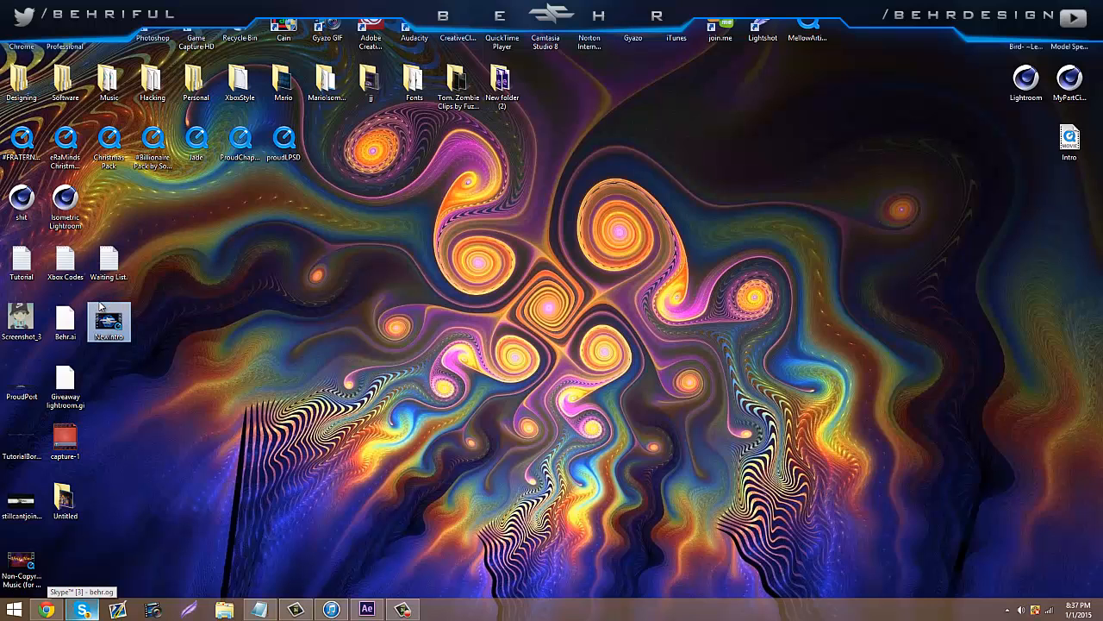
double_click(108, 321)
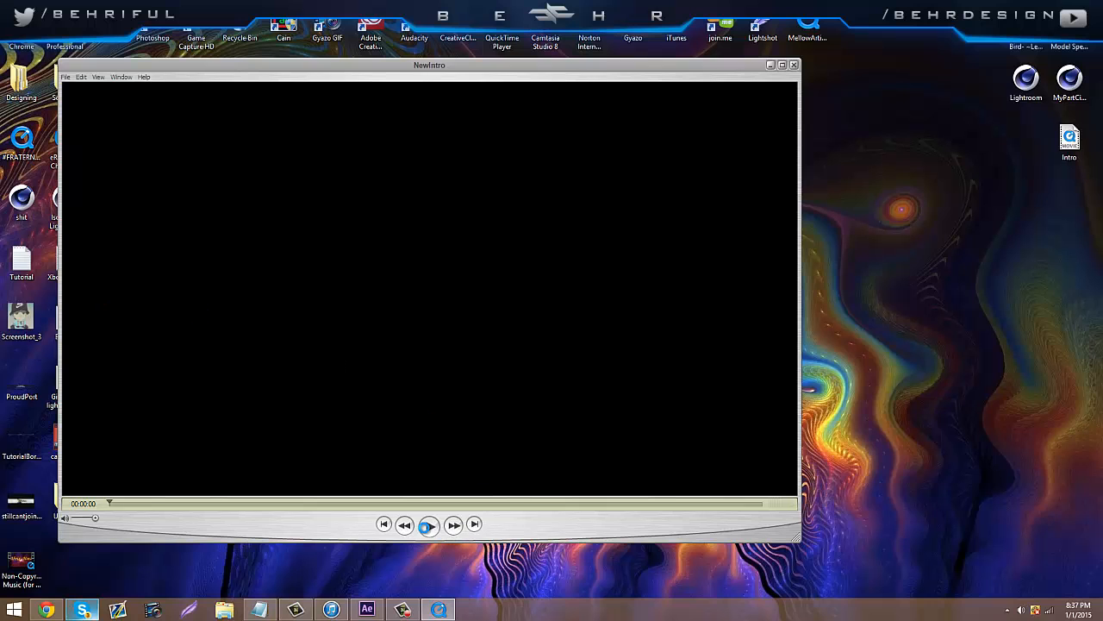
click(429, 524)
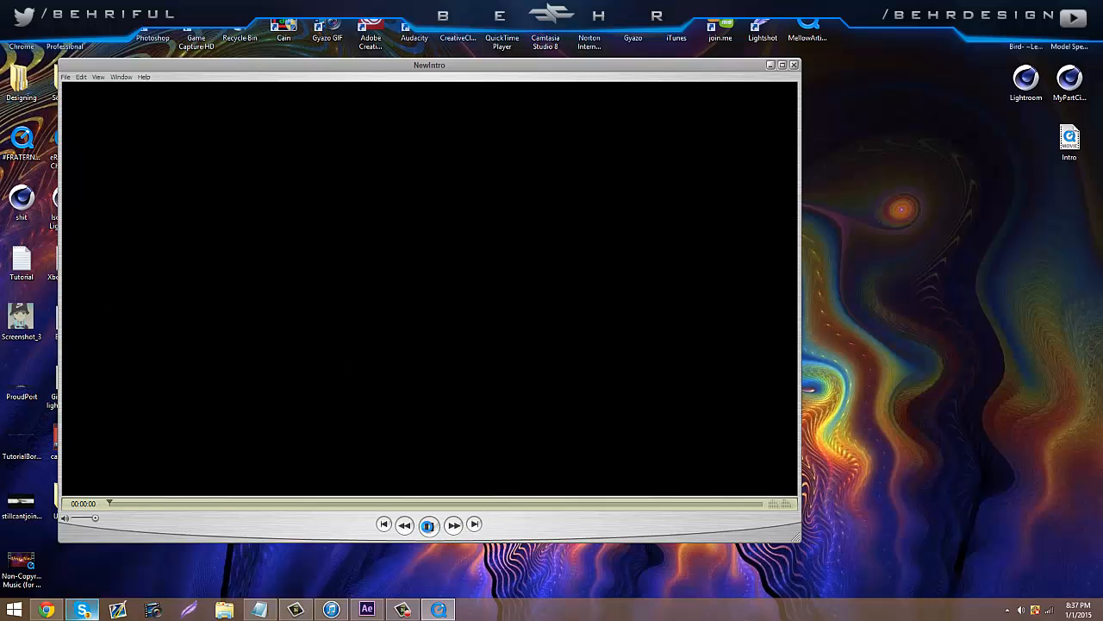
click(429, 524)
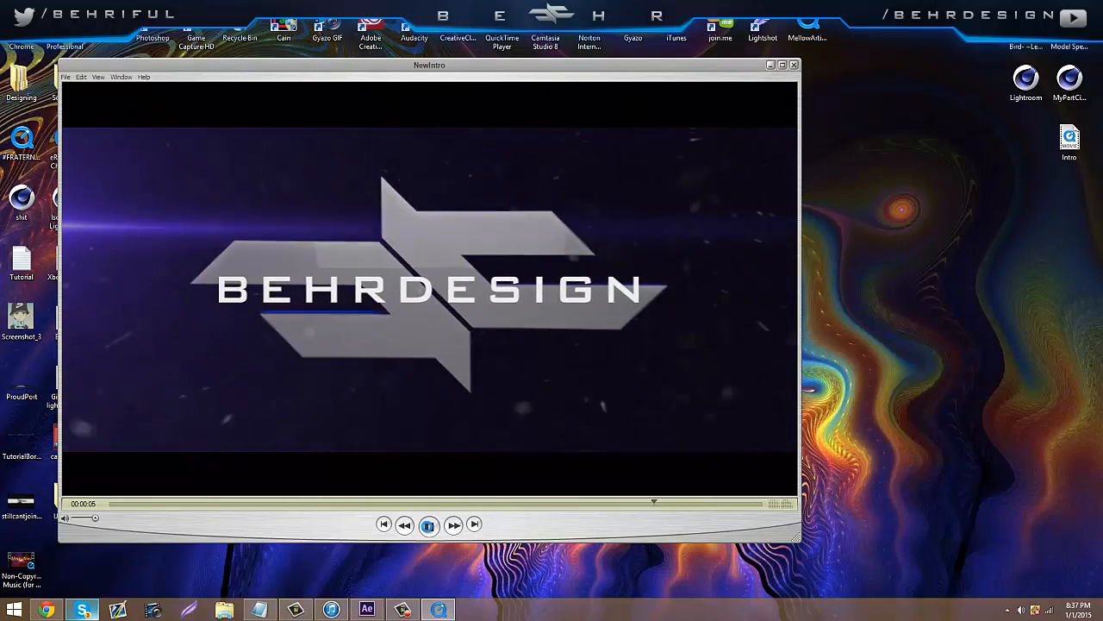
click(428, 524)
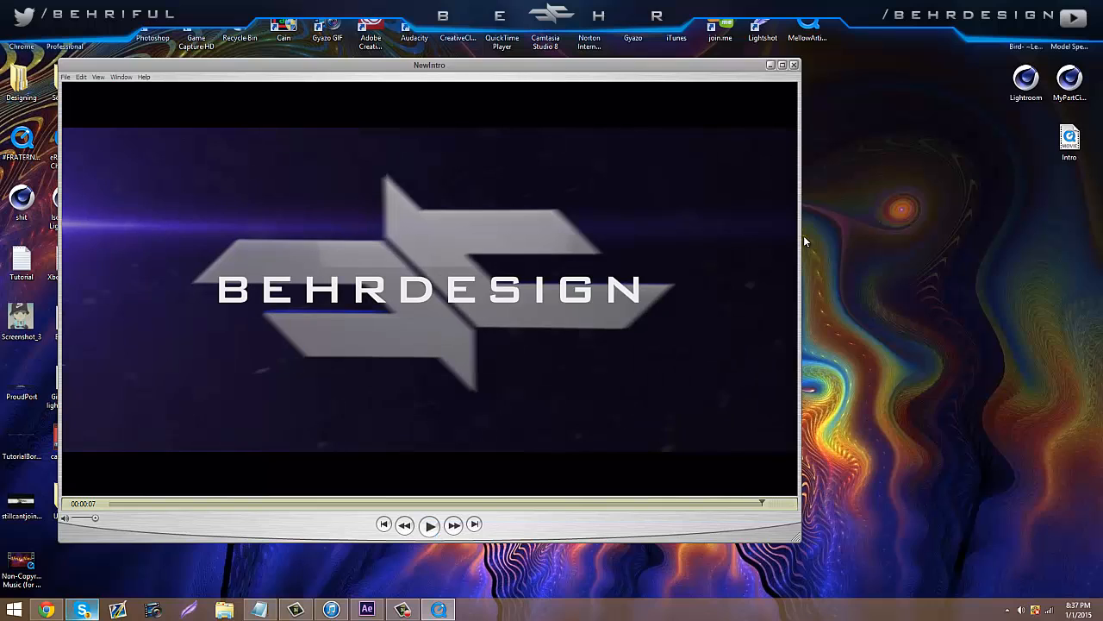
click(793, 64)
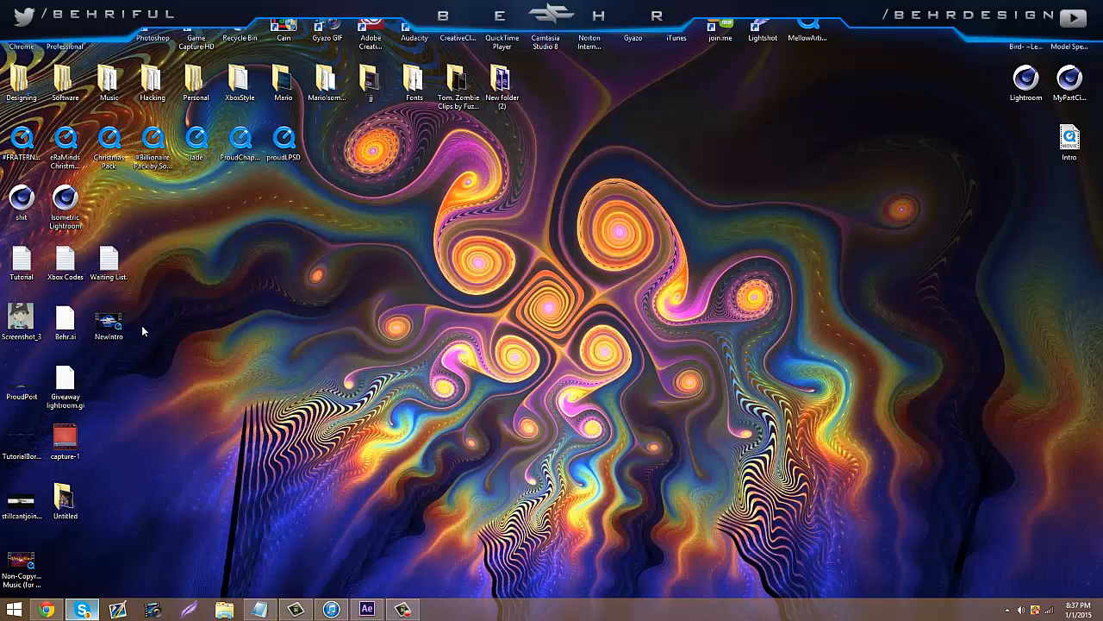
mouse_move(129, 289)
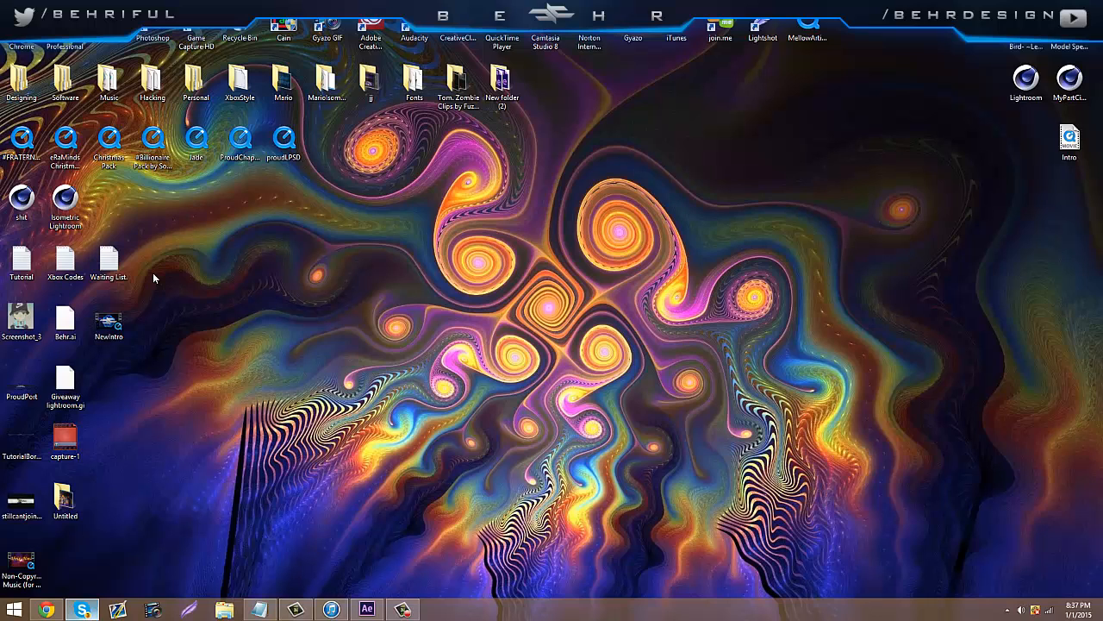
mouse_move(1035, 433)
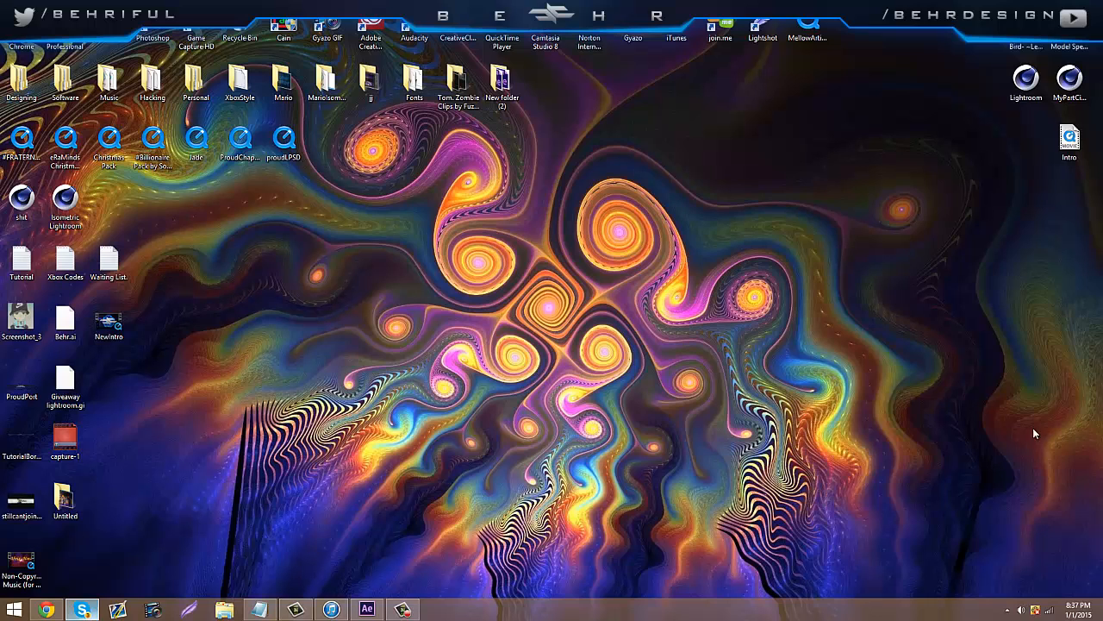
click(1076, 606)
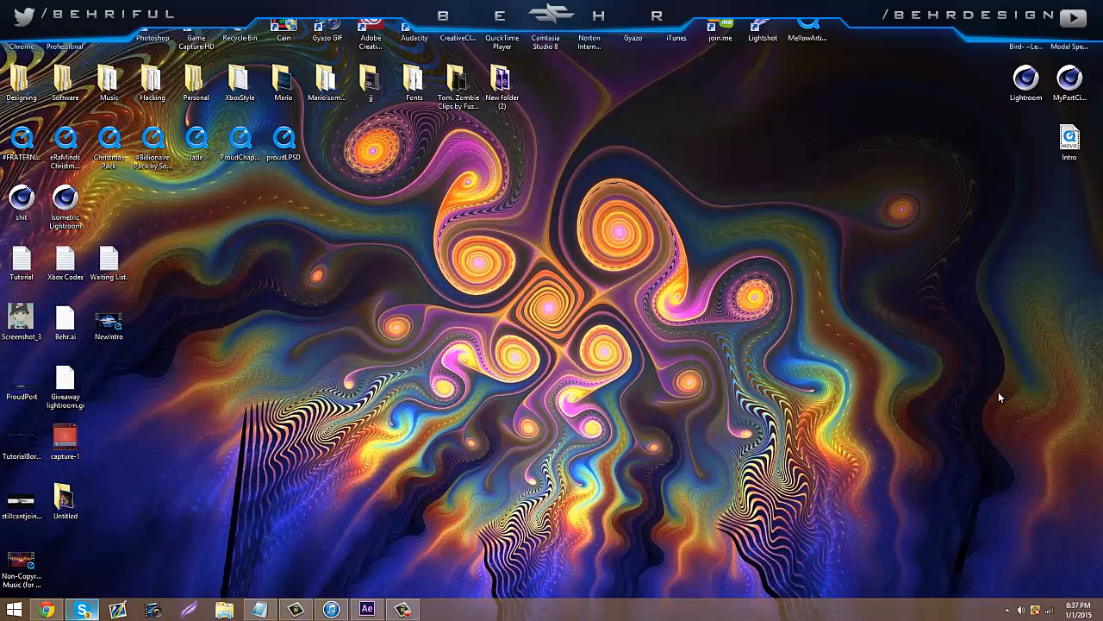
mouse_move(1099, 468)
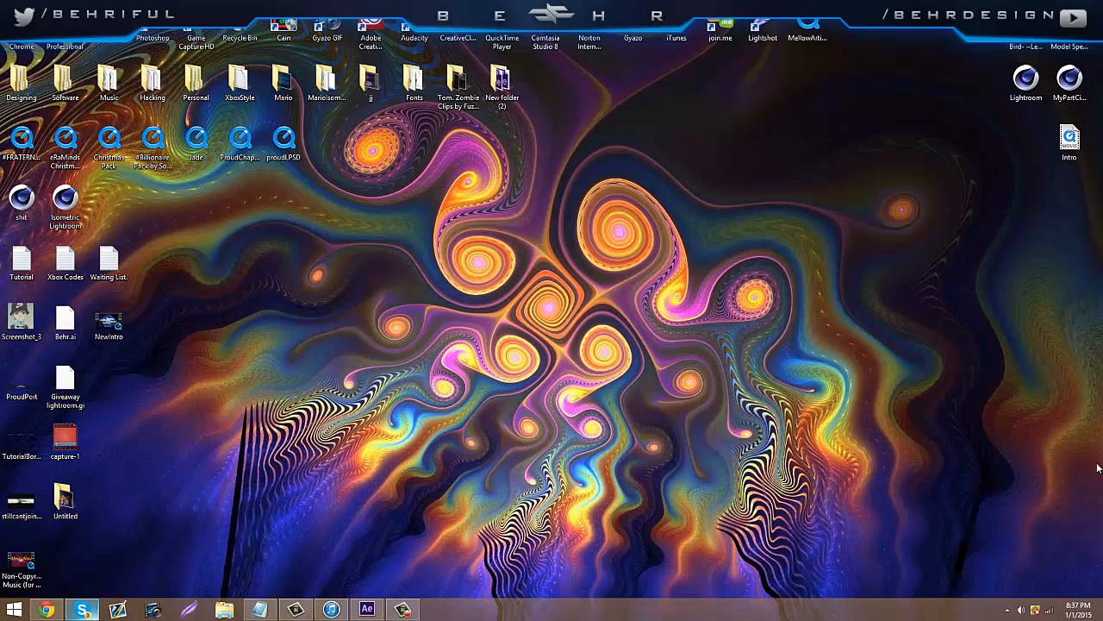